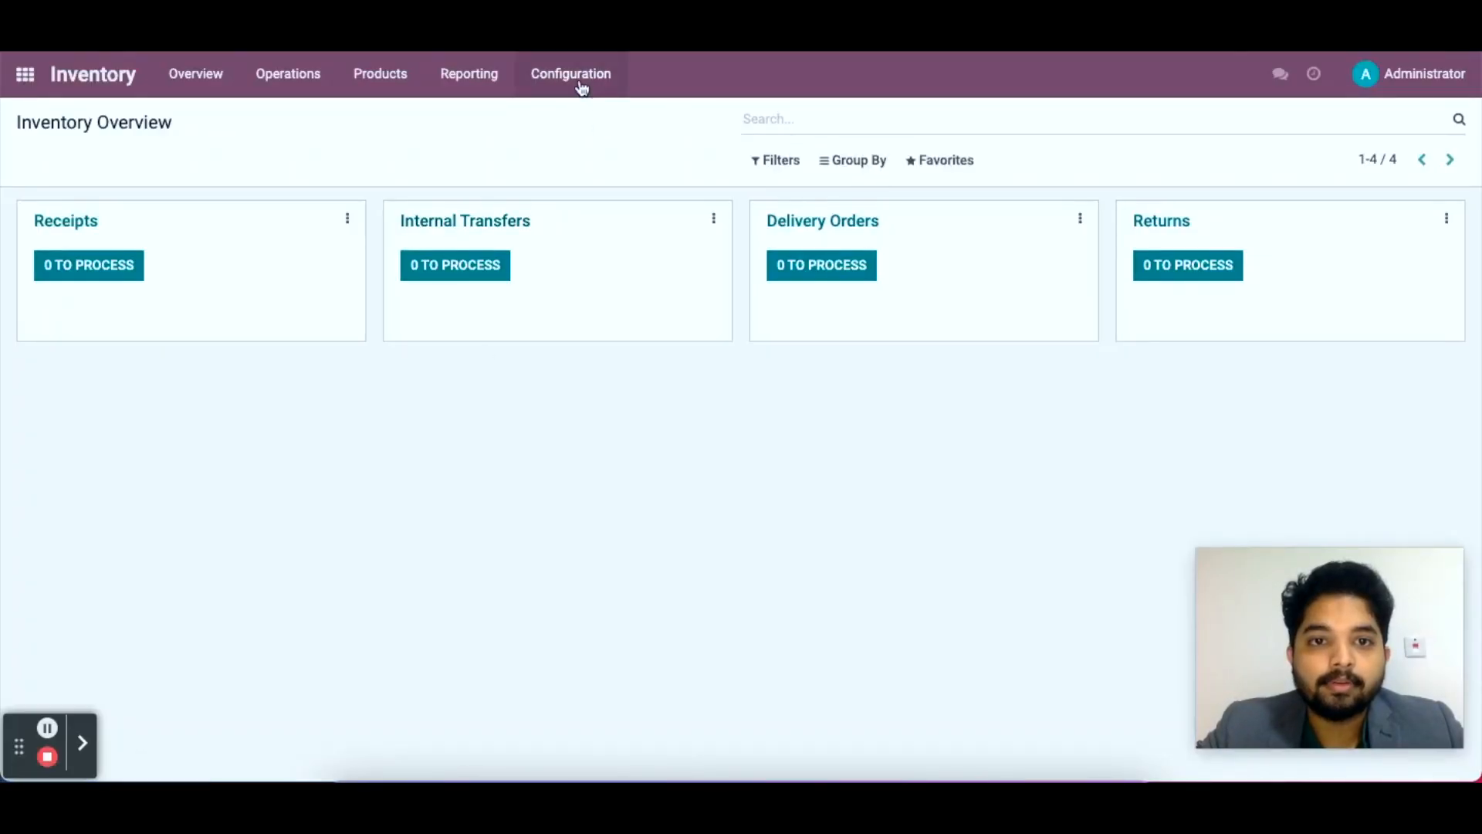
Open the Product Categories list from Inventory's Configuration menu.
click(570, 74)
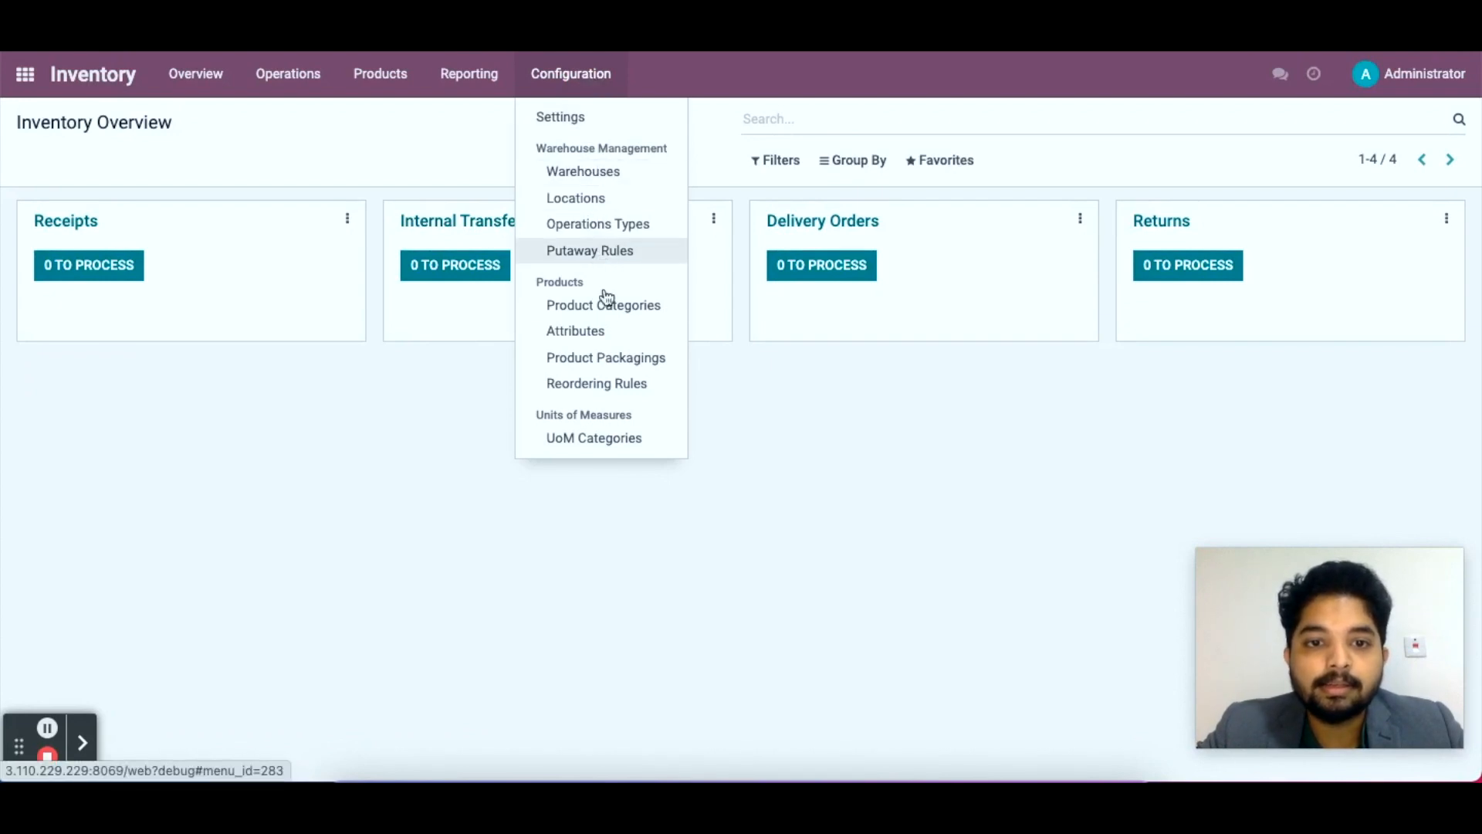
click(603, 304)
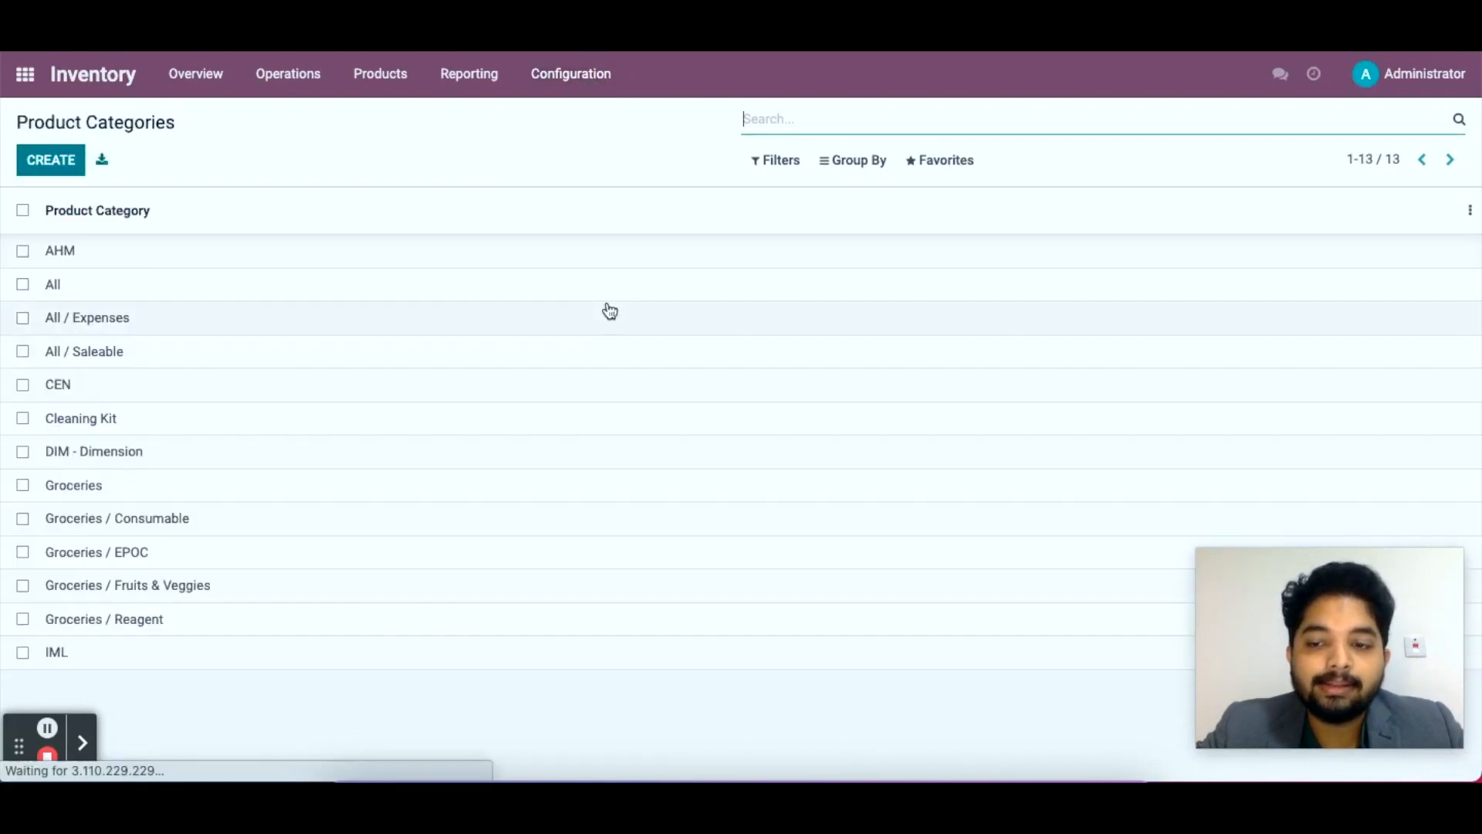
mouse_move(610, 311)
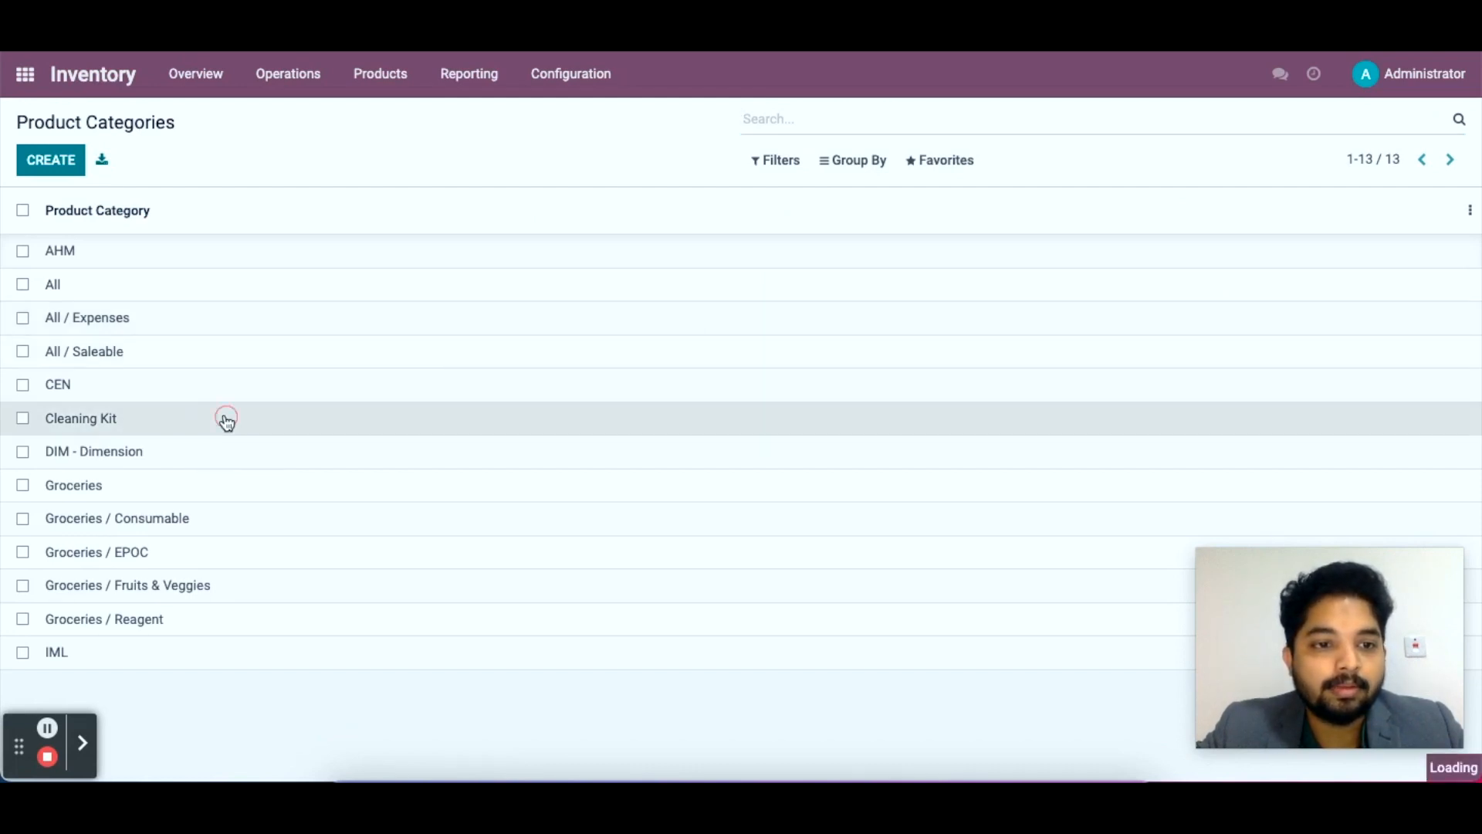
Open the Cleaning Kit category to verify FIFO costing with automated valuation.
click(81, 417)
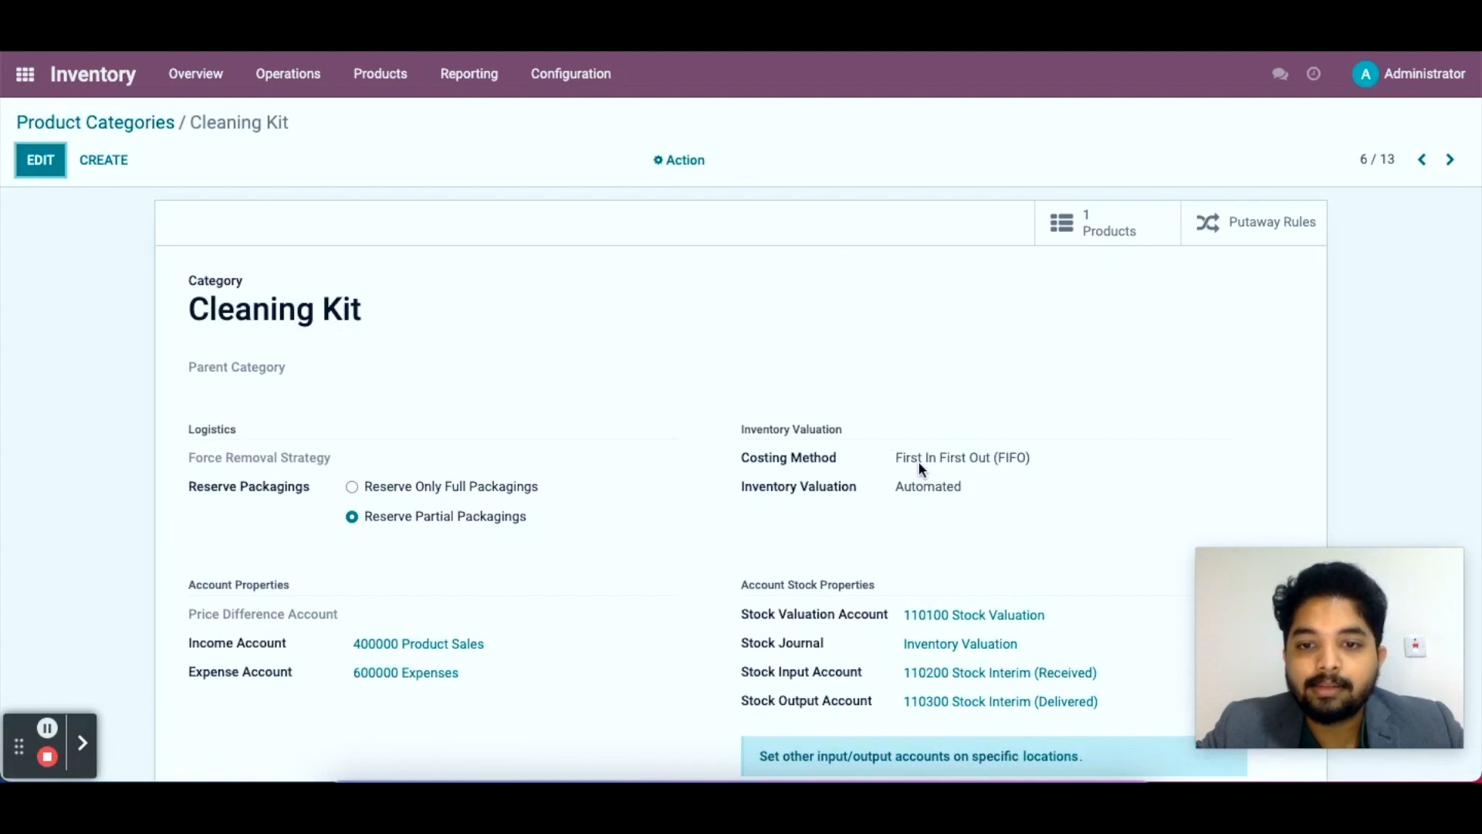
mouse_move(976, 481)
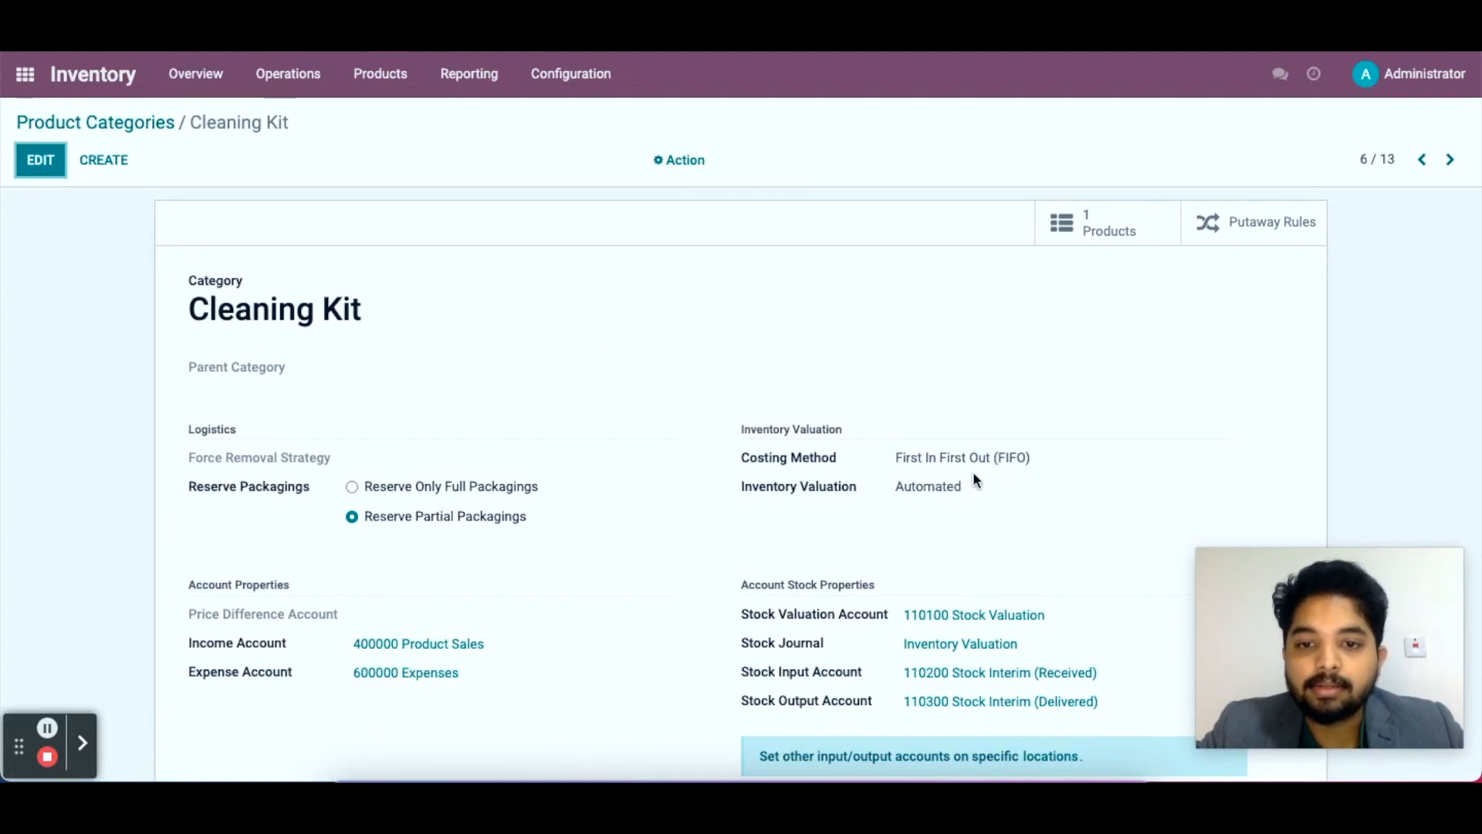
mouse_move(971, 504)
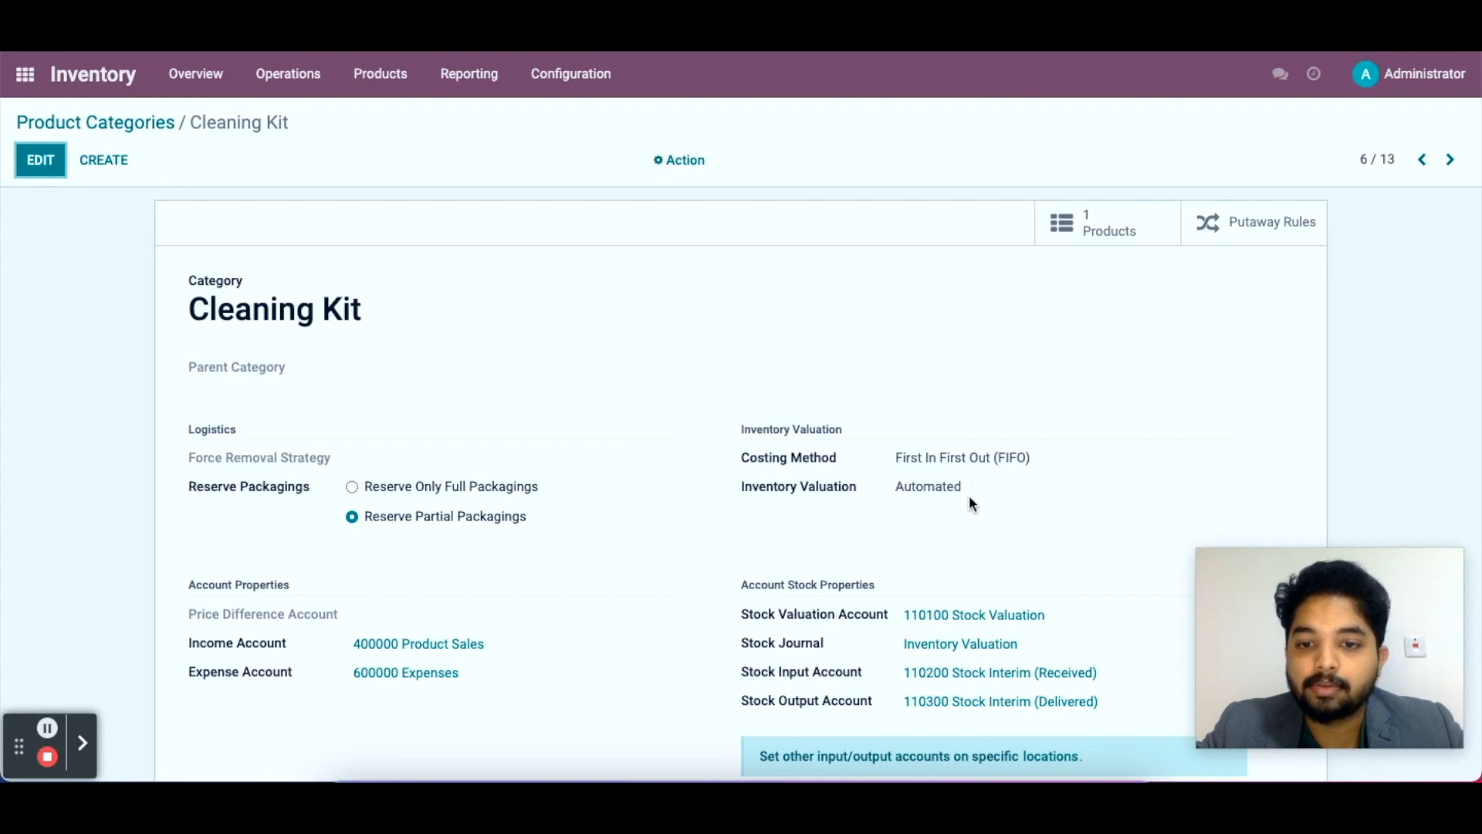
mouse_move(728, 605)
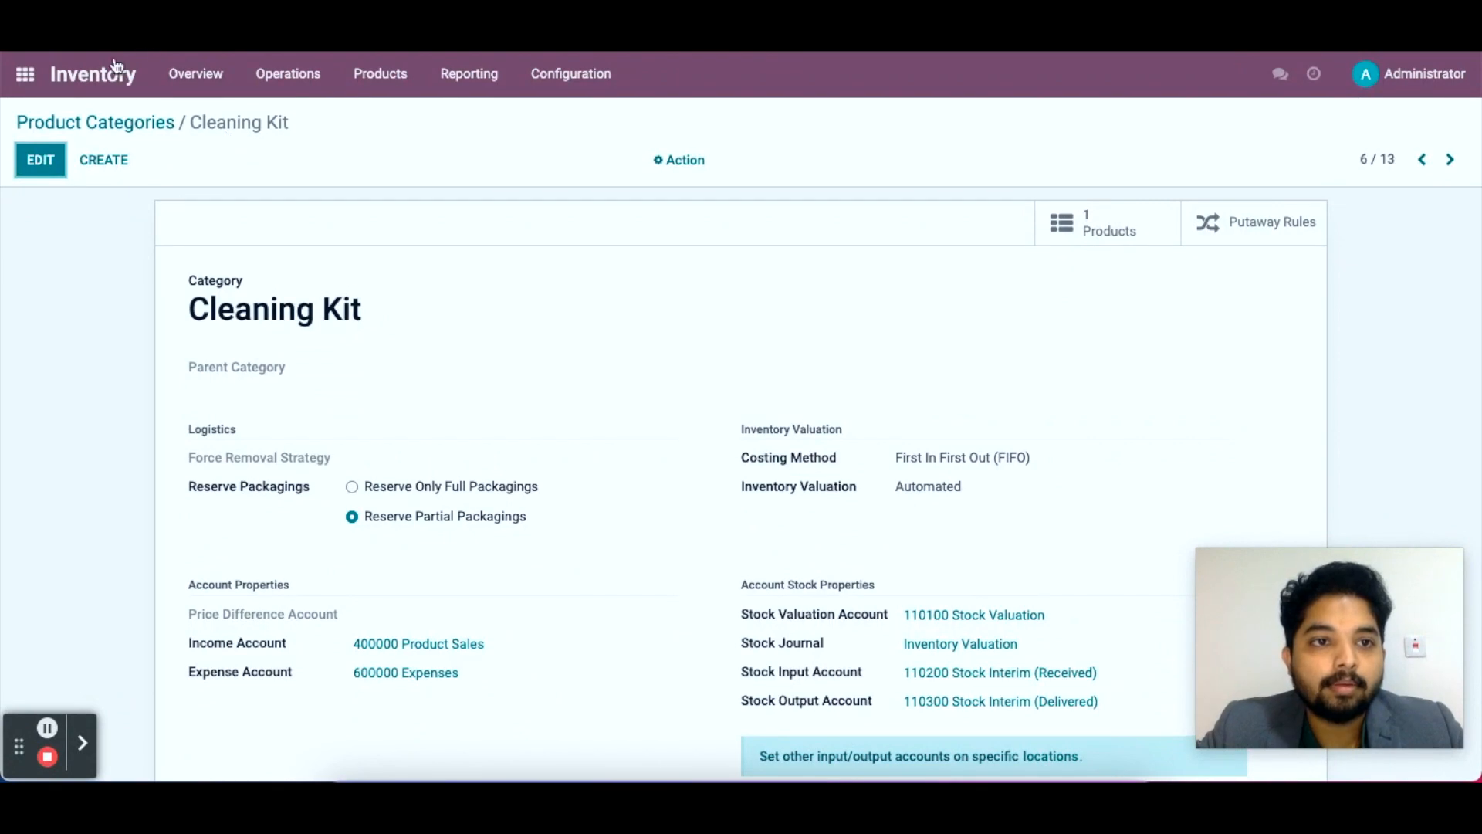
mouse_move(25, 75)
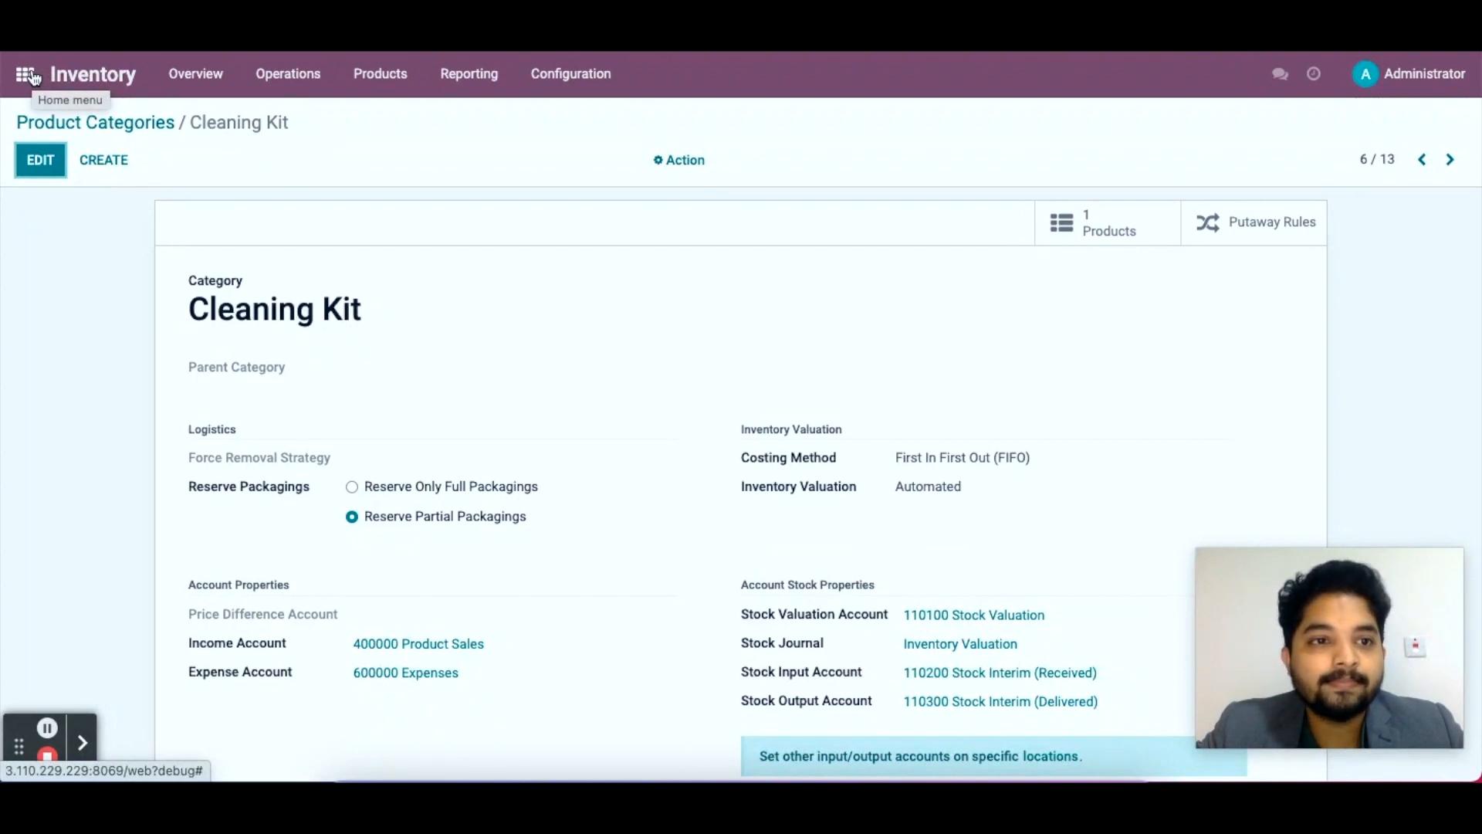
Start a new request for quotation in Purchase and set the vendor Ahmed.
click(25, 75)
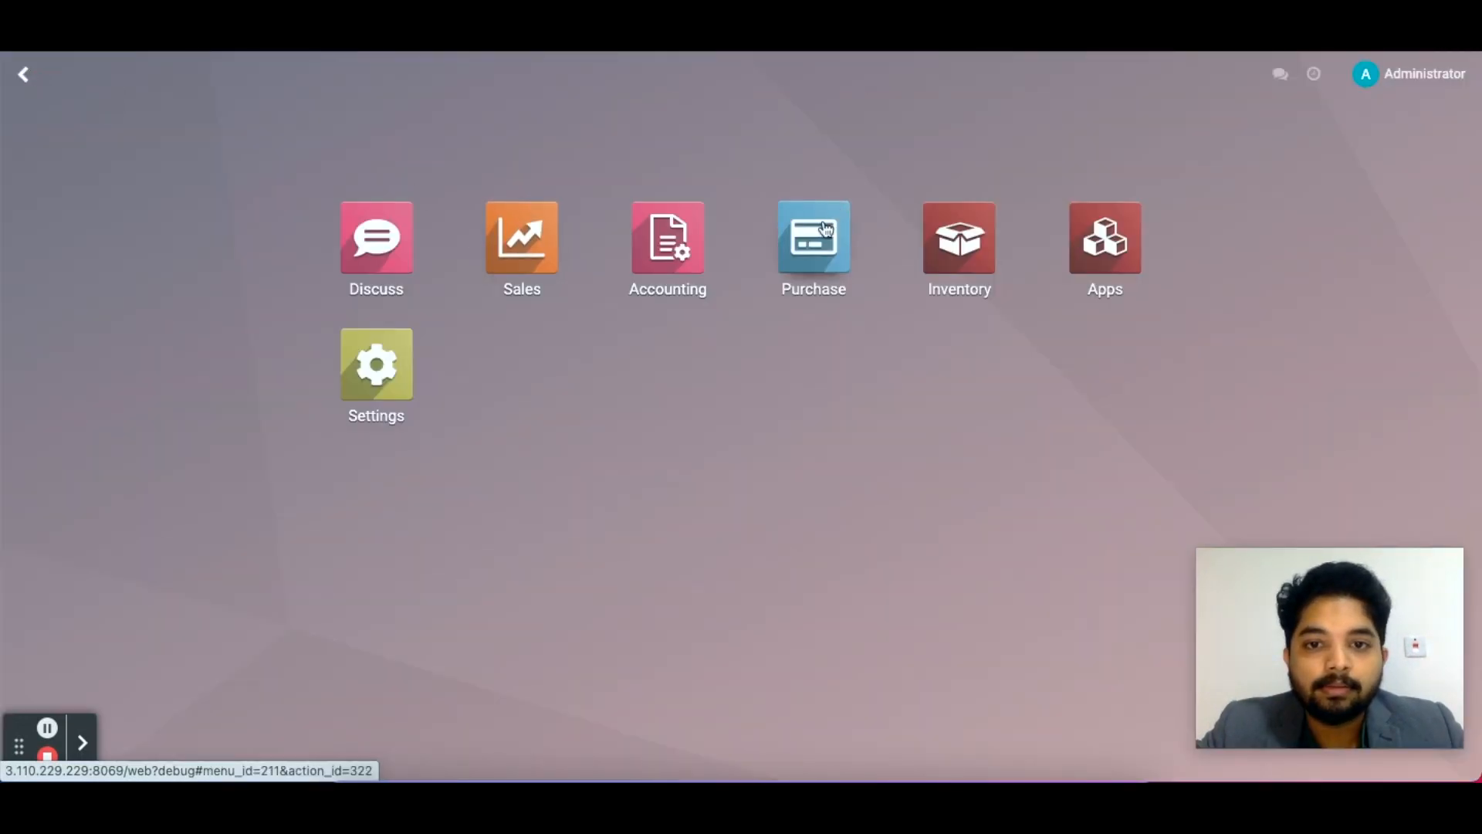
click(812, 237)
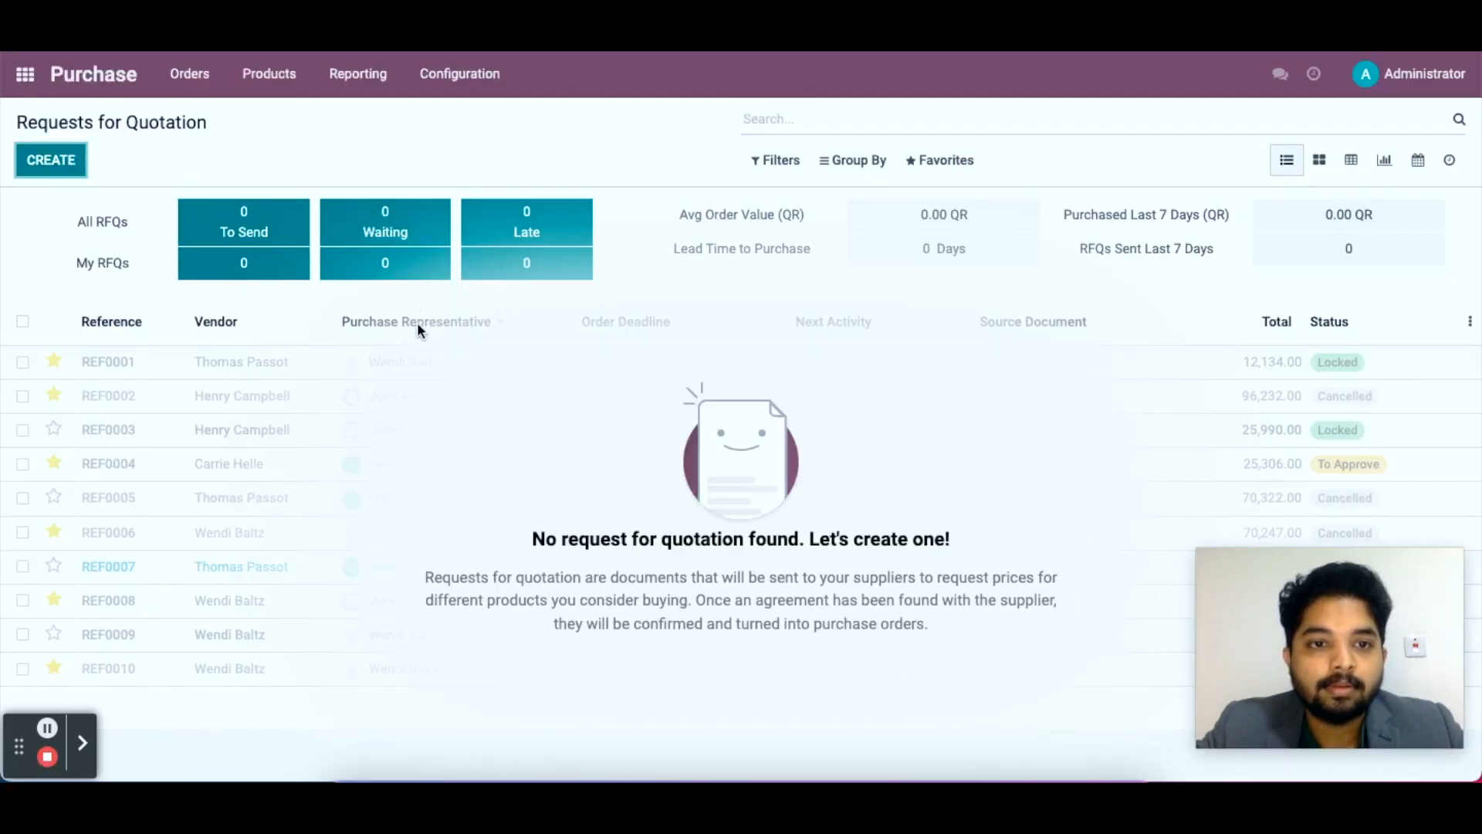
click(51, 160)
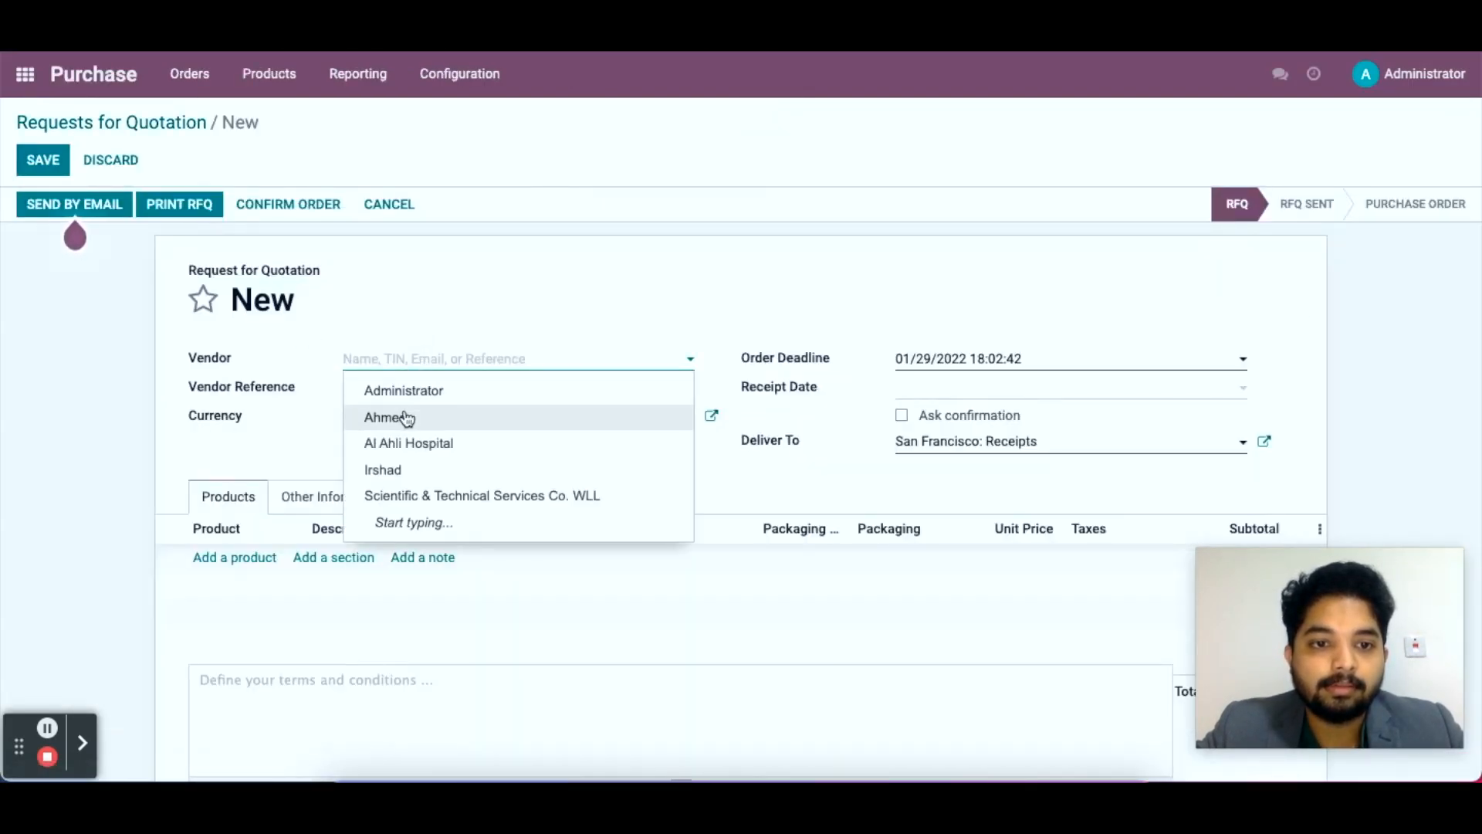
click(387, 417)
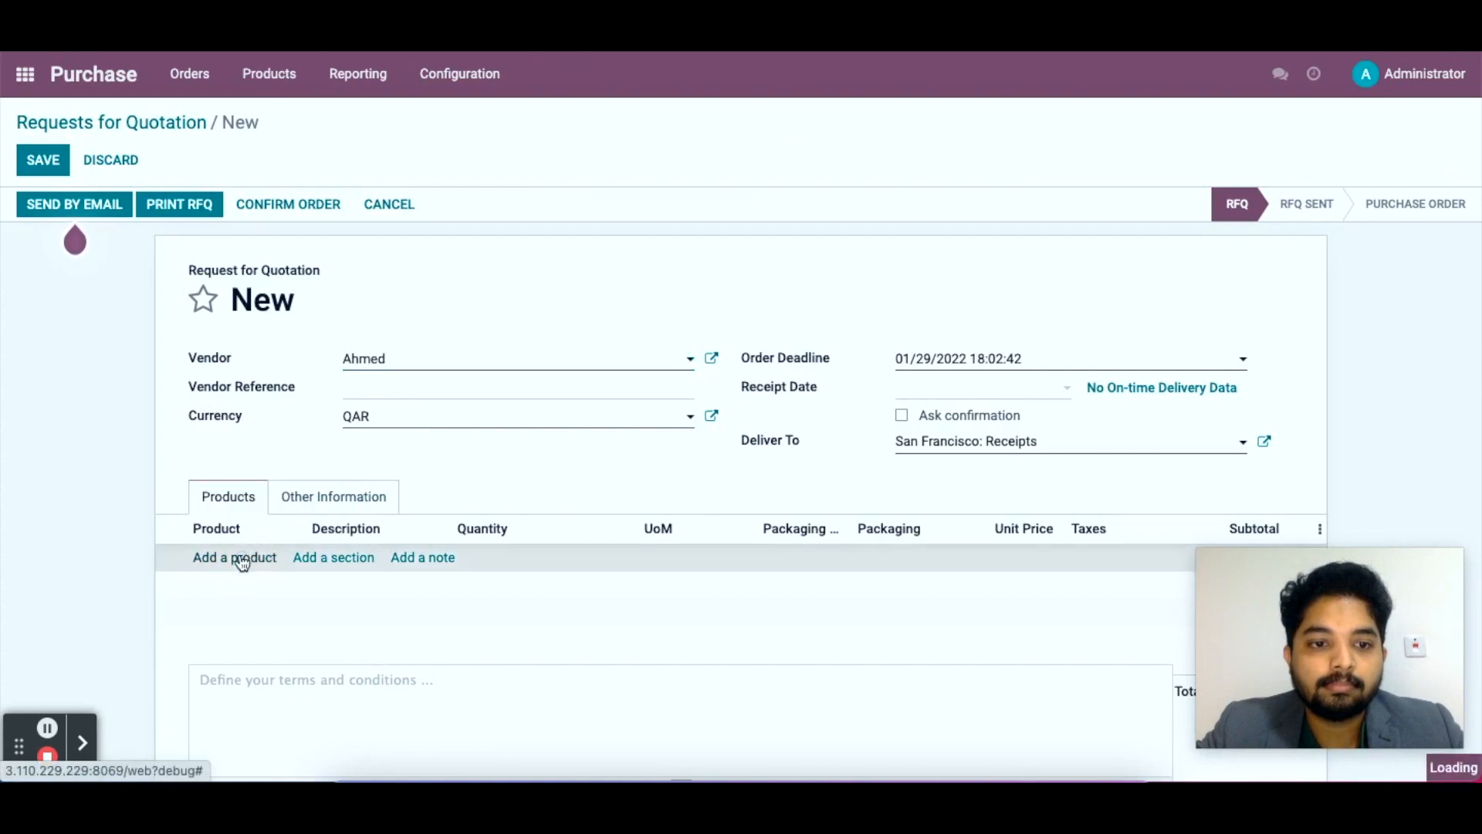
Add a line of 10 Optical cleaning kits at 50.00 each.
click(234, 556)
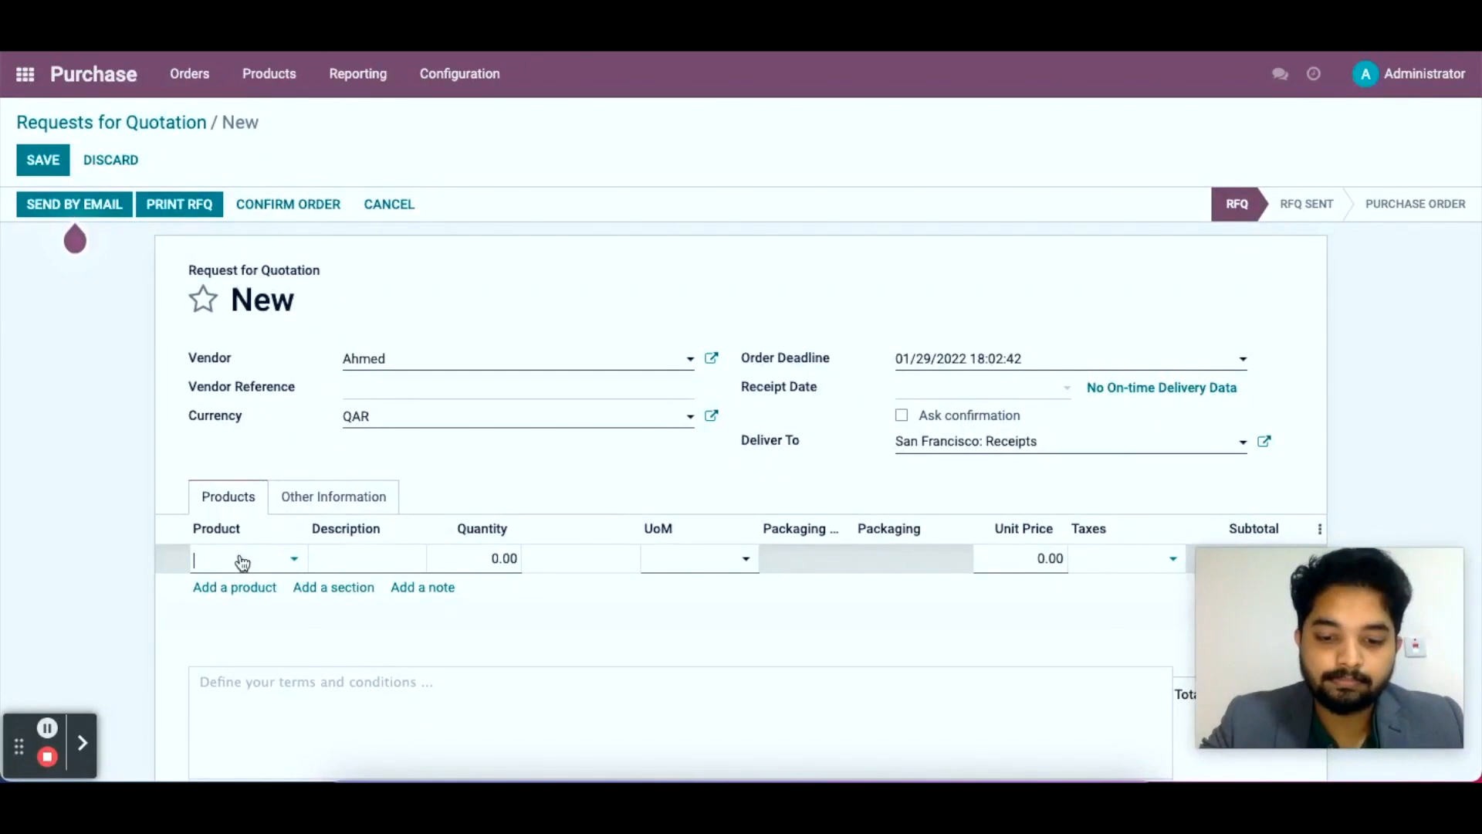
text(clea)
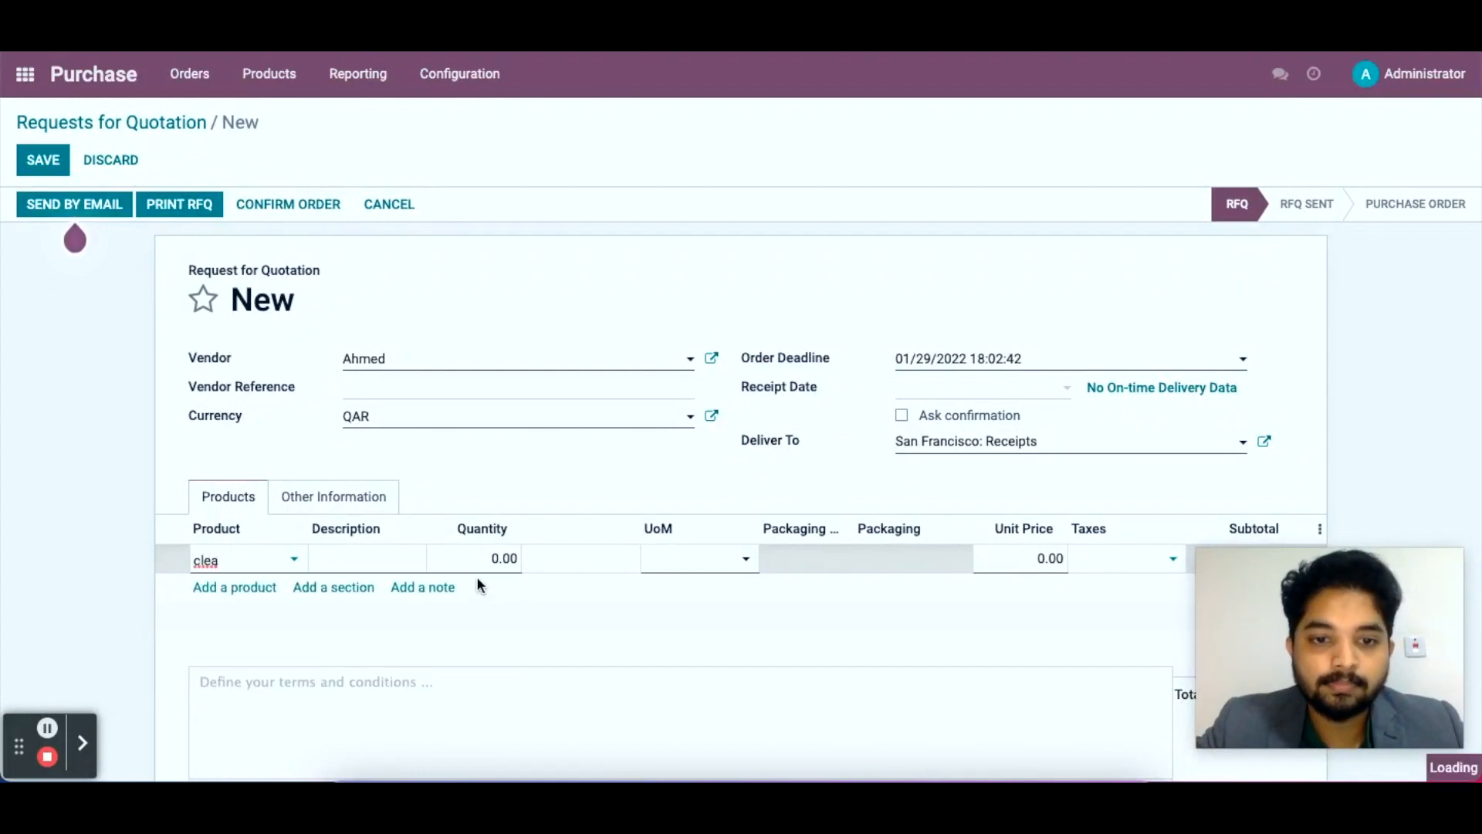
click(245, 559)
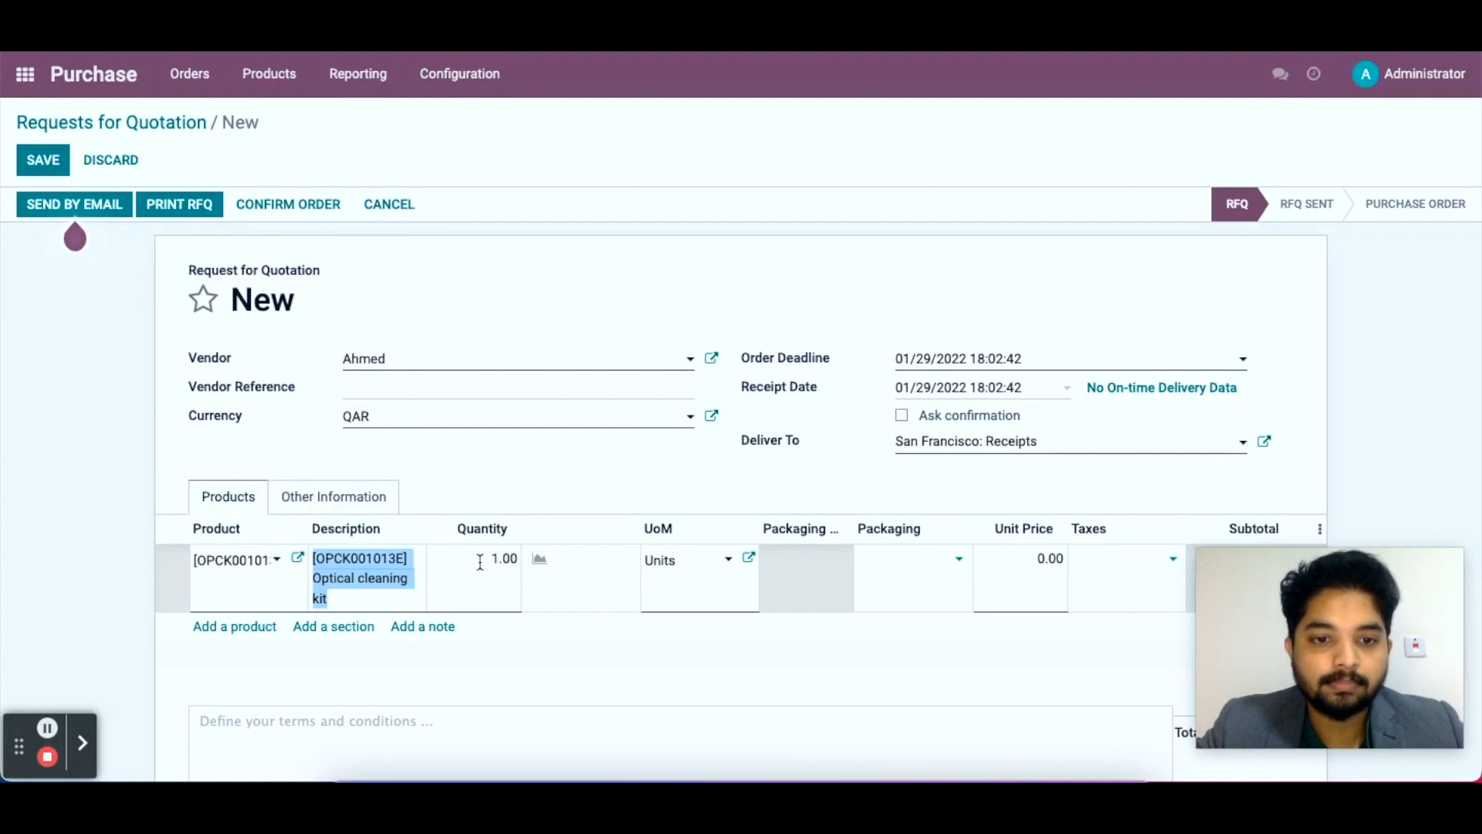
text(10)
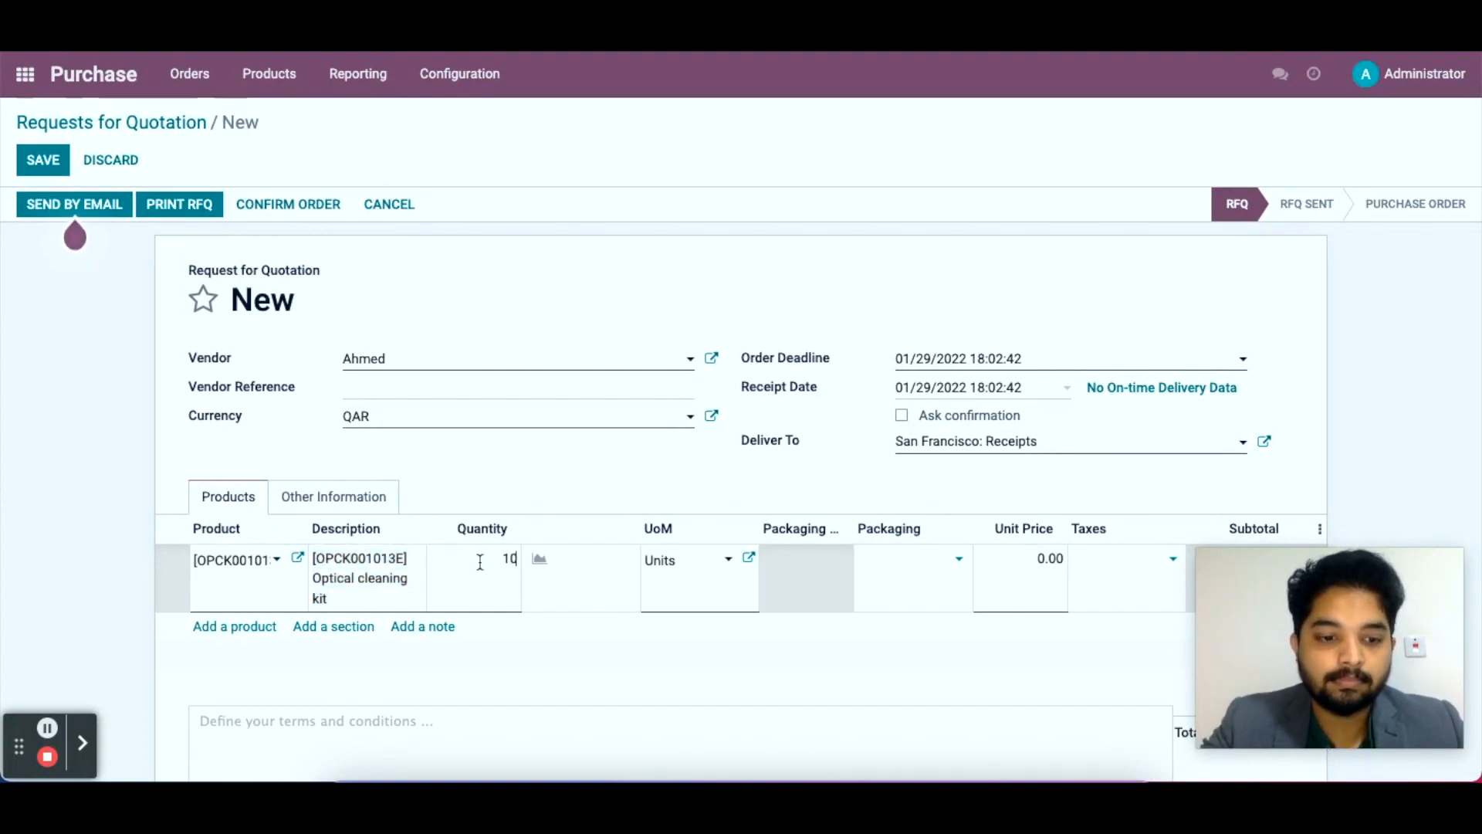
click(1049, 558)
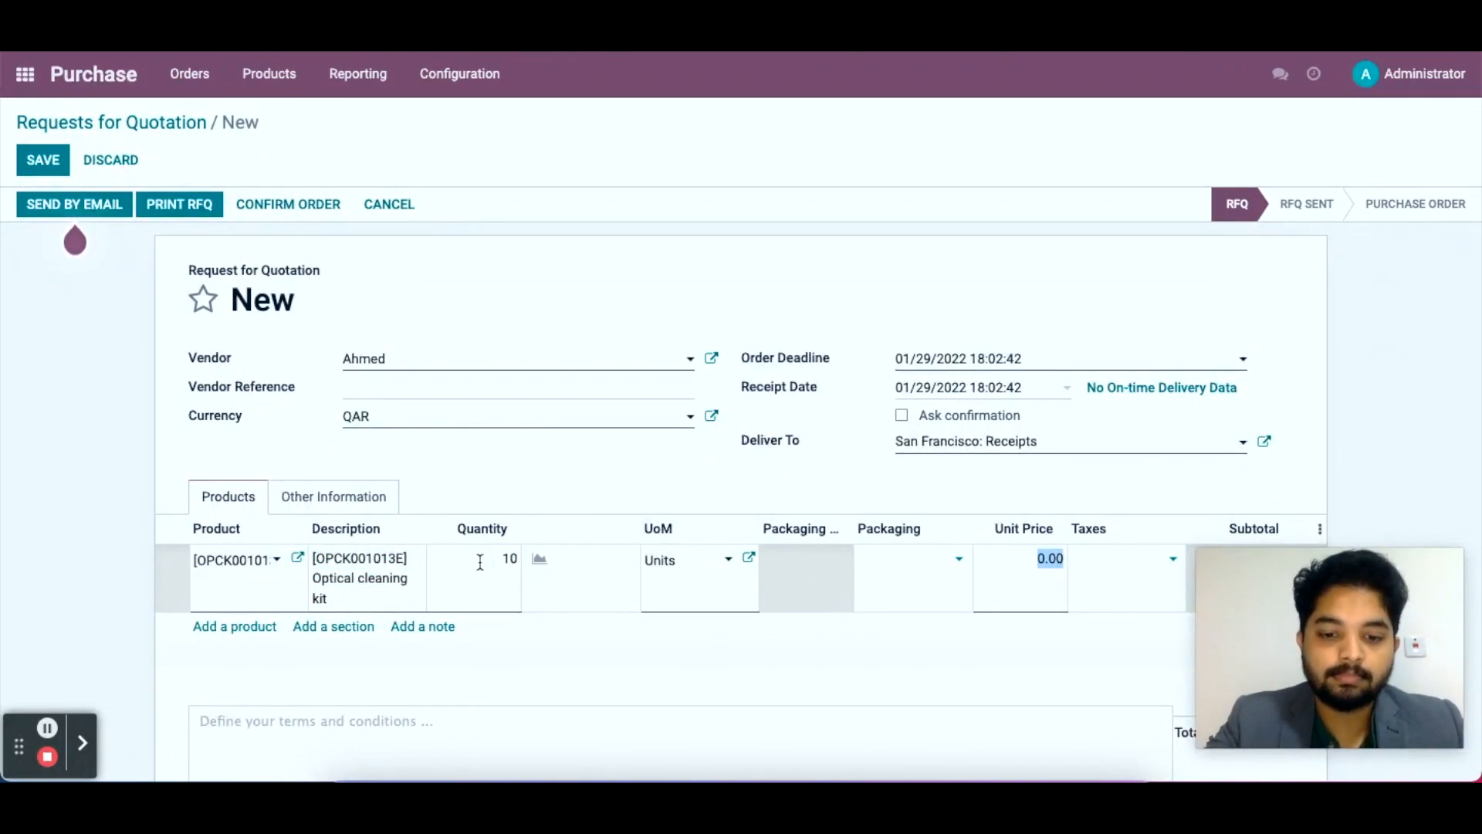
text(50)
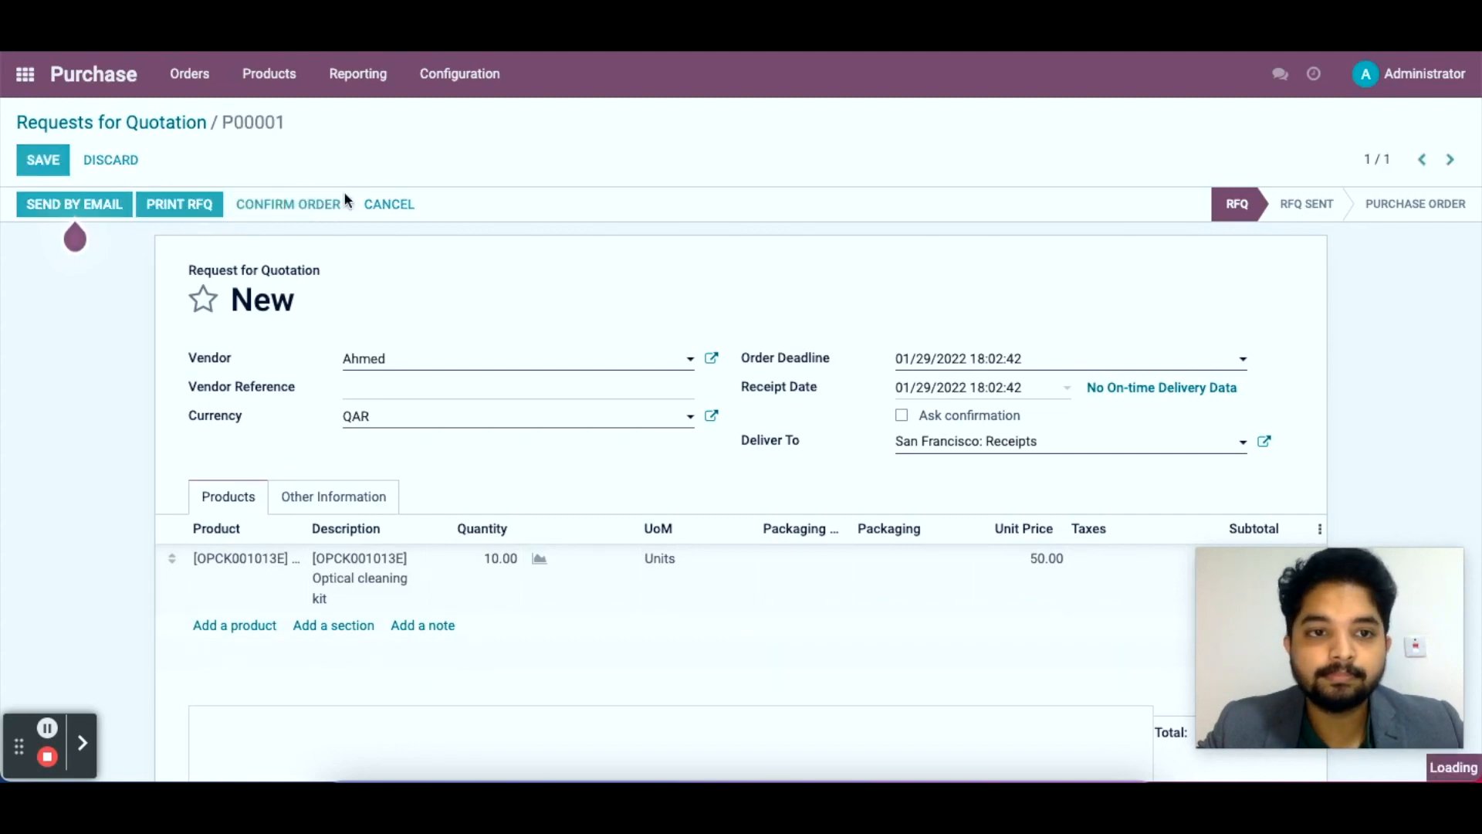
Confirm P00001 as a 500.00 QR purchase order and create its vendor bill.
click(288, 203)
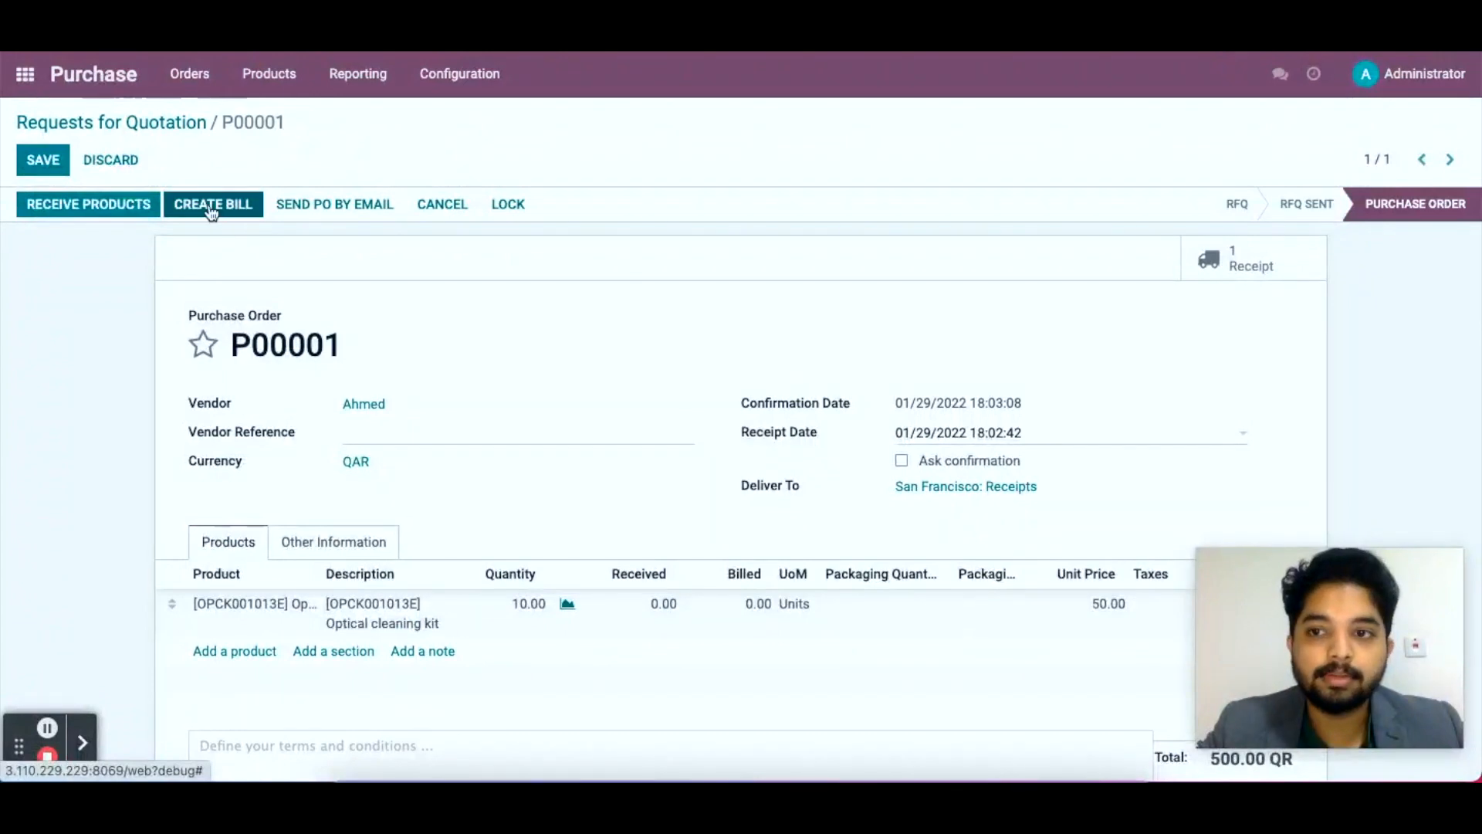
click(213, 204)
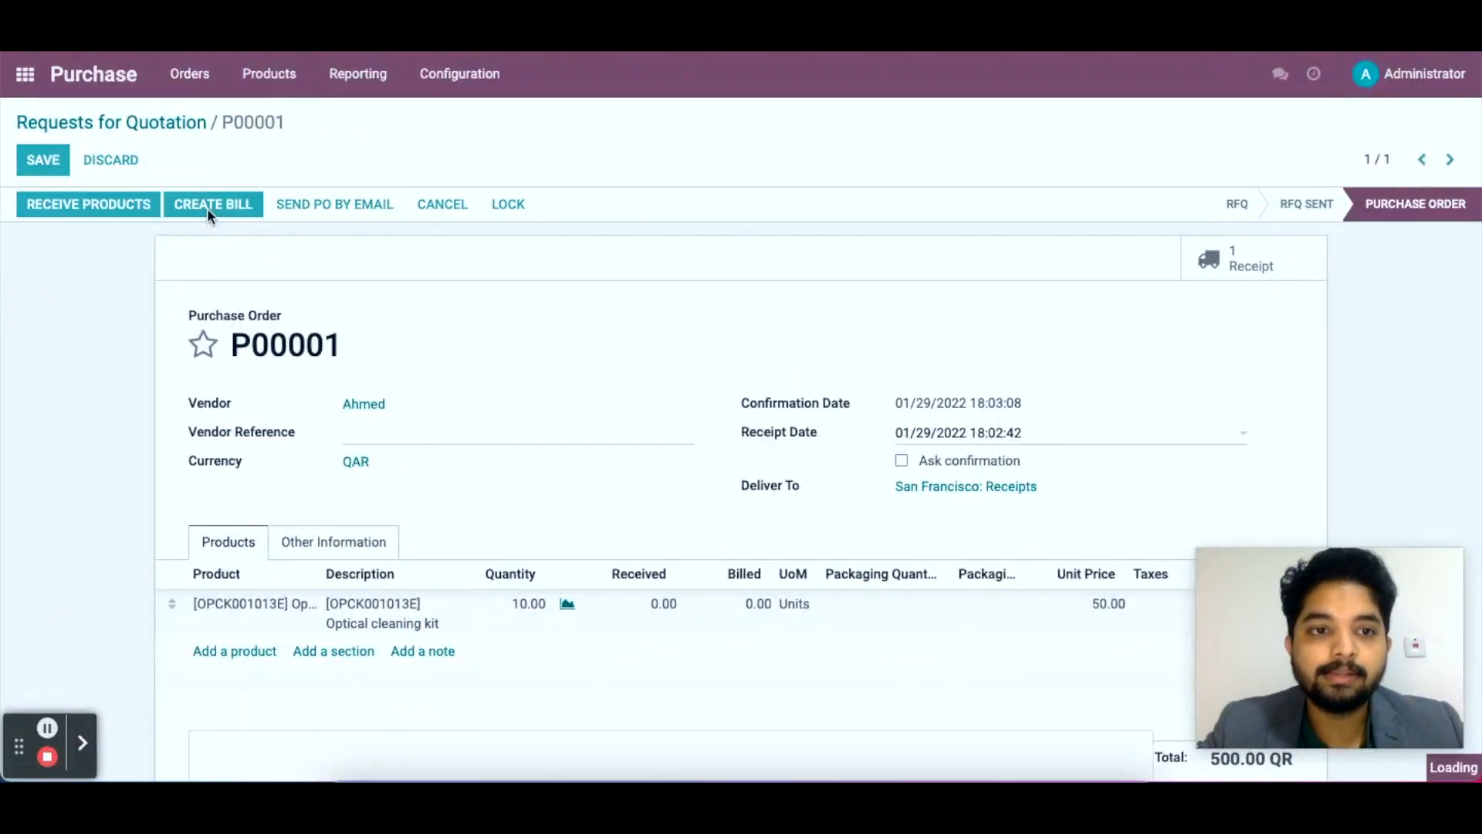
mouse_move(128, 216)
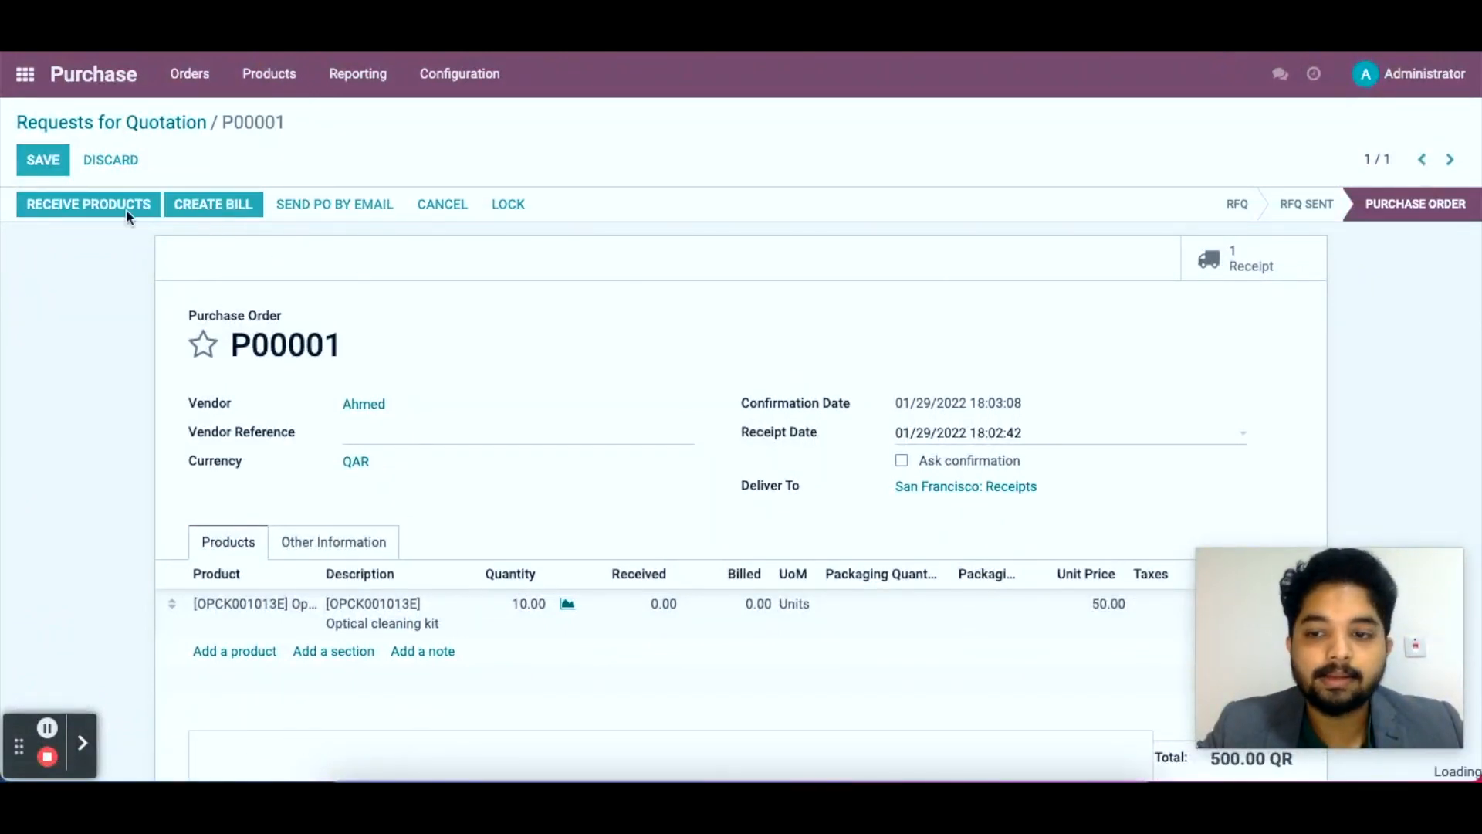
Edit the draft vendor bill and set its bill date to 29 January 2022.
click(213, 203)
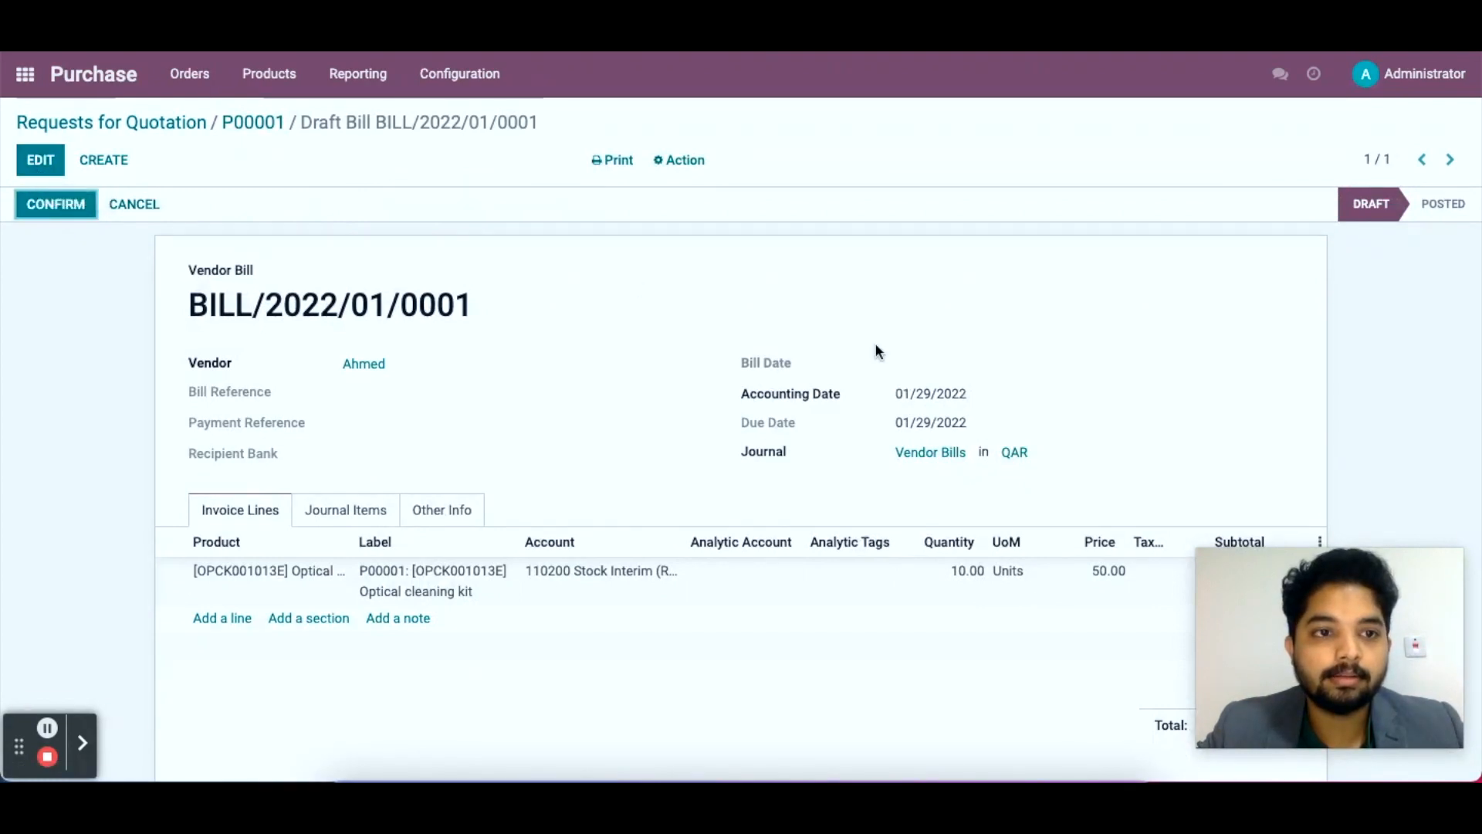
mouse_move(39, 159)
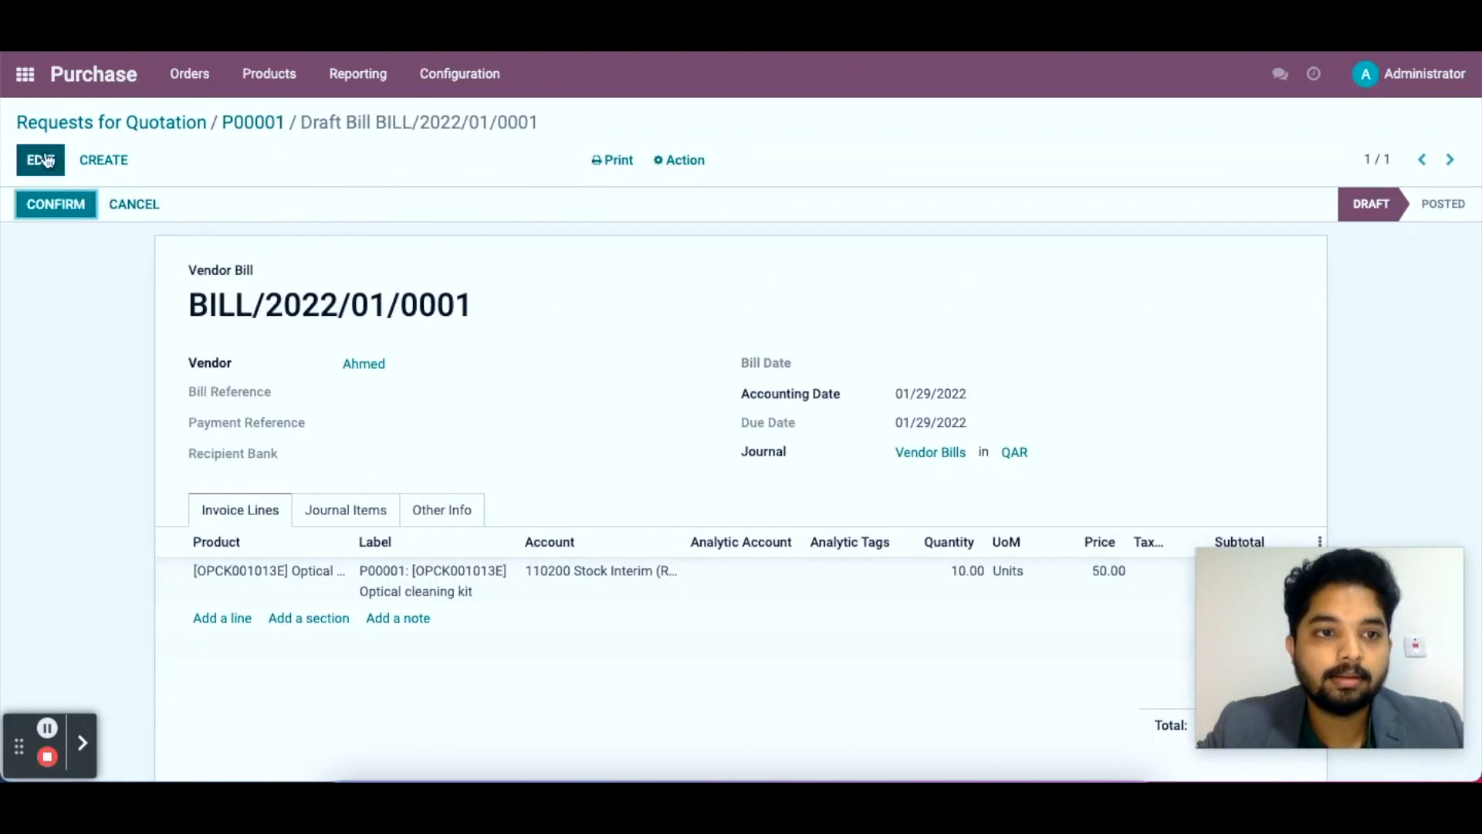
click(40, 160)
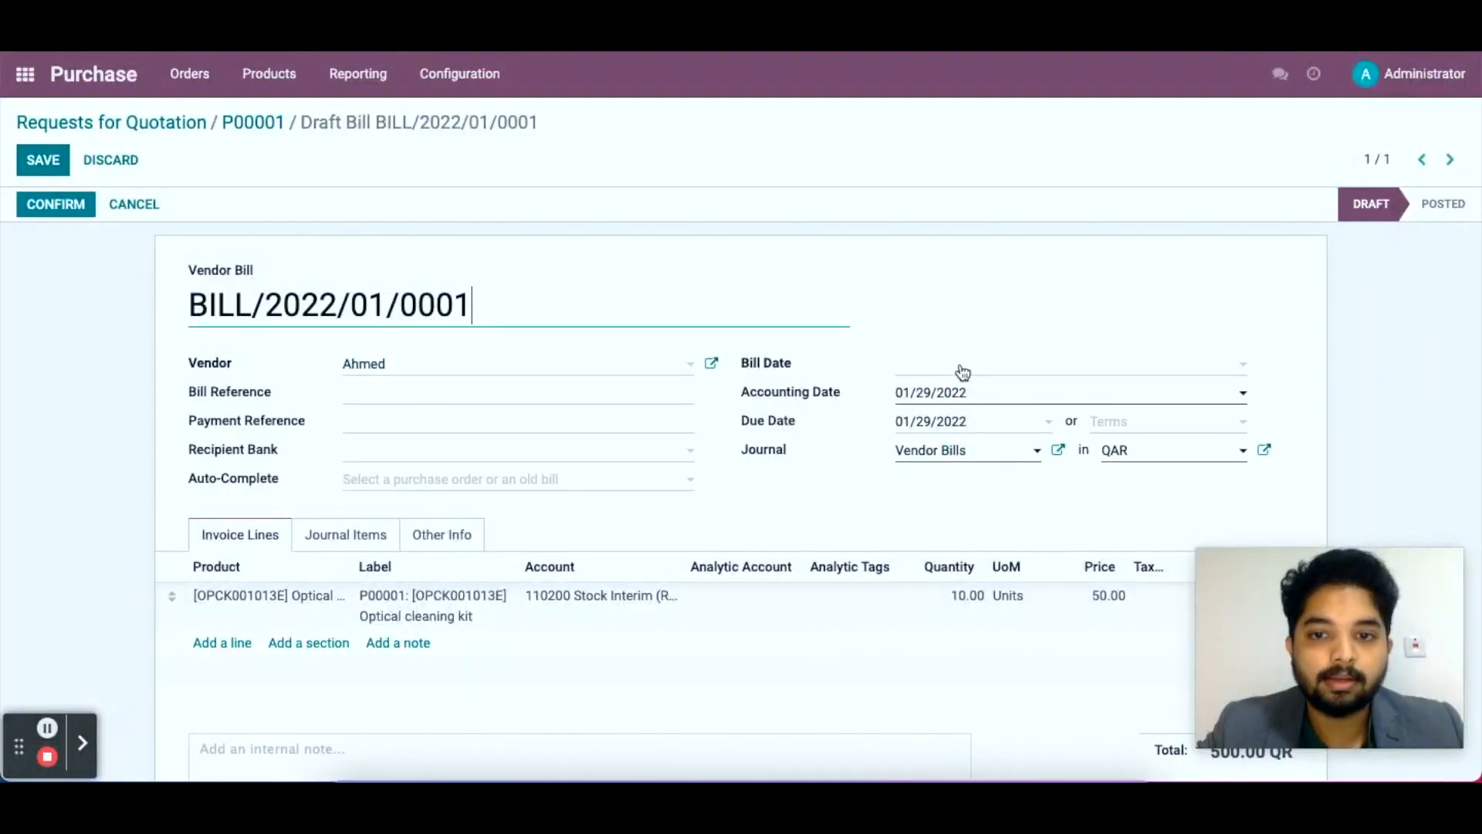
click(1068, 362)
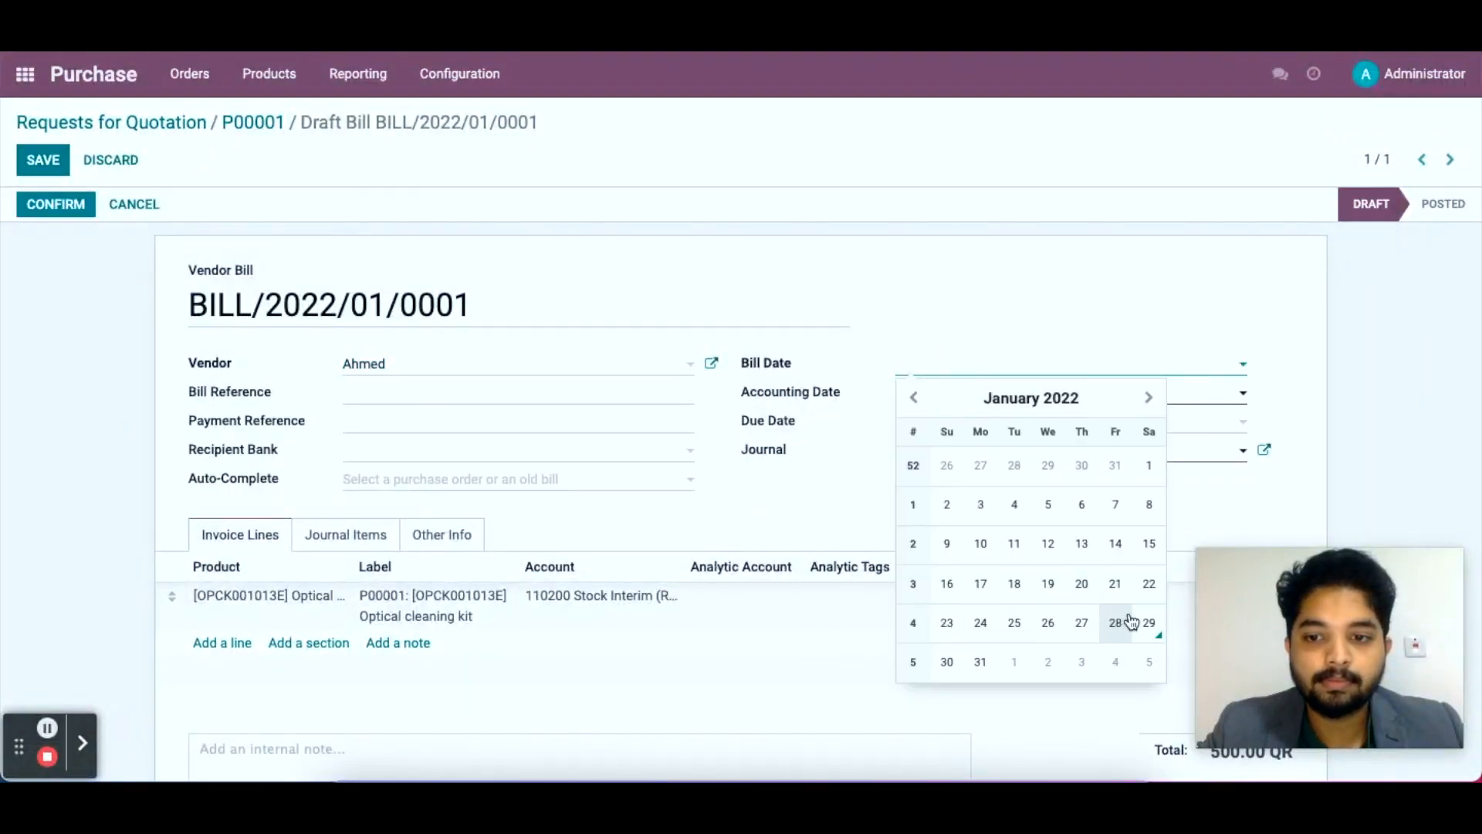
click(1148, 622)
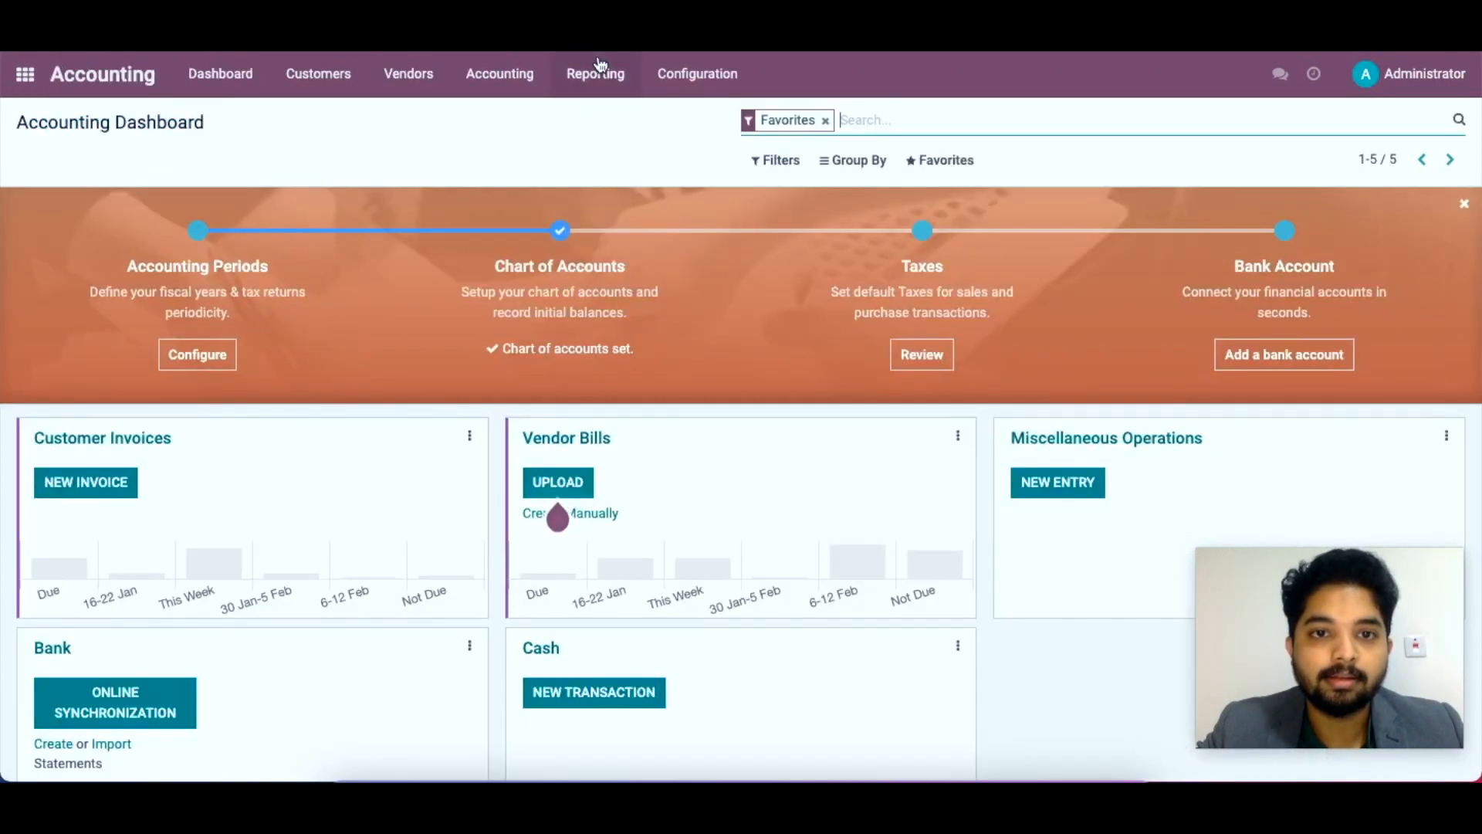
Return to BILL/2022/01/0001 and save its 01/29/2022 dates.
click(595, 74)
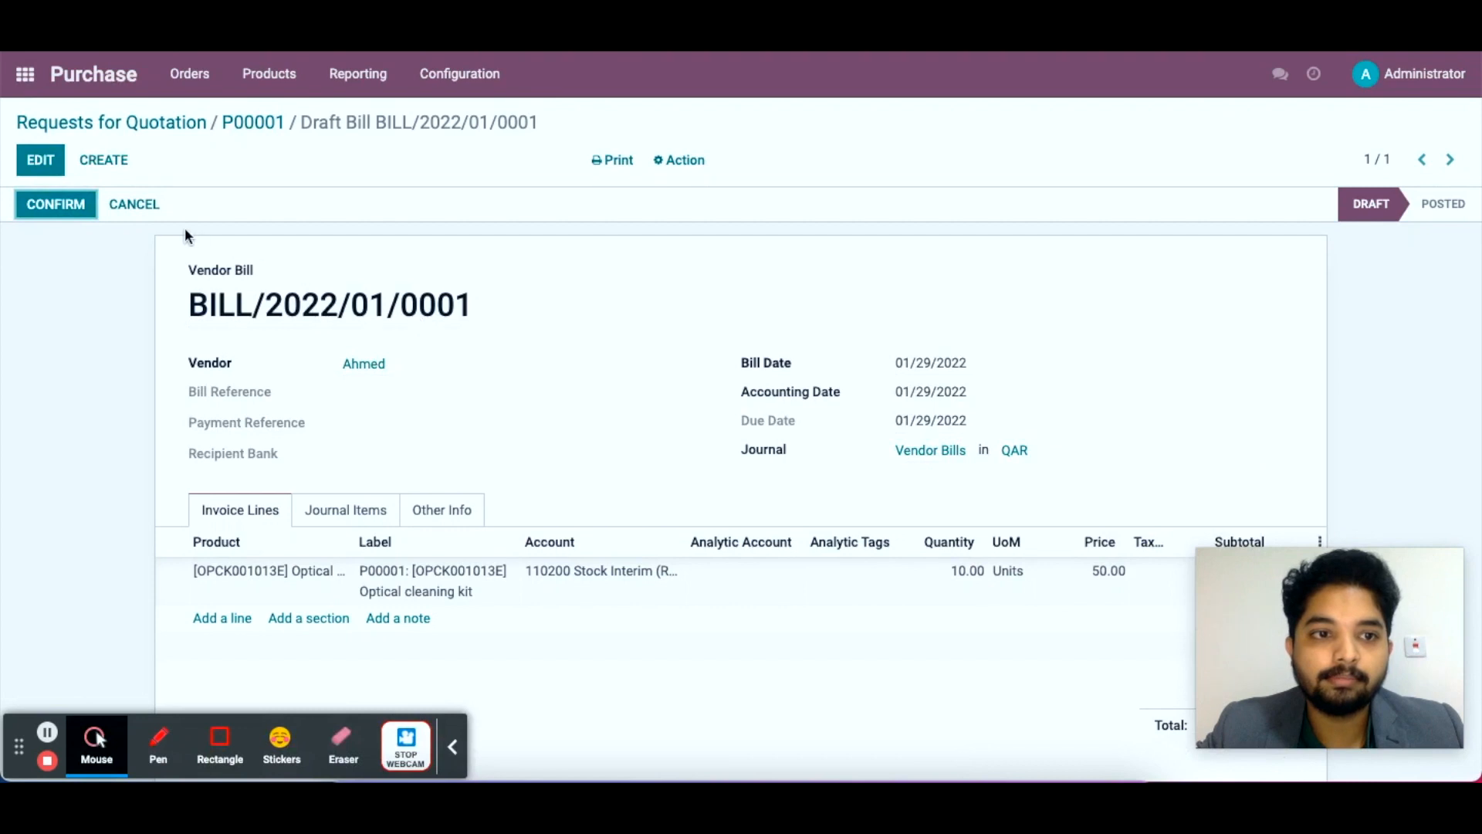
Post the vendor bill and bring up the Balance Sheet report.
click(55, 203)
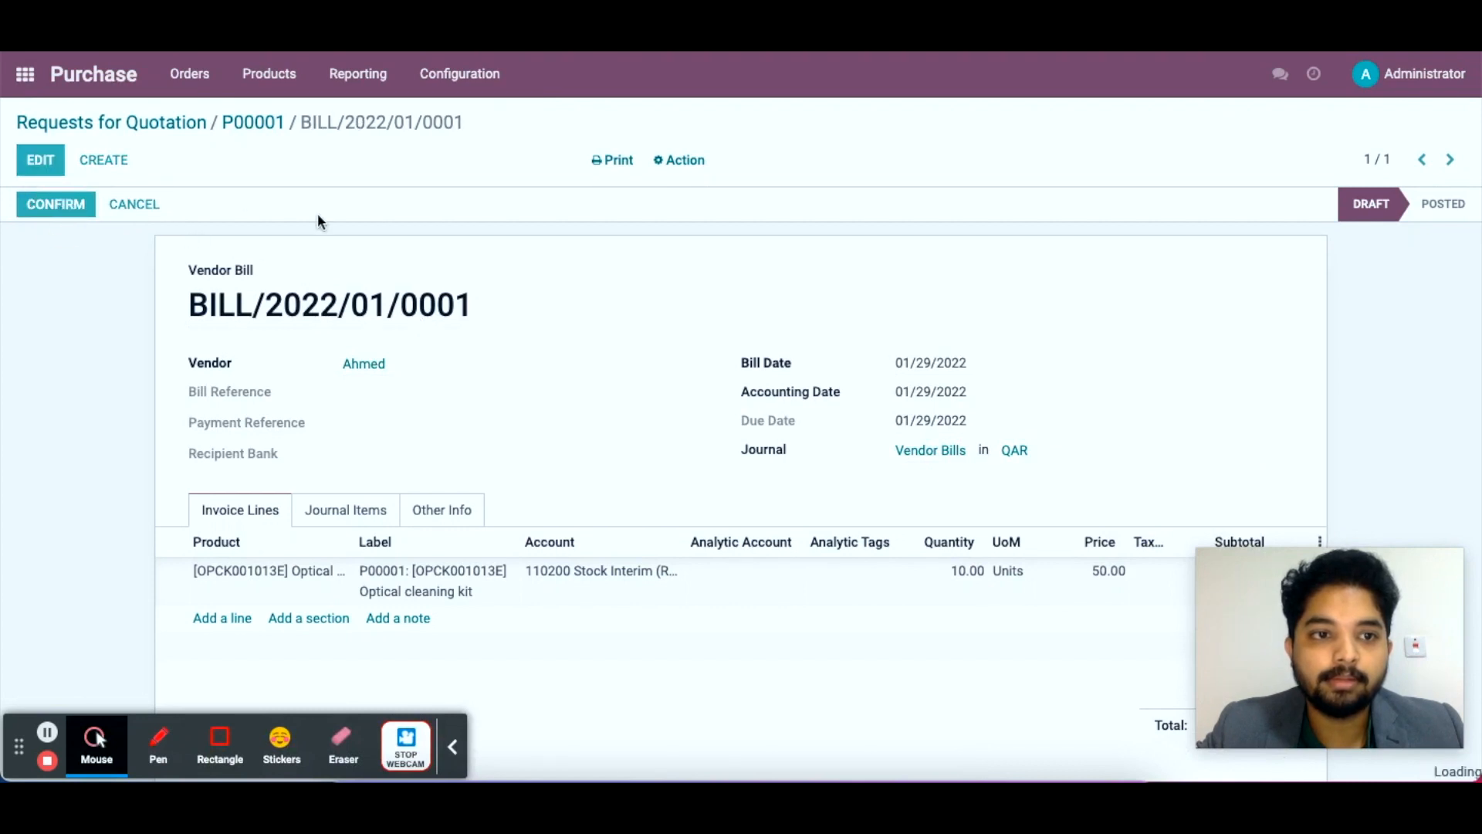
click(55, 203)
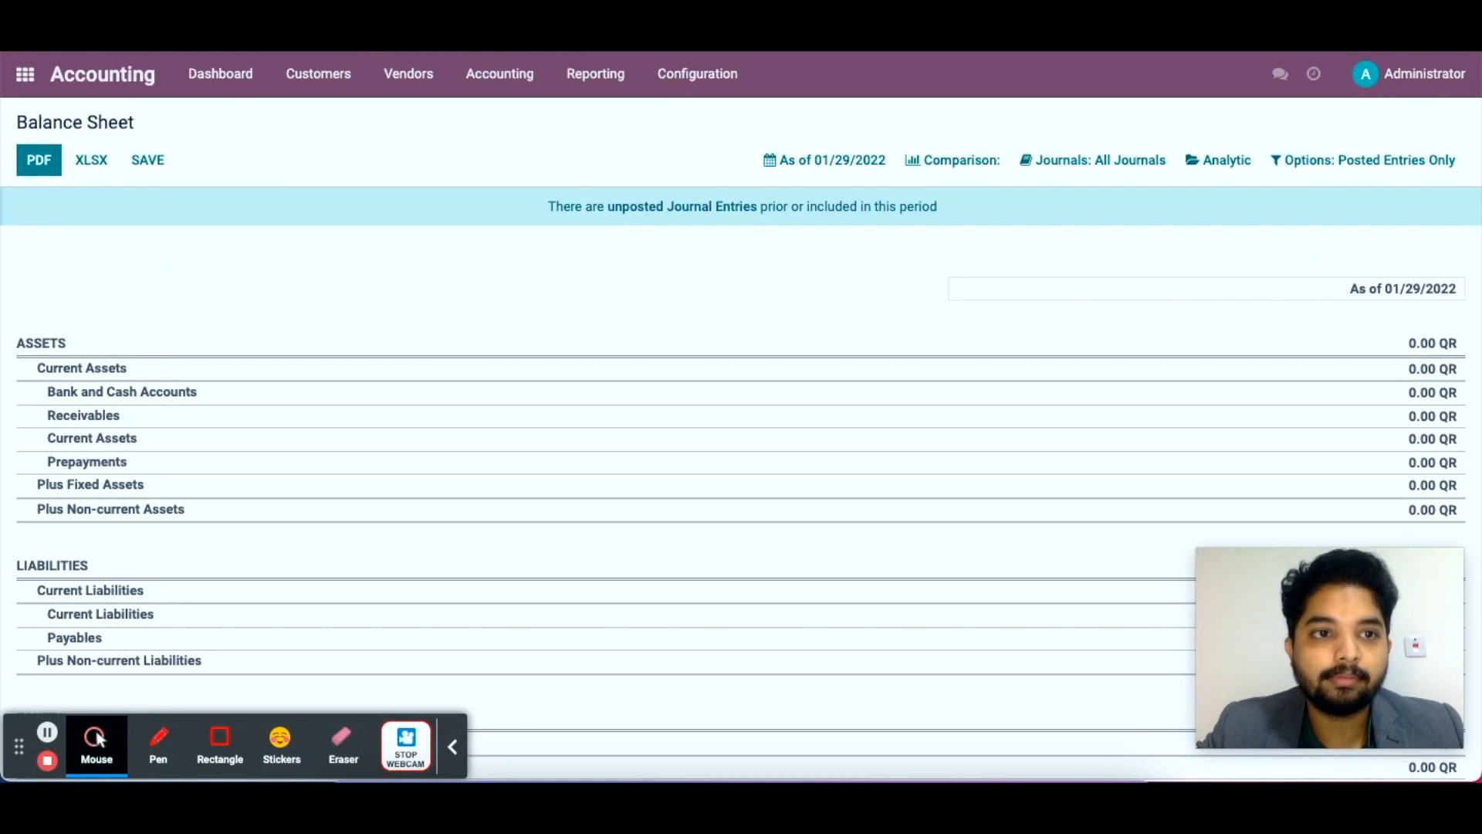
mouse_move(107, 452)
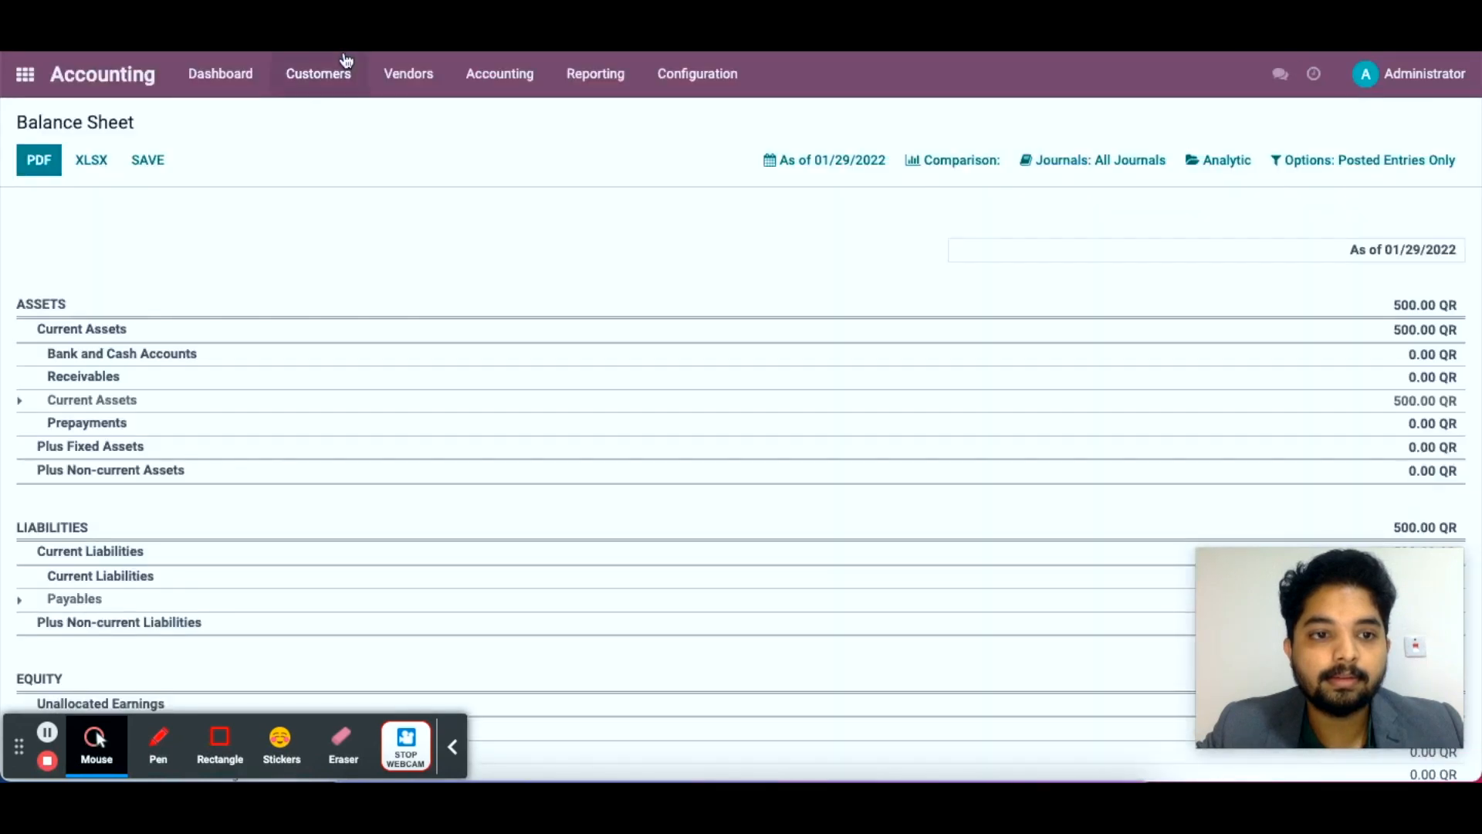
View the 110200 Stock Interim General Ledger entry of 500.00 QR, then return to the bill.
click(92, 399)
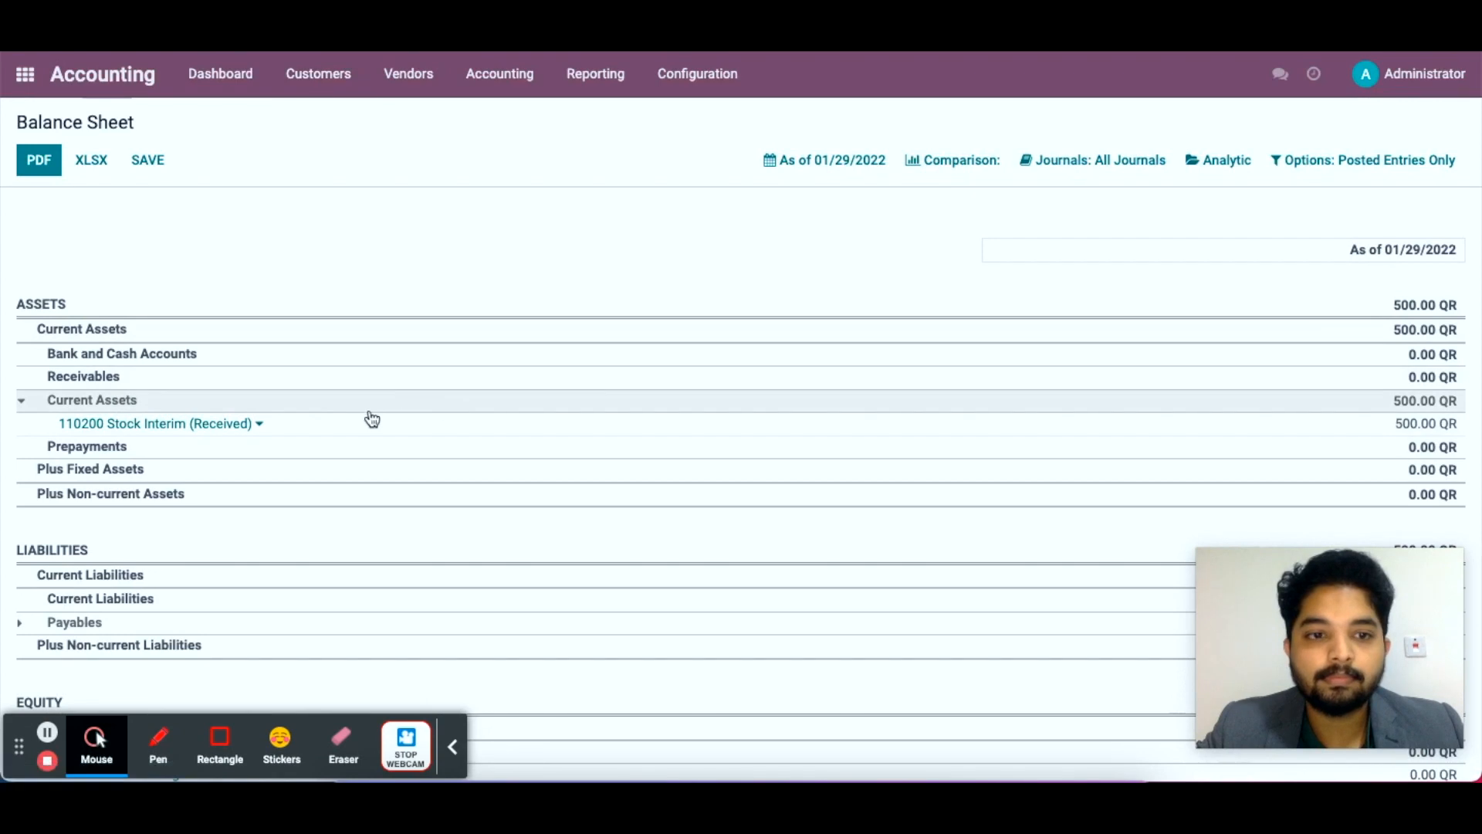
click(154, 422)
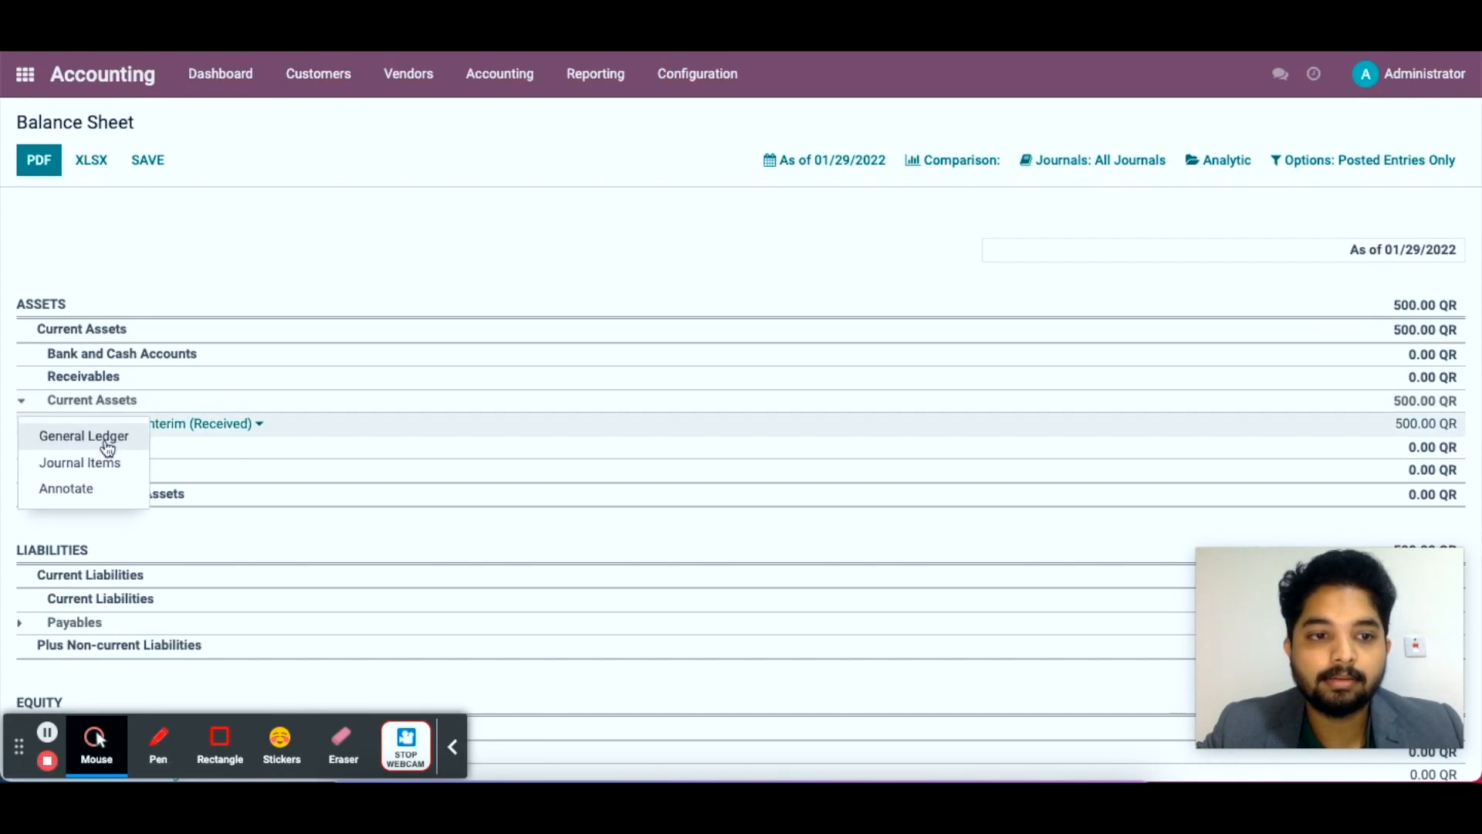
click(84, 435)
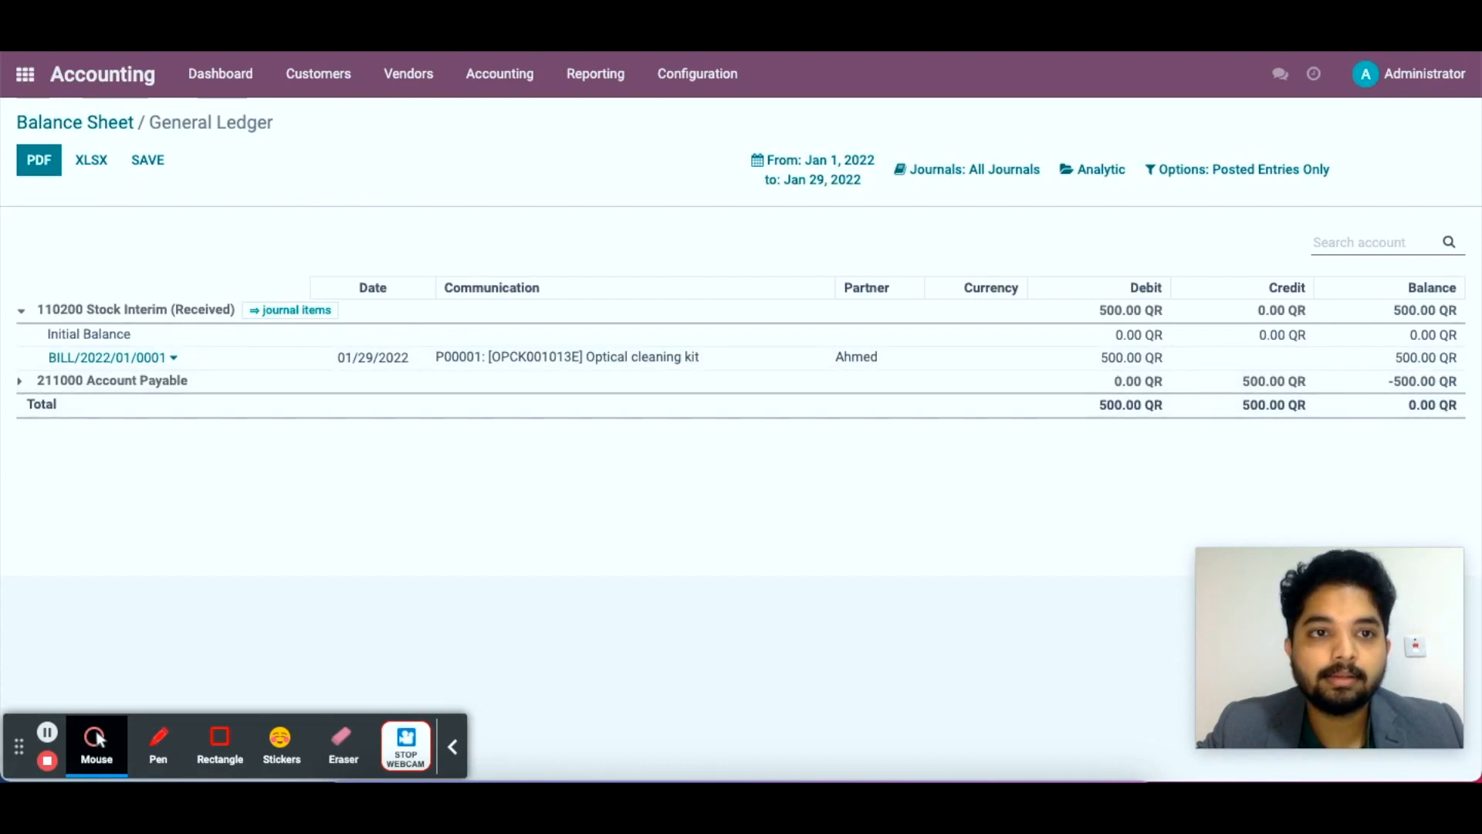
click(105, 358)
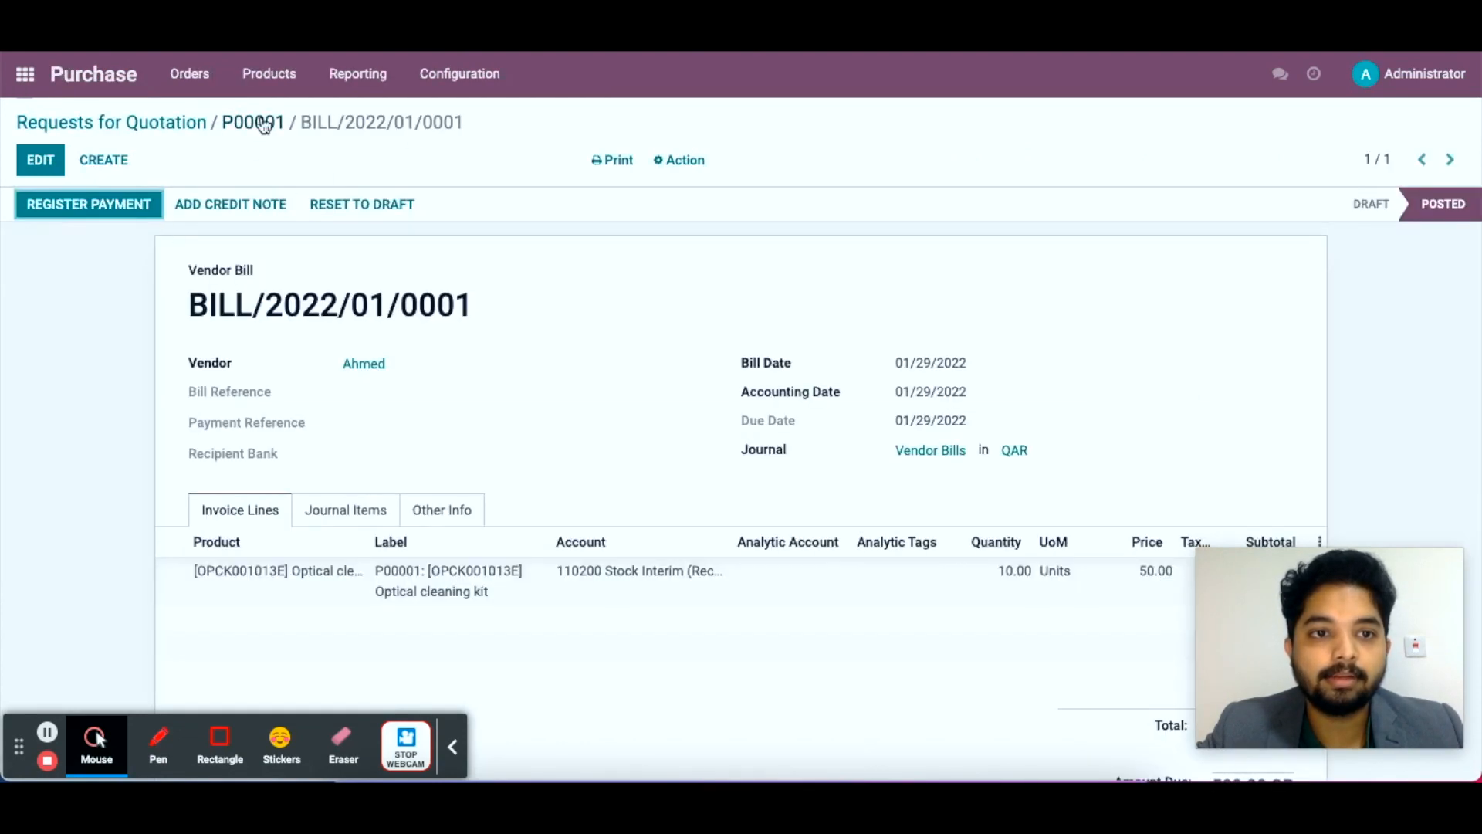
Open P00001, start receiving its products, and validate the receipt of 10 kits.
click(253, 122)
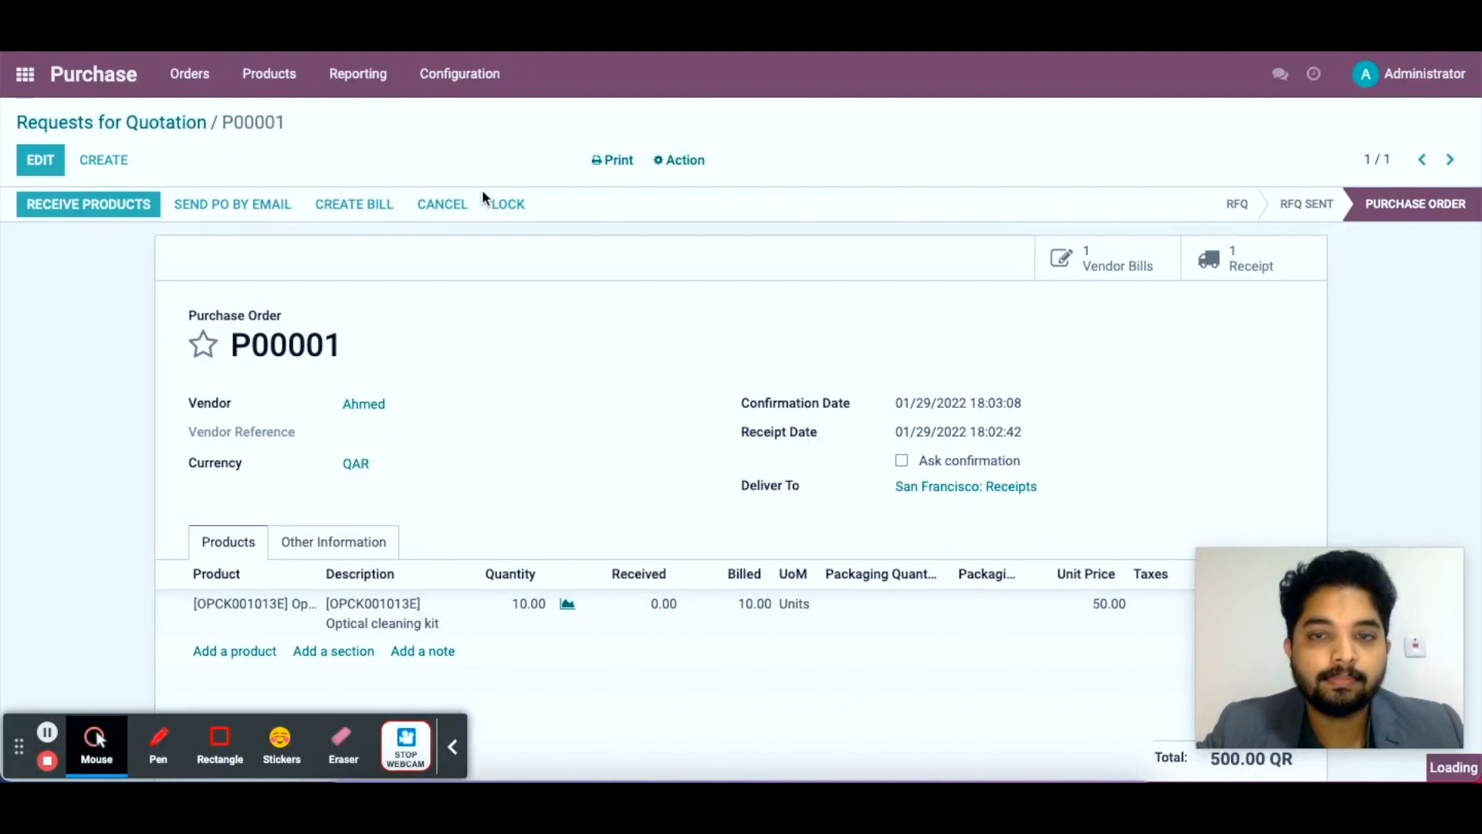
click(1249, 257)
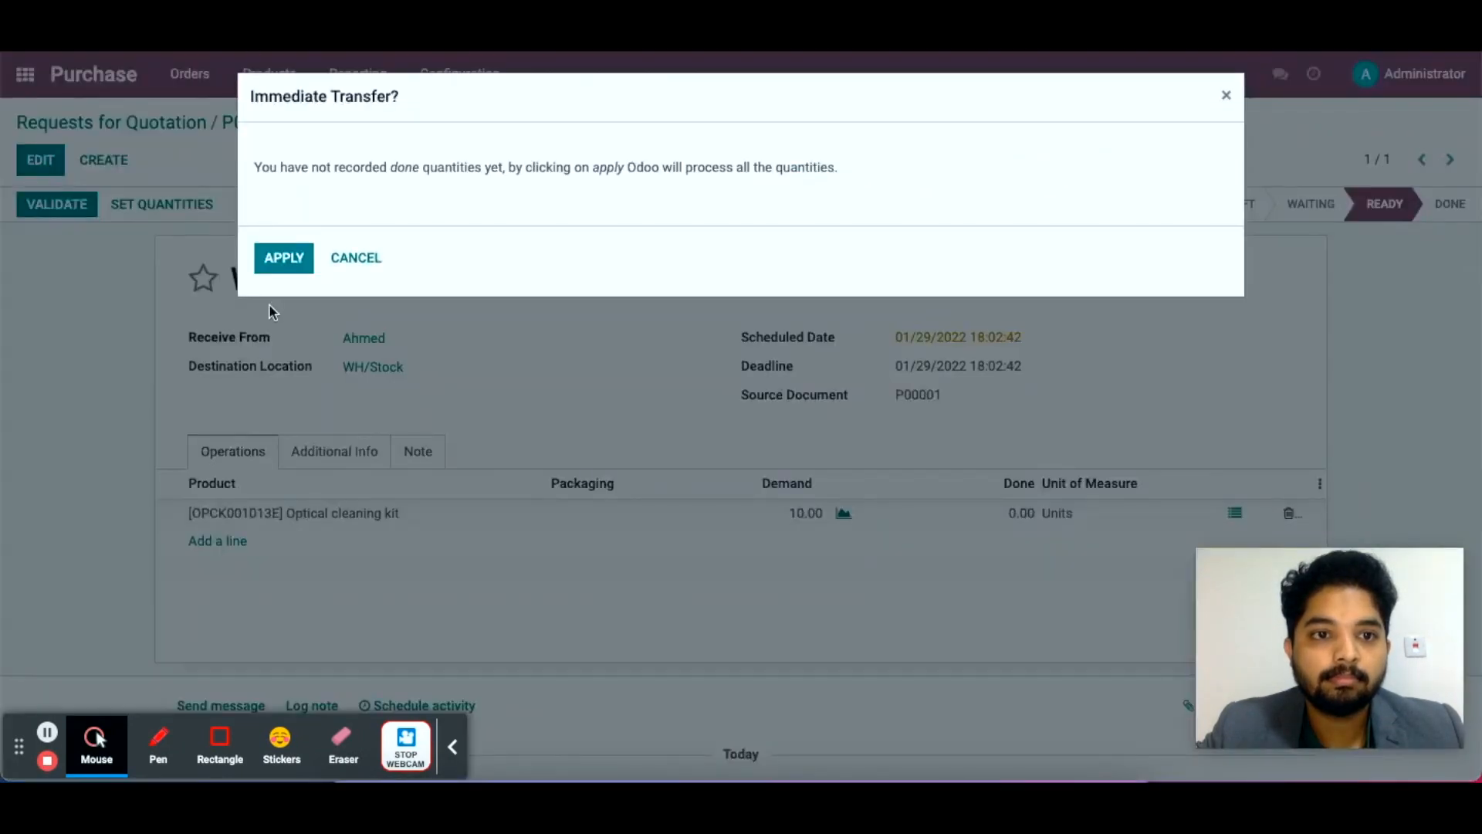
click(283, 257)
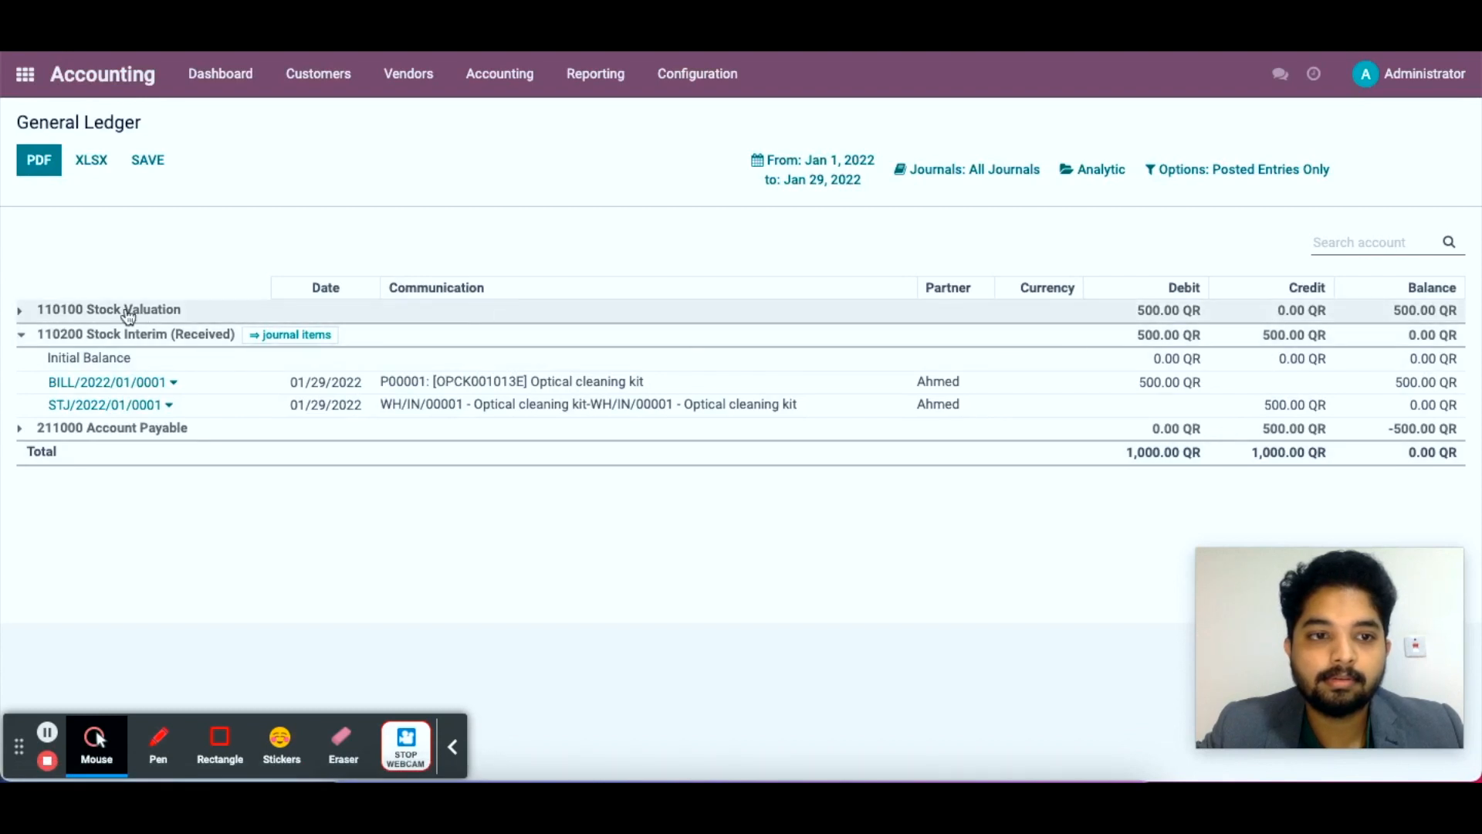
Expand 110100 Stock Valuation in the General Ledger to show the 500.00 QR debit.
click(108, 309)
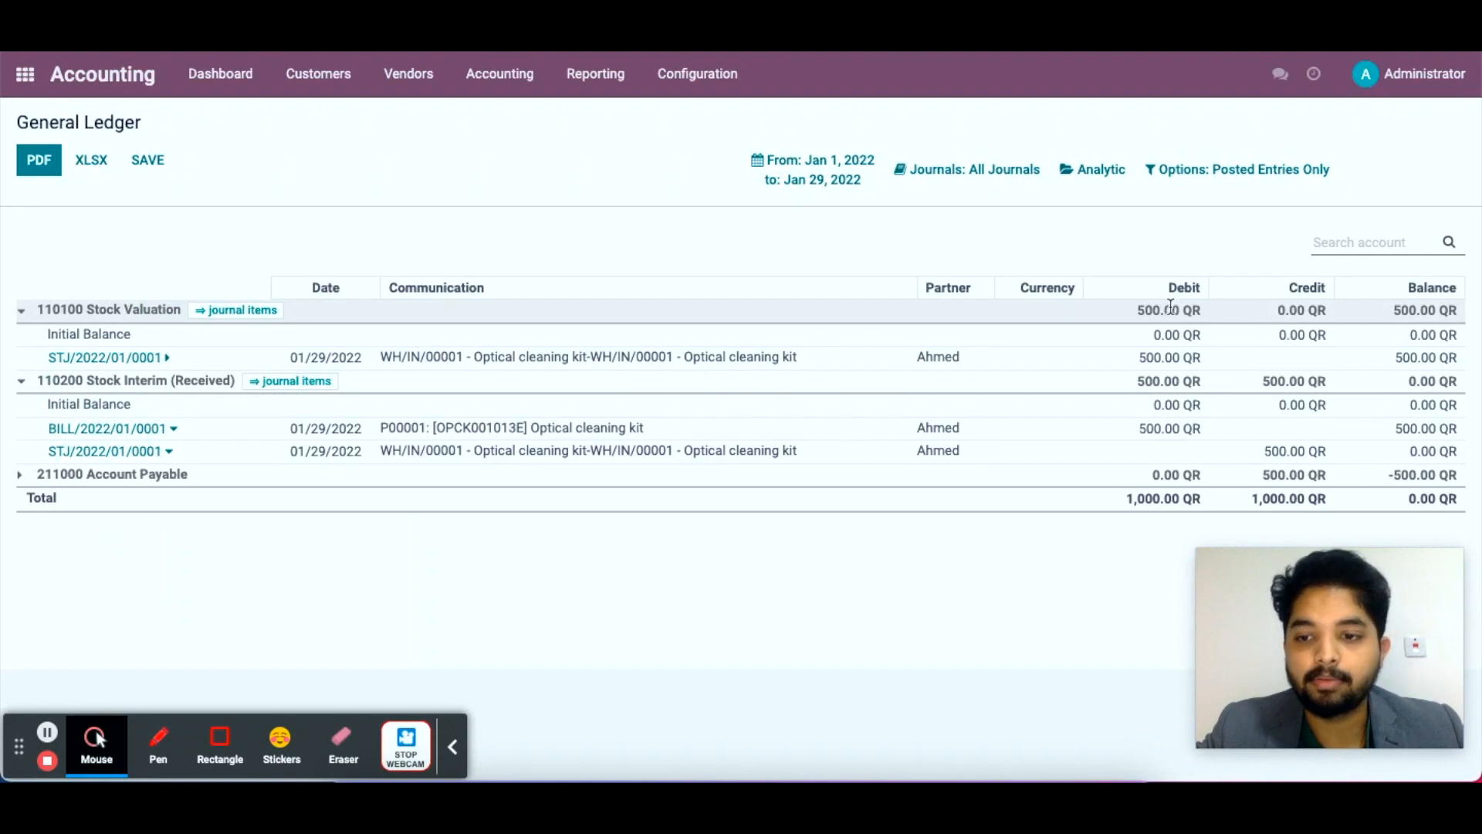
mouse_move(229, 168)
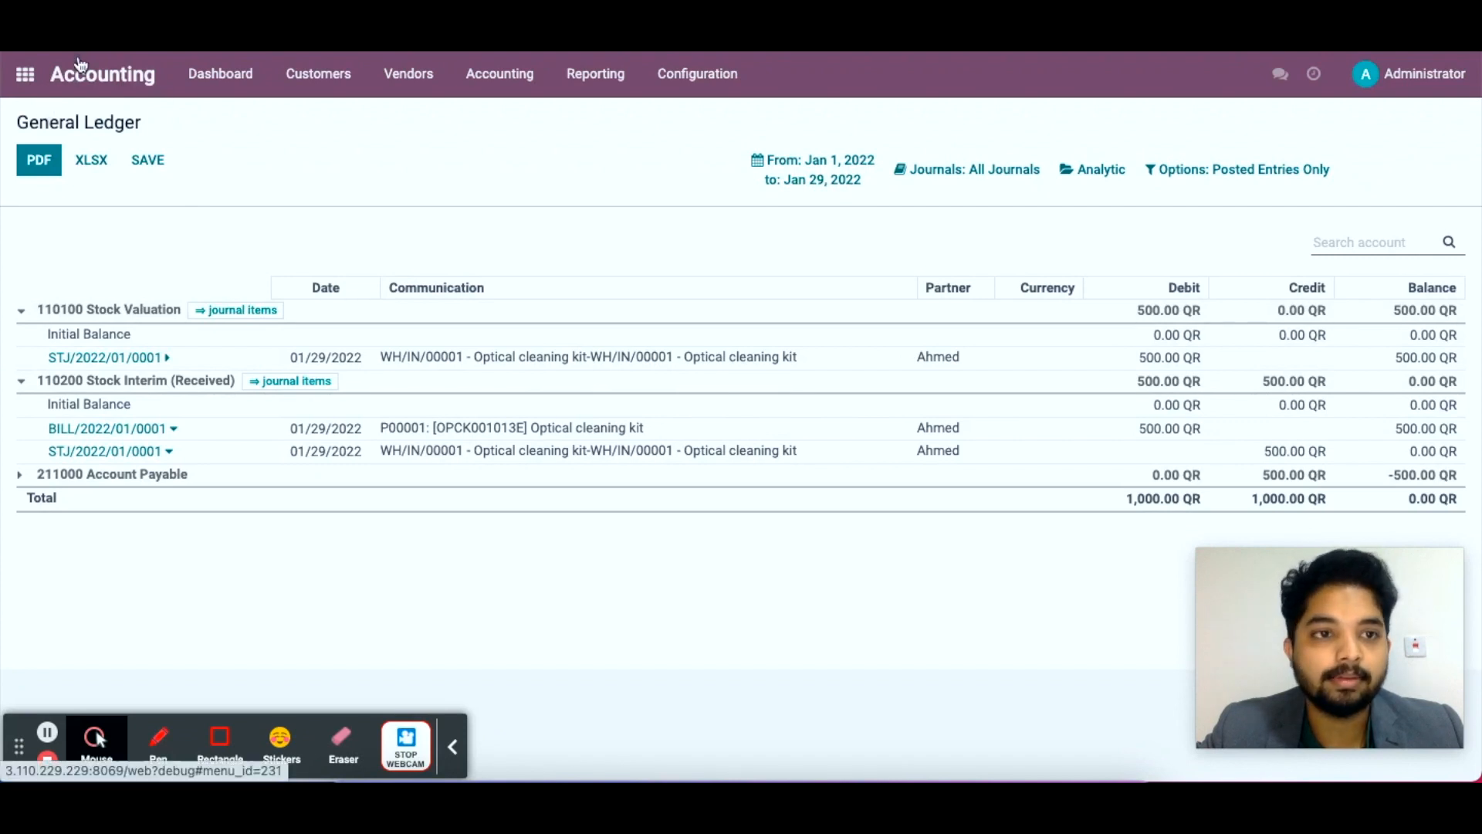
mouse_move(24, 74)
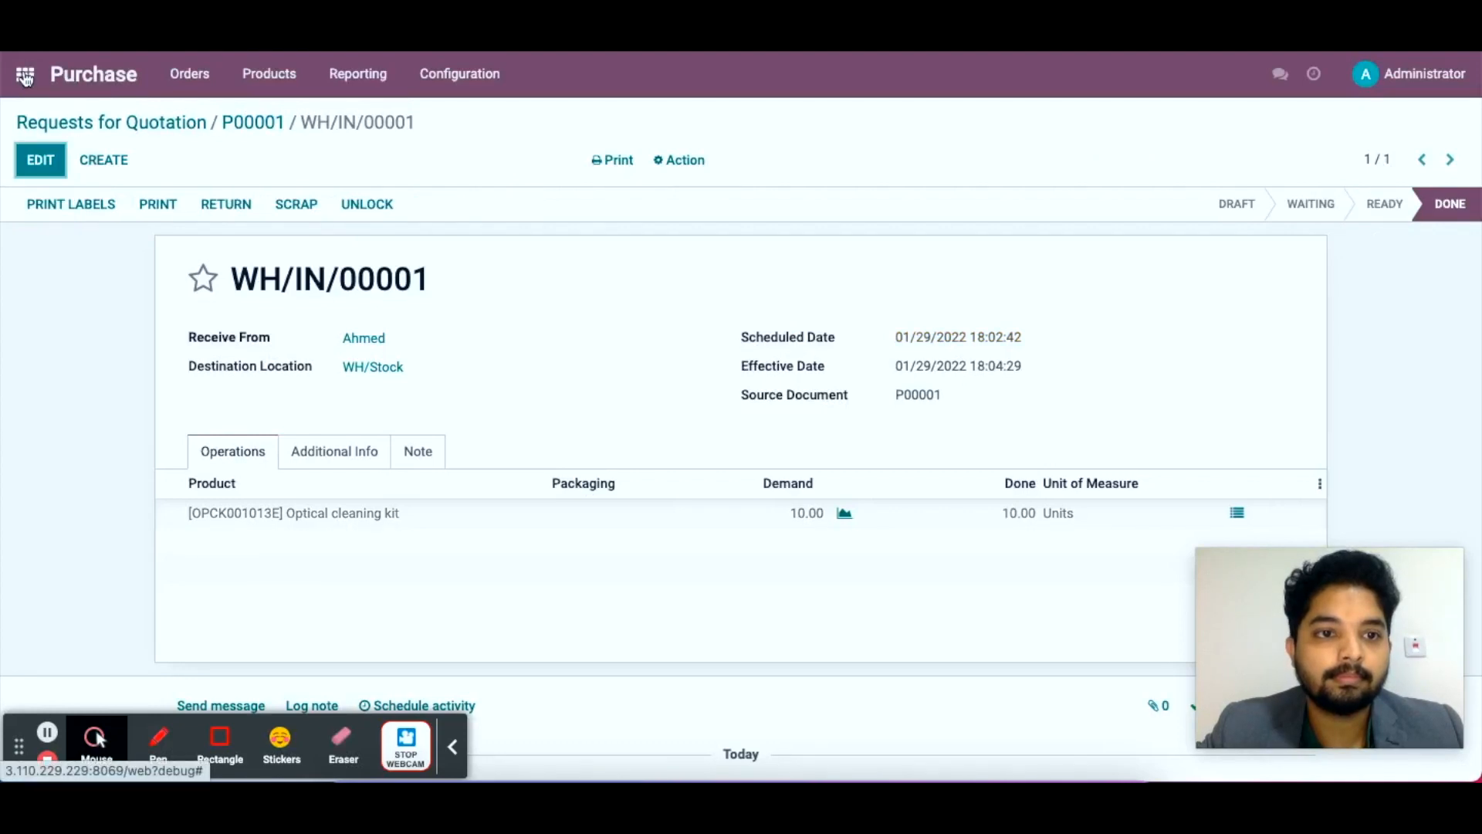
In the Sales app, start a new quotation for customer shajid.
click(25, 74)
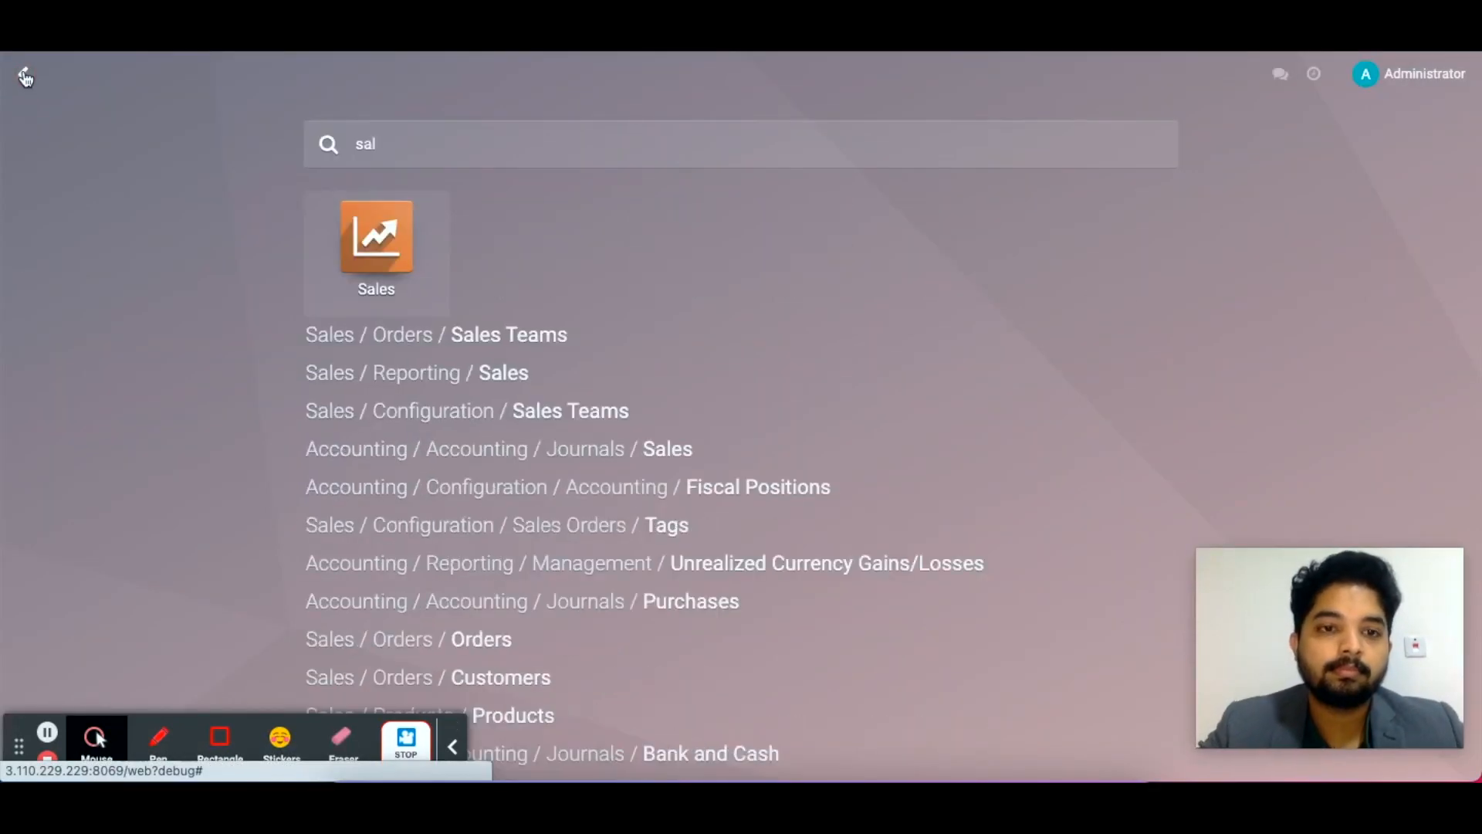
click(376, 235)
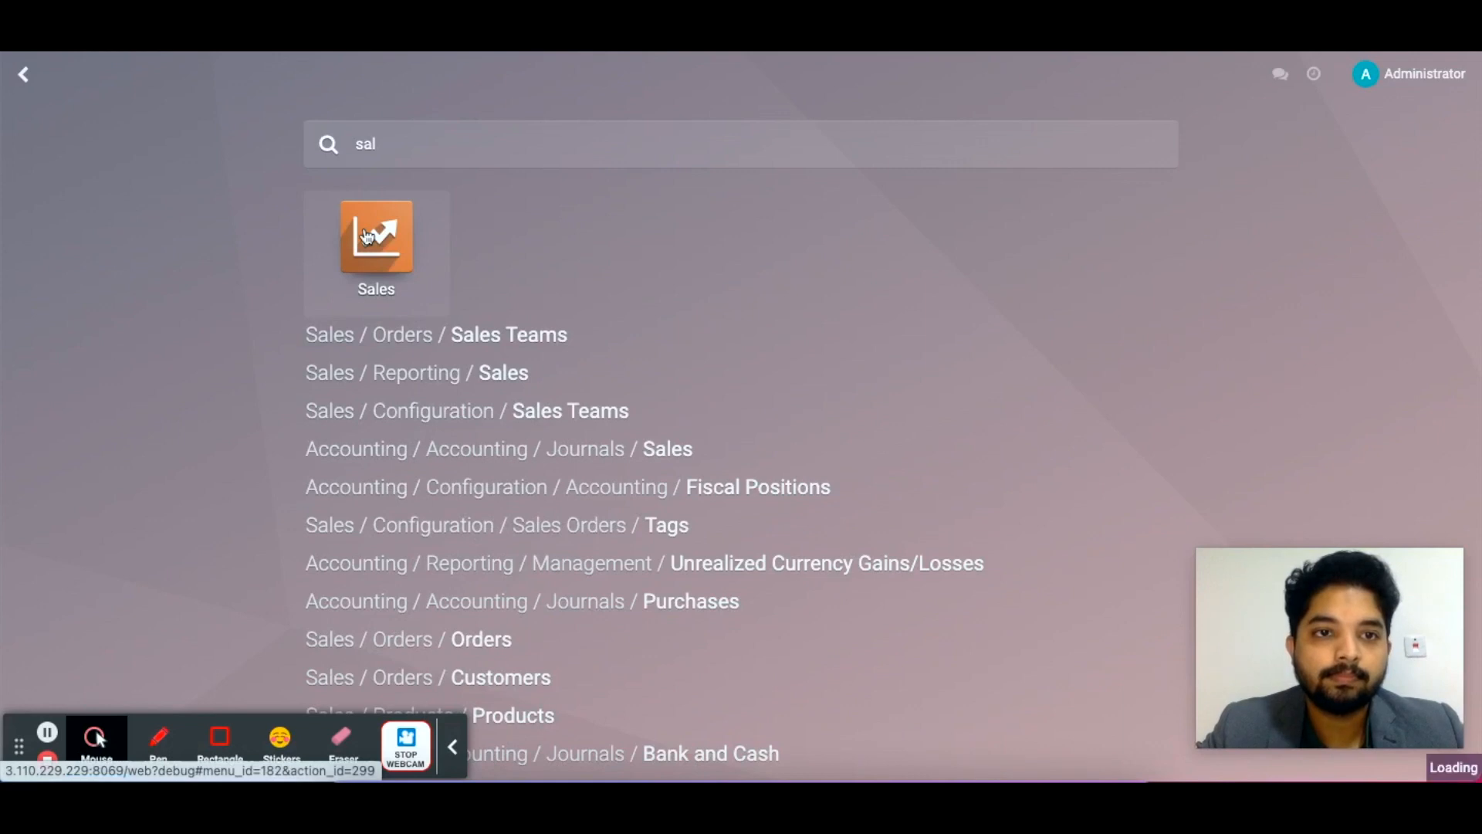
click(376, 236)
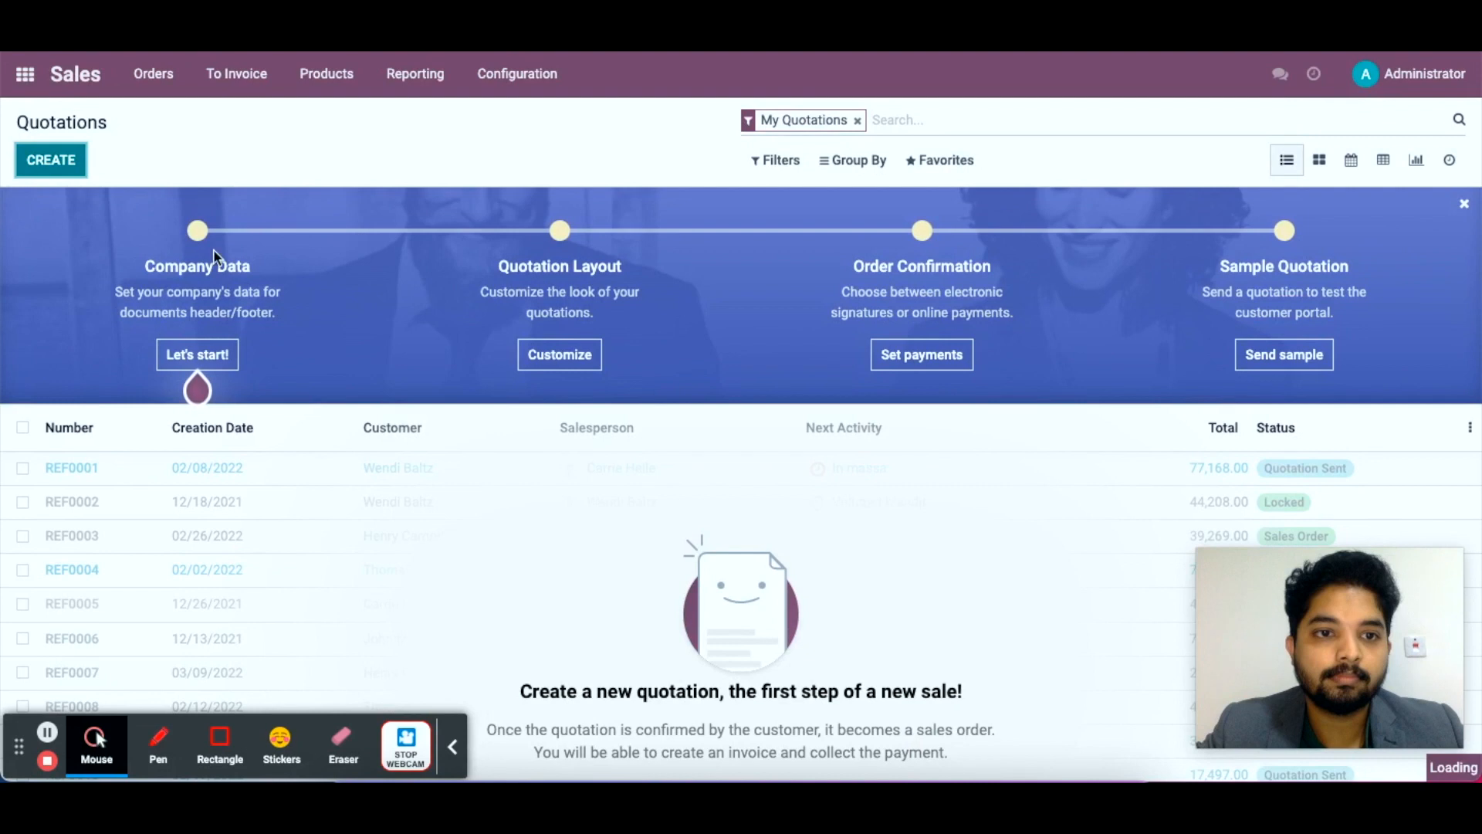
click(50, 160)
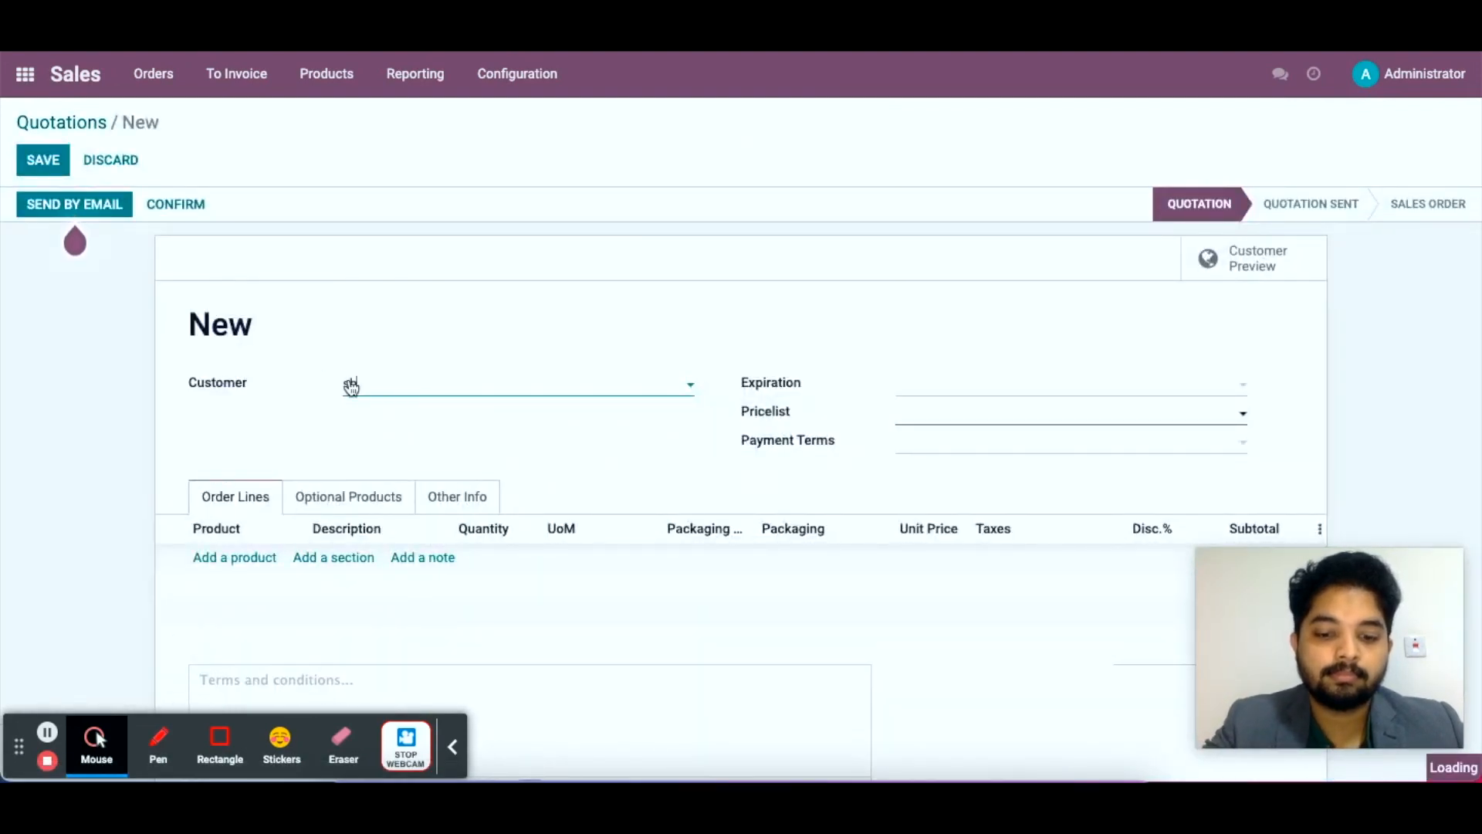
text(shajid)
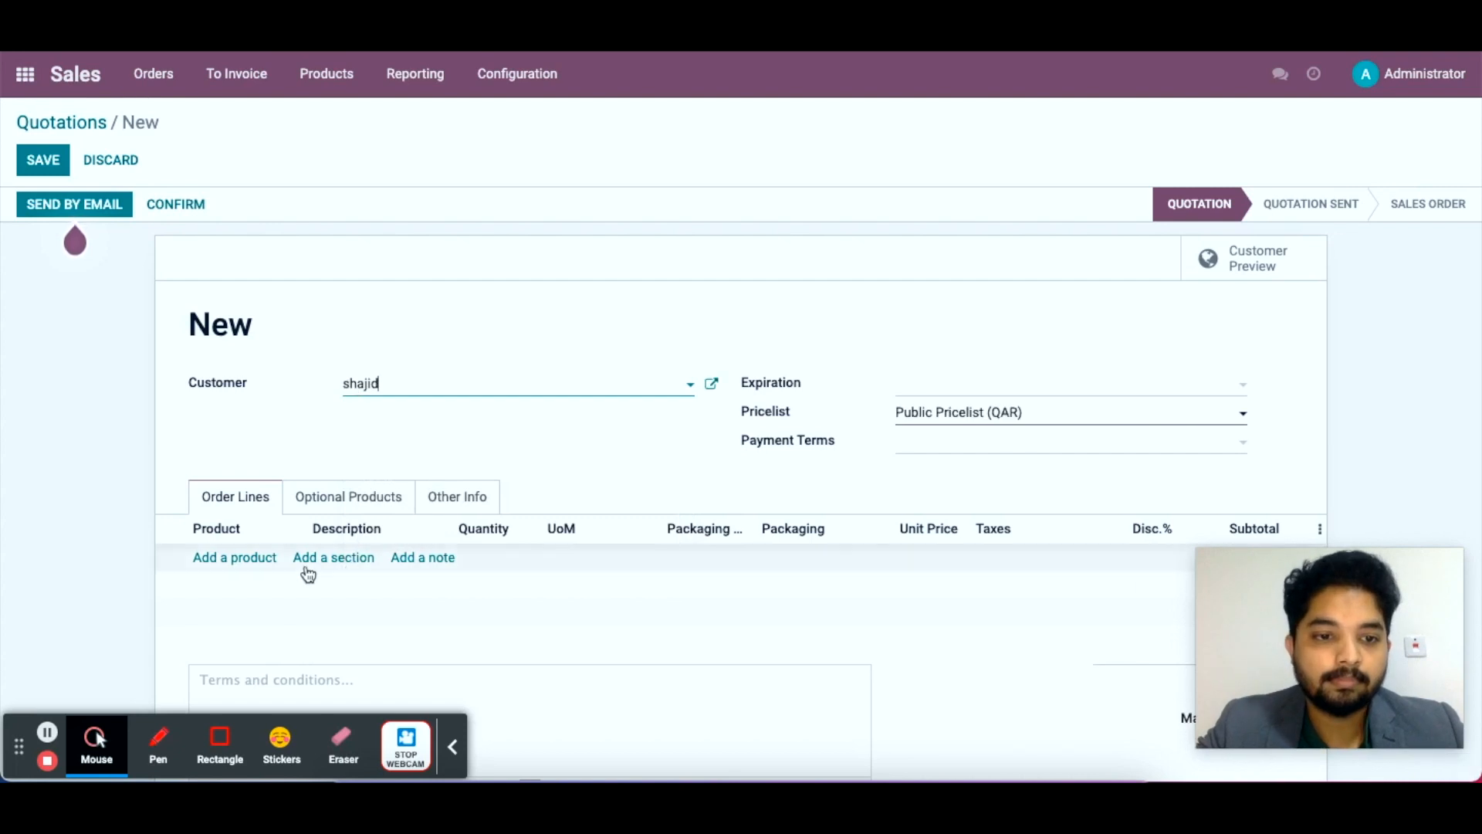
Add an Optical cleaning kit line with quantity 5 at 80 each.
click(233, 557)
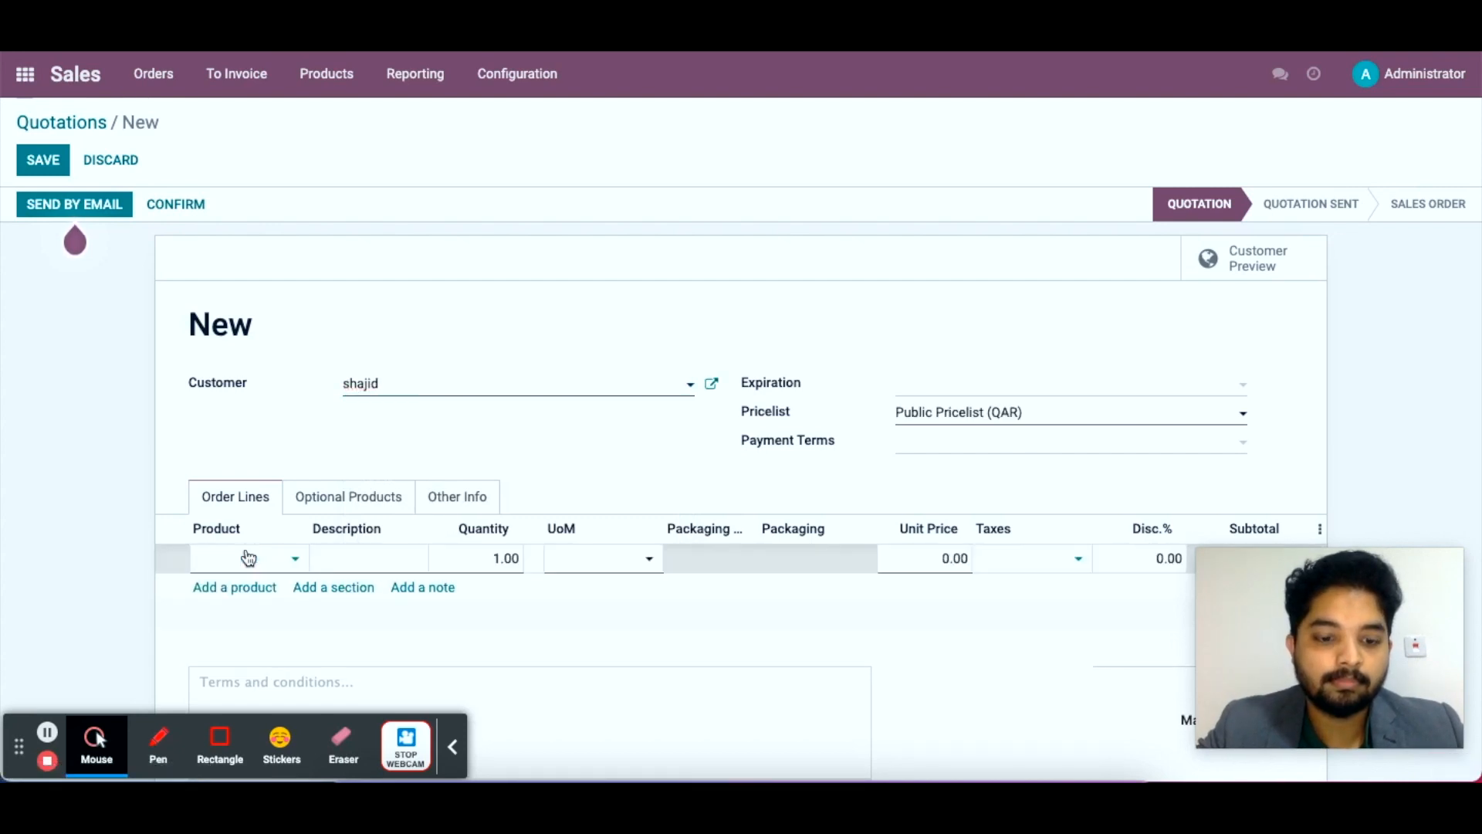
text(opti)
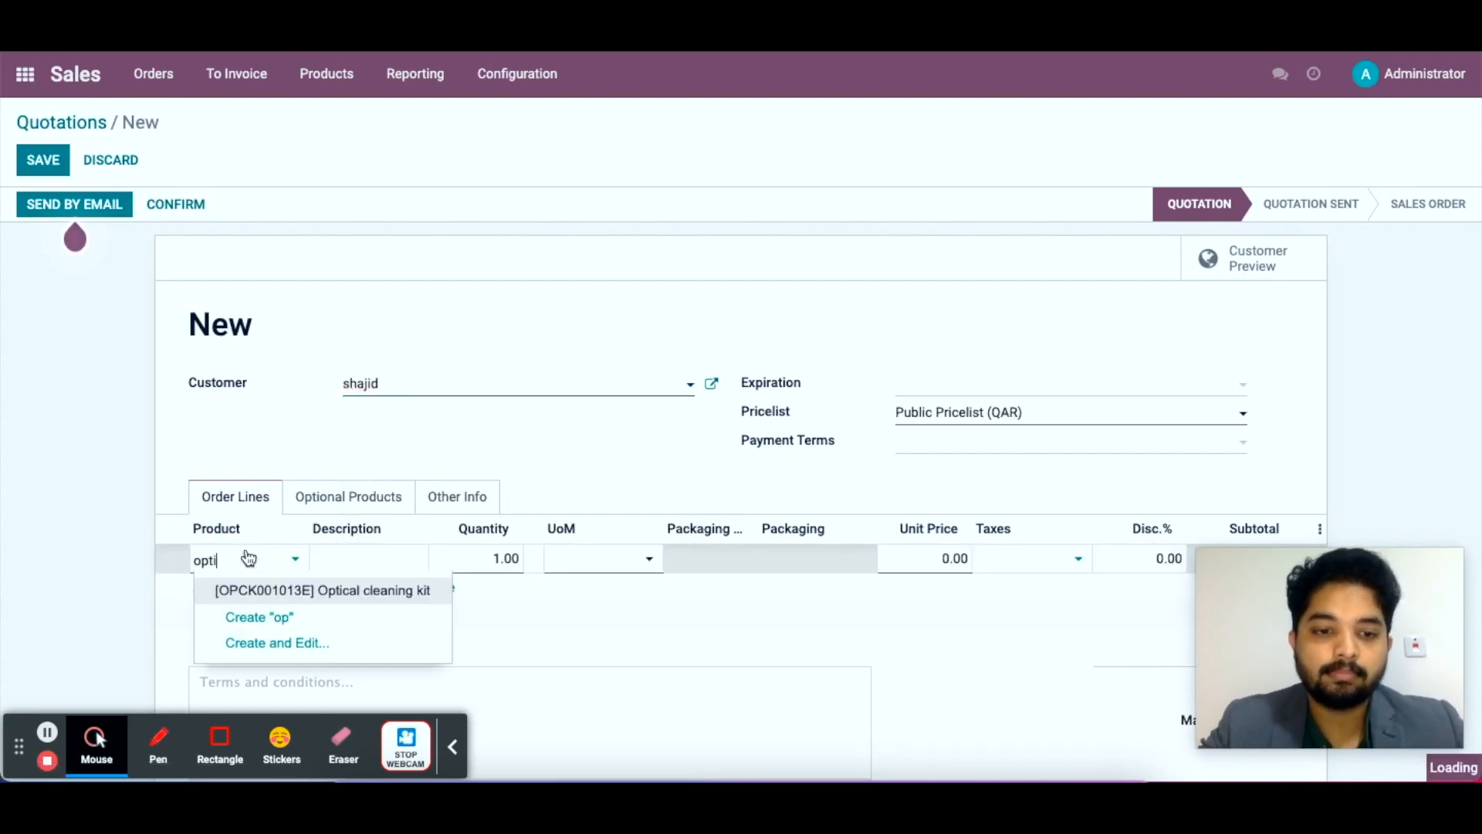
click(322, 590)
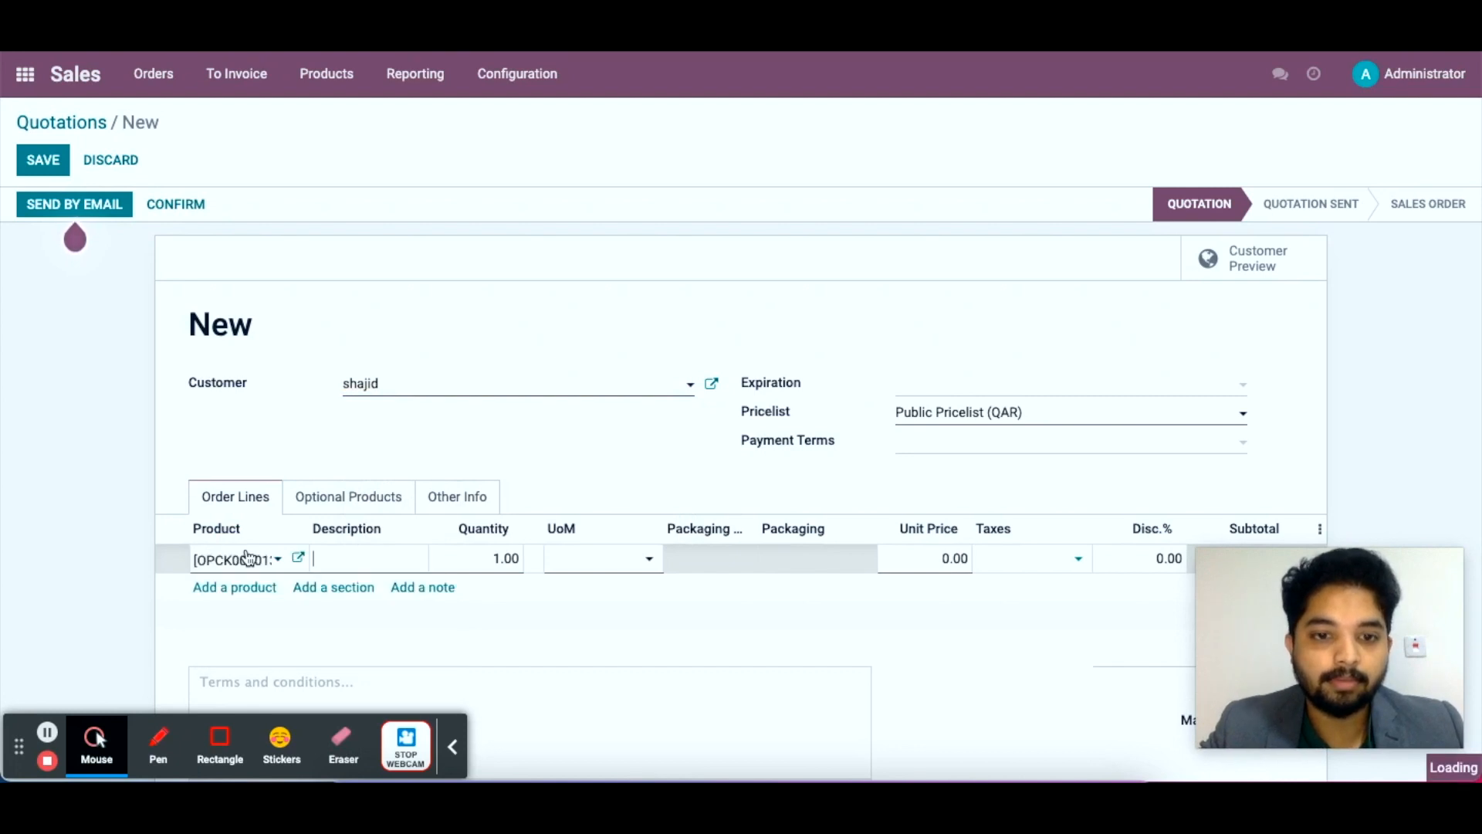
click(236, 559)
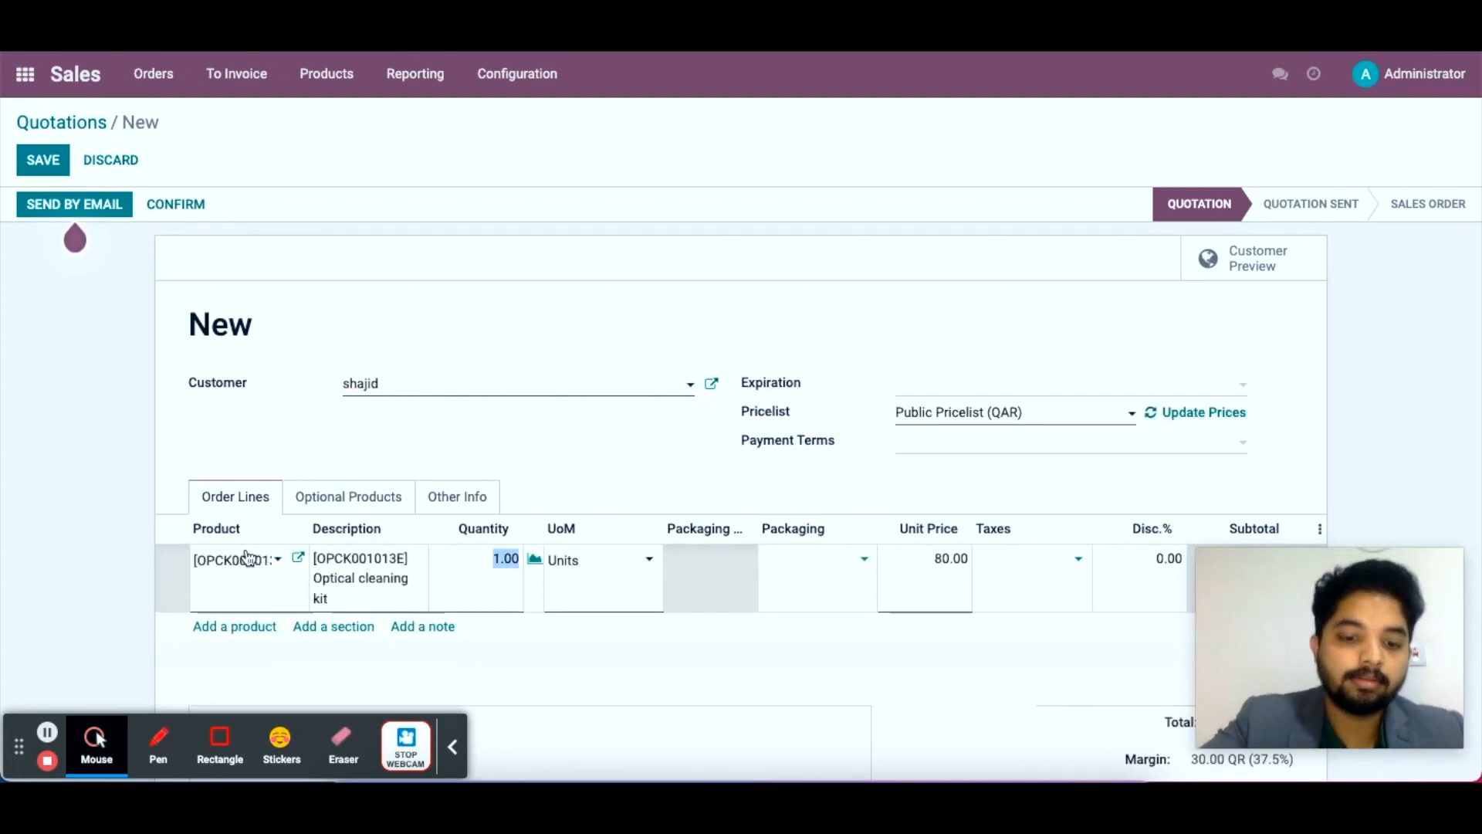
text(5)
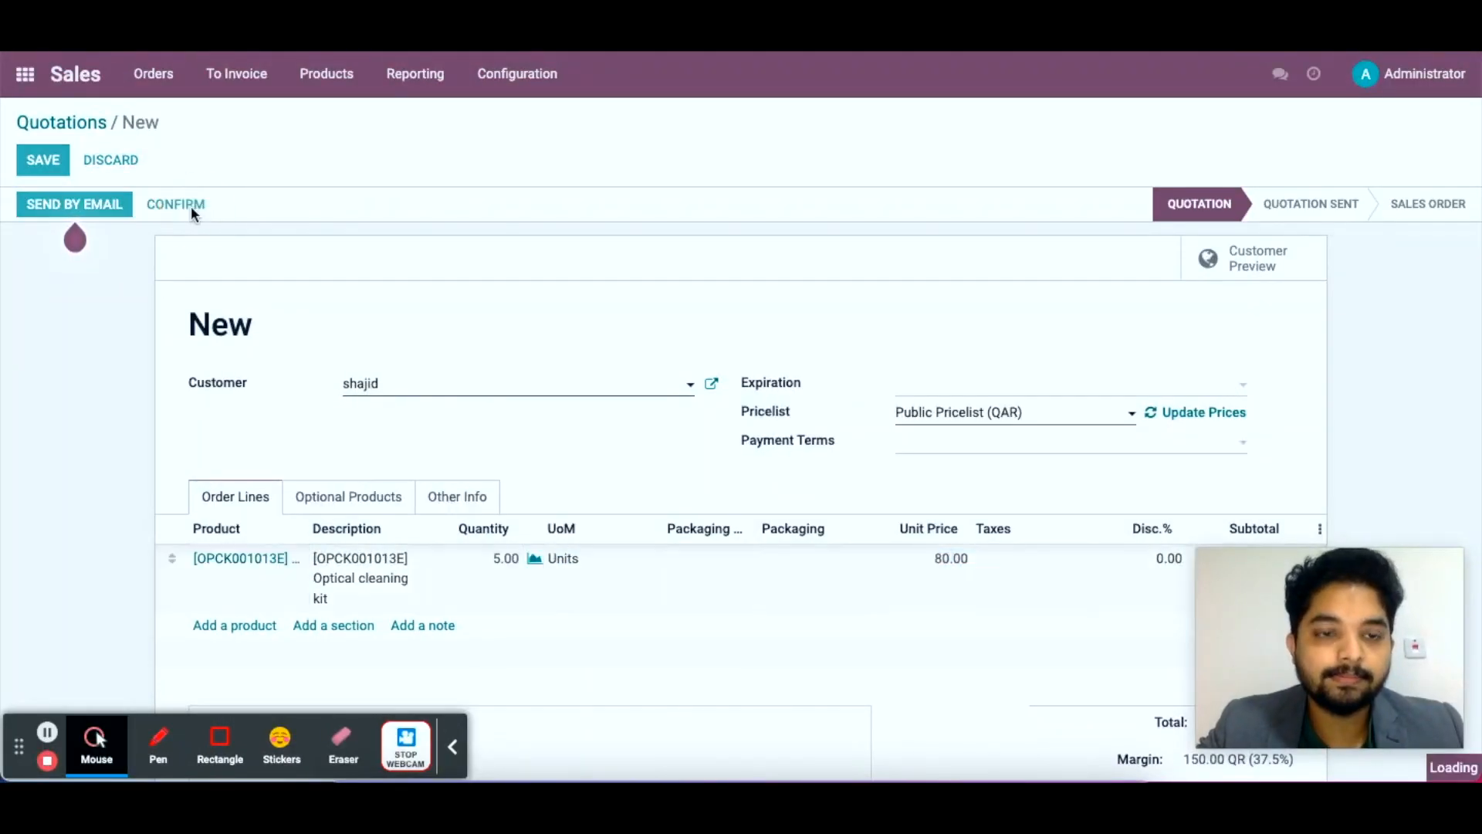
Confirm order S00001 and create a regular invoice for it.
click(42, 160)
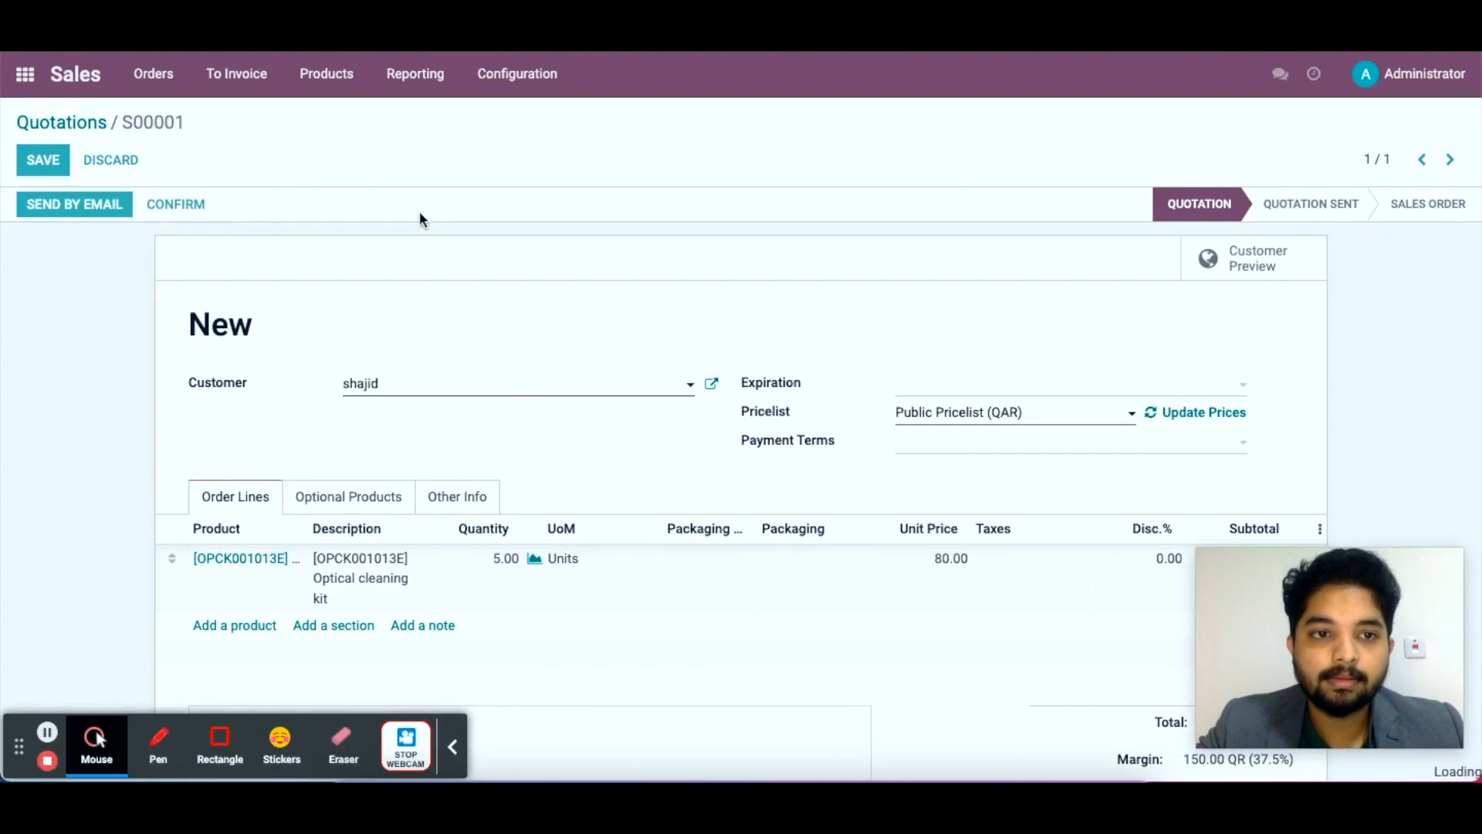
click(175, 204)
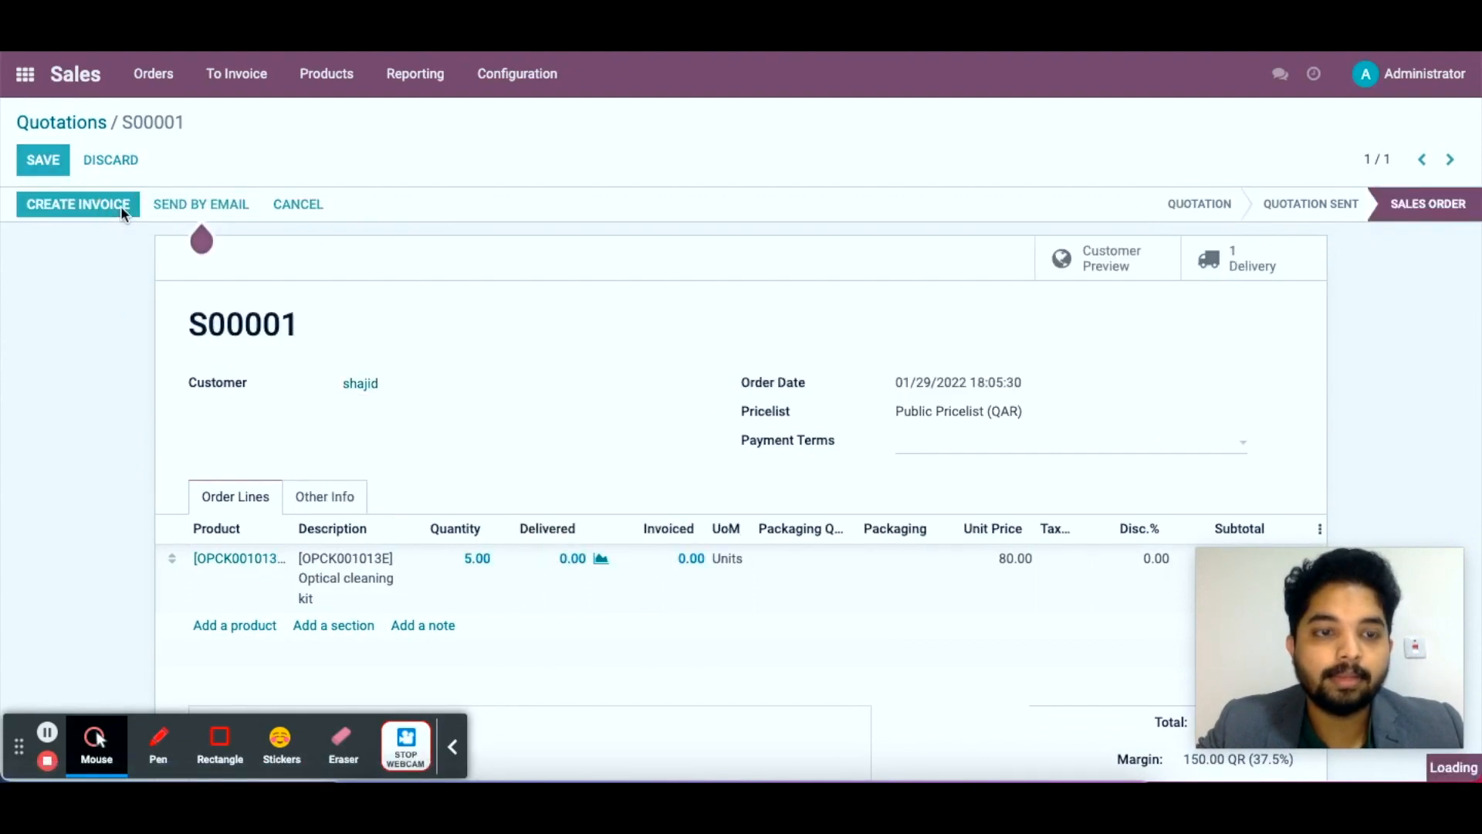
click(77, 203)
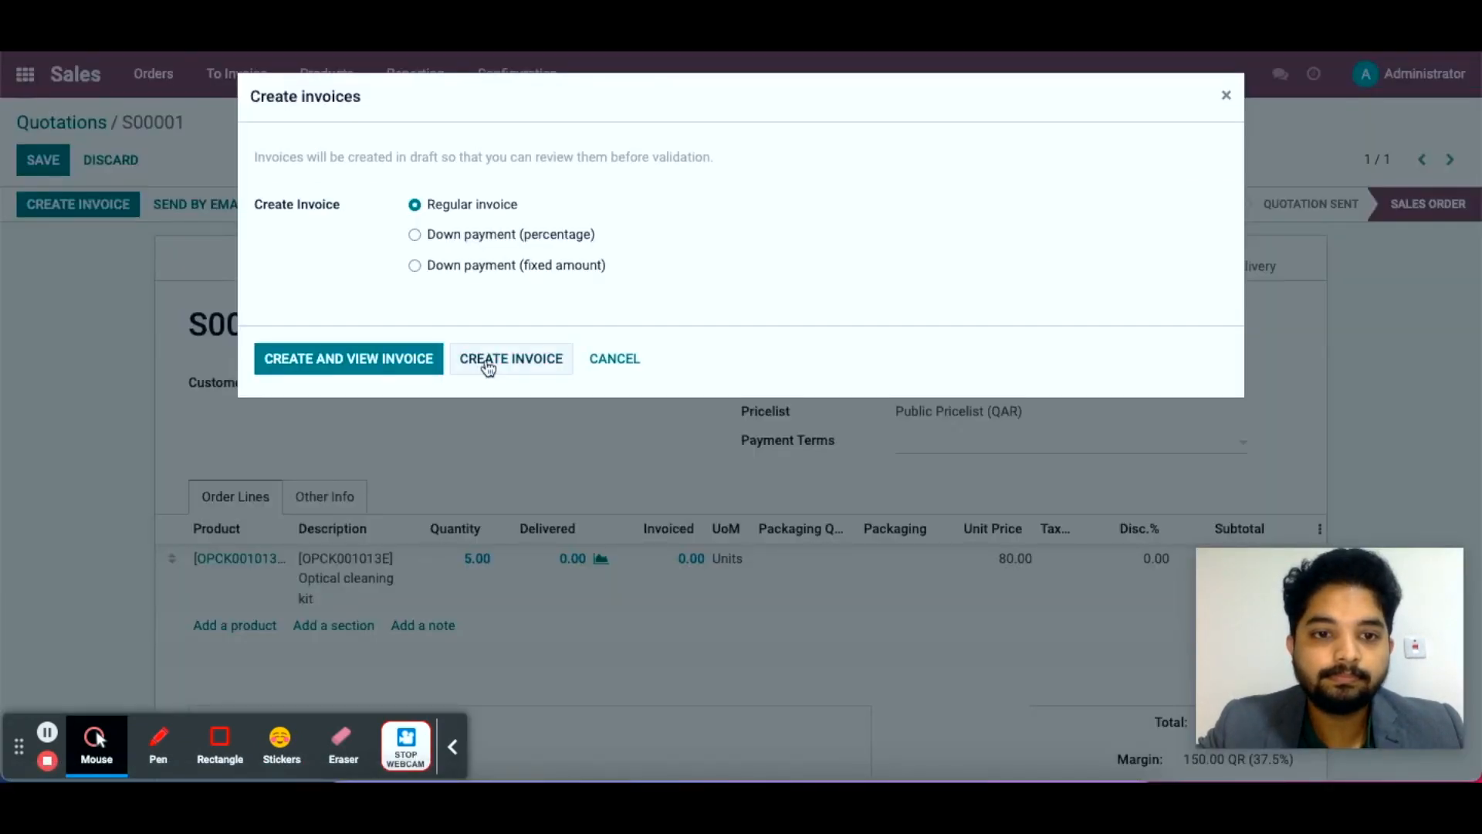
click(510, 358)
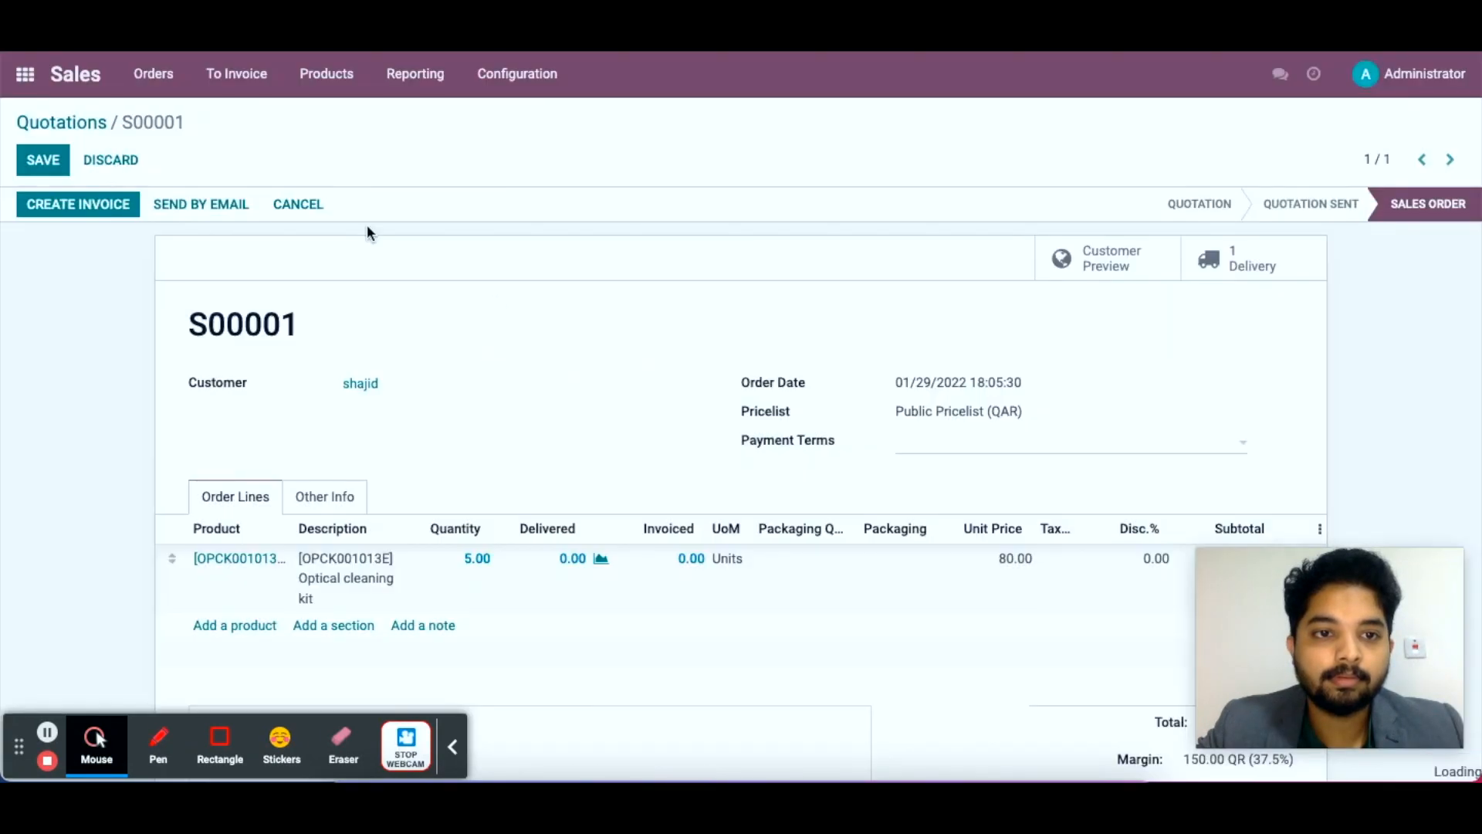
Open invoice INV/2022/00001 from the order and post it.
click(77, 203)
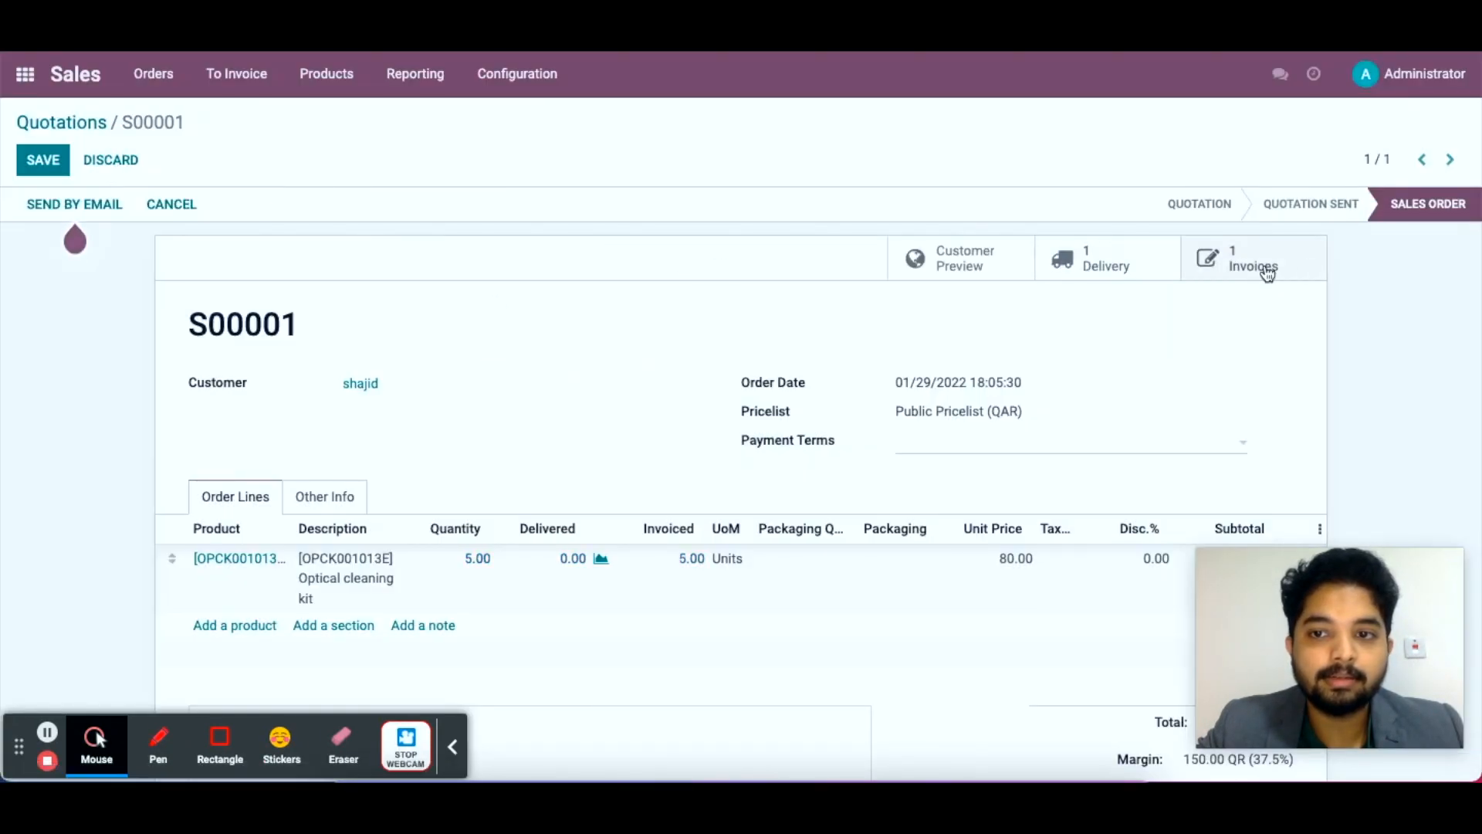
click(1253, 258)
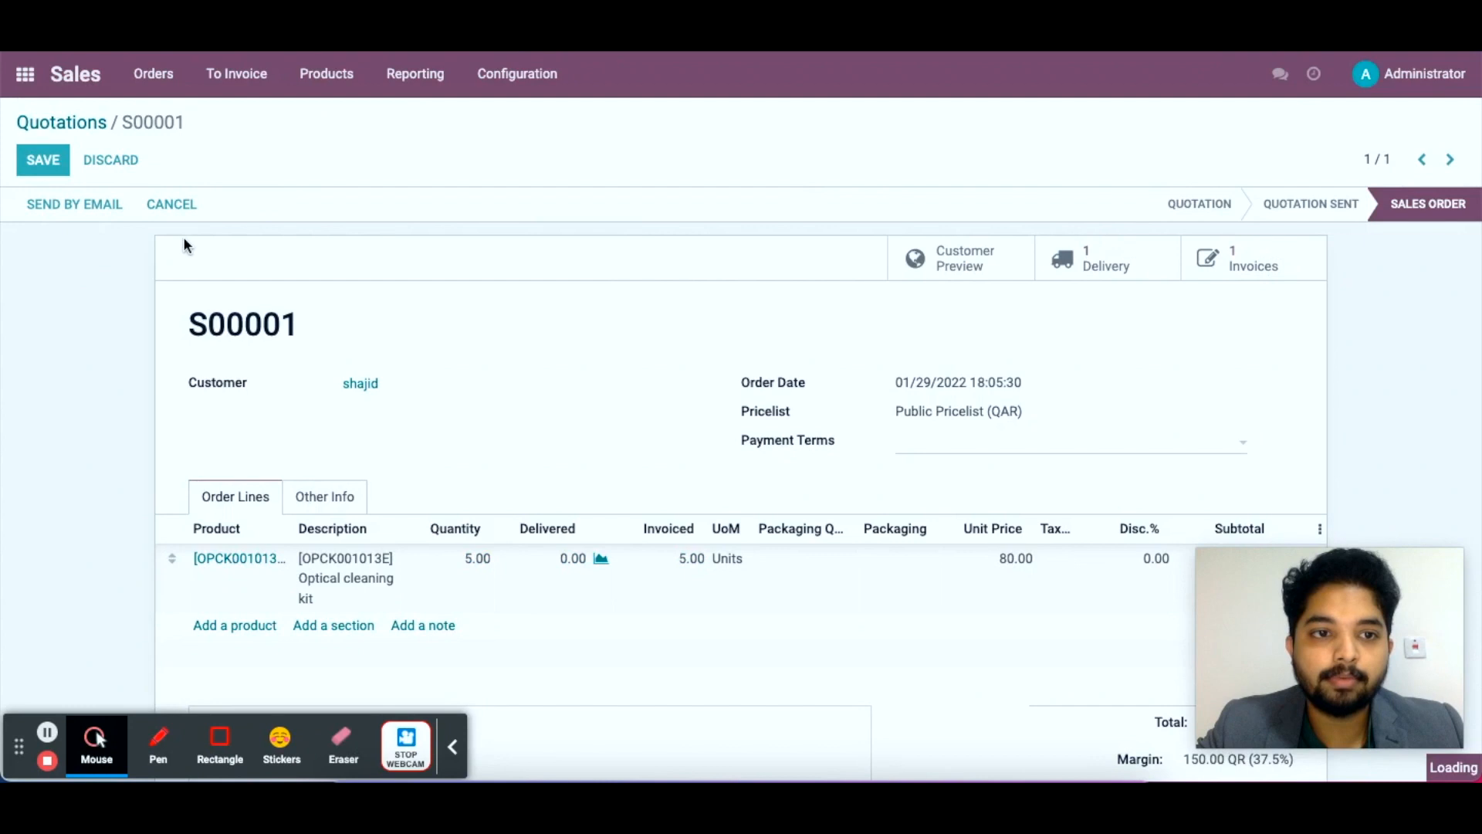
click(1252, 258)
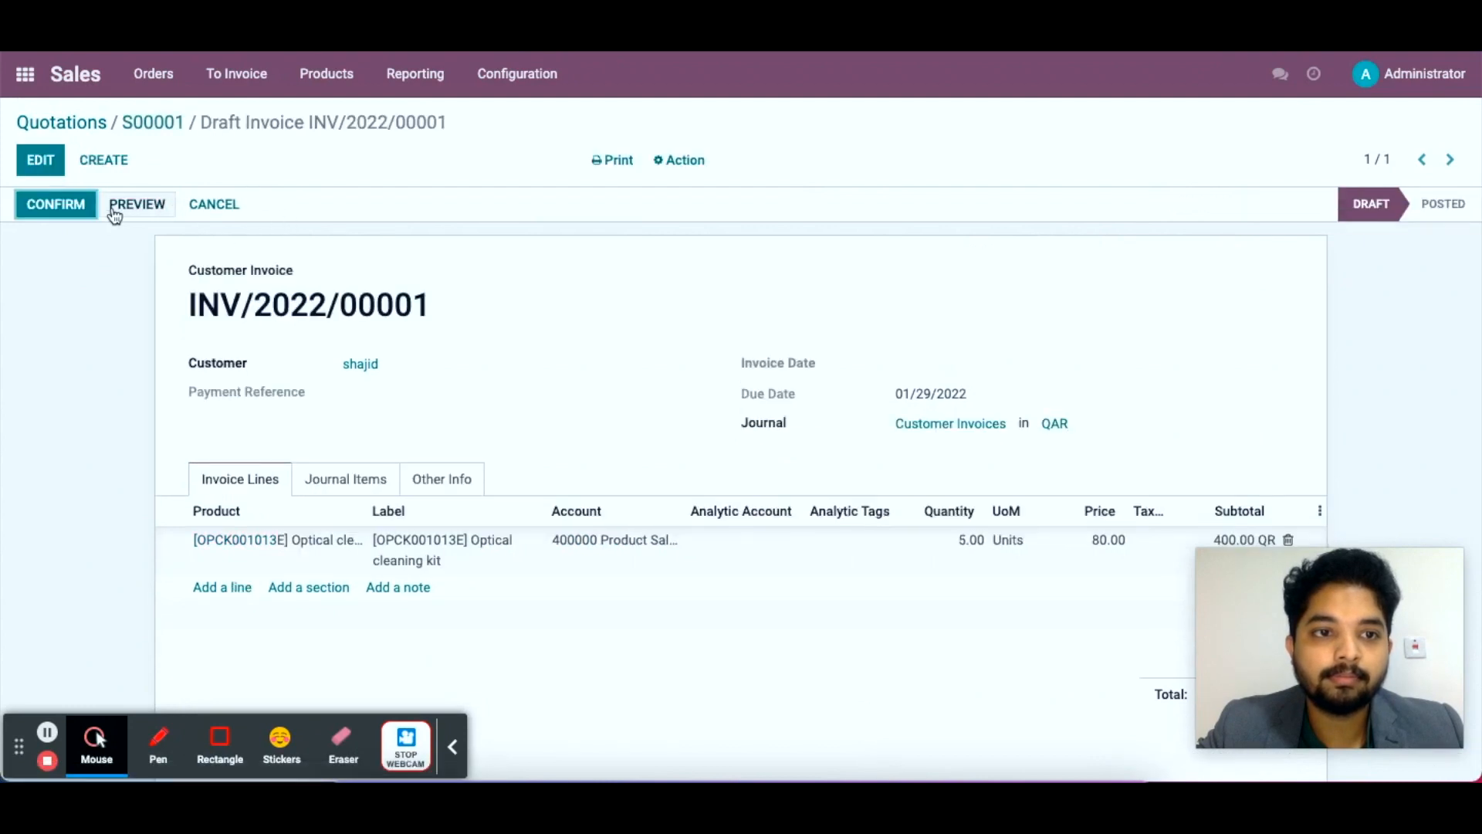
click(55, 204)
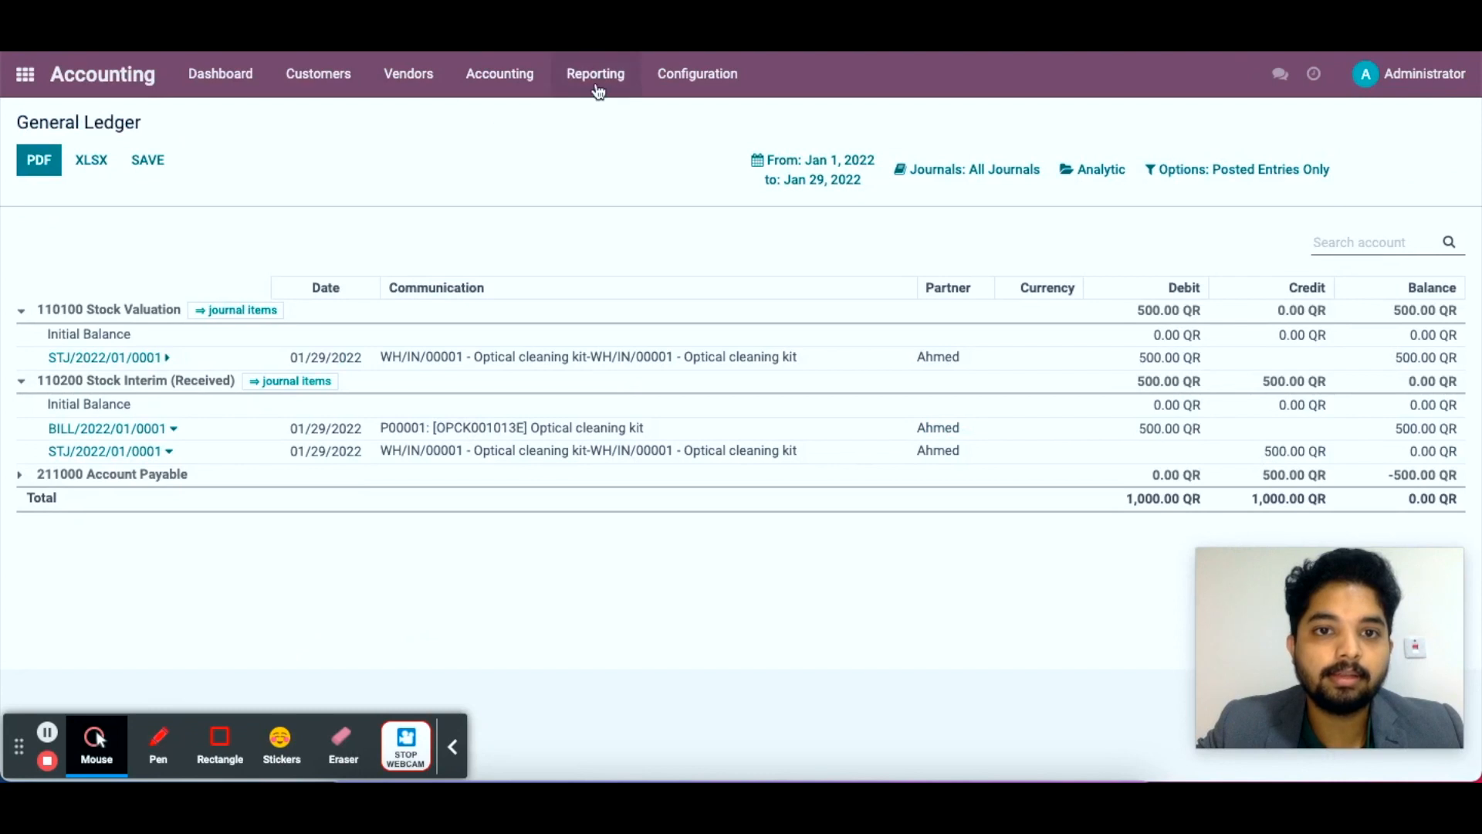
Reload the General Ledger, then return to invoice INV/2022/00001.
click(595, 74)
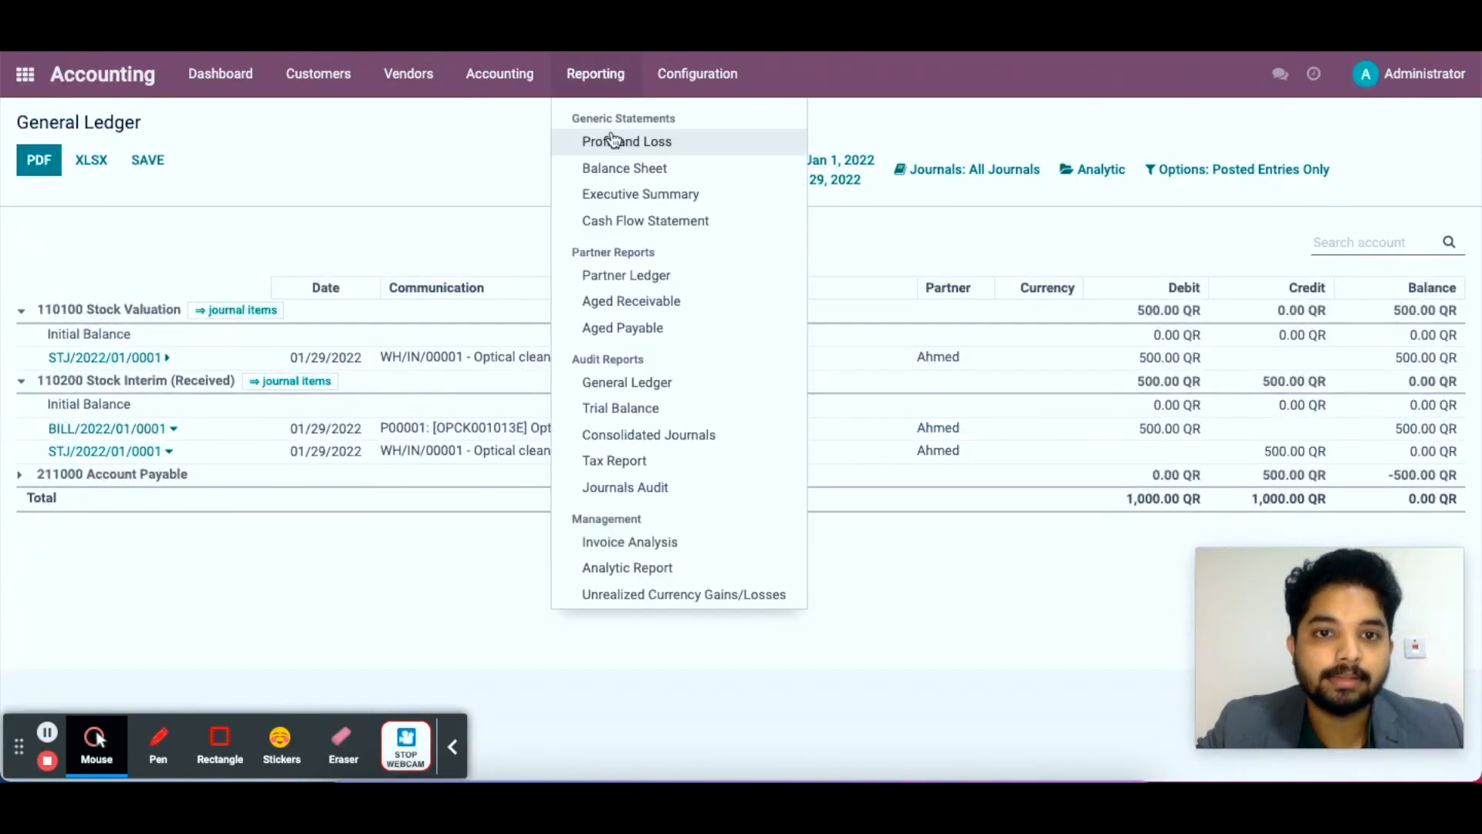
mouse_move(640, 194)
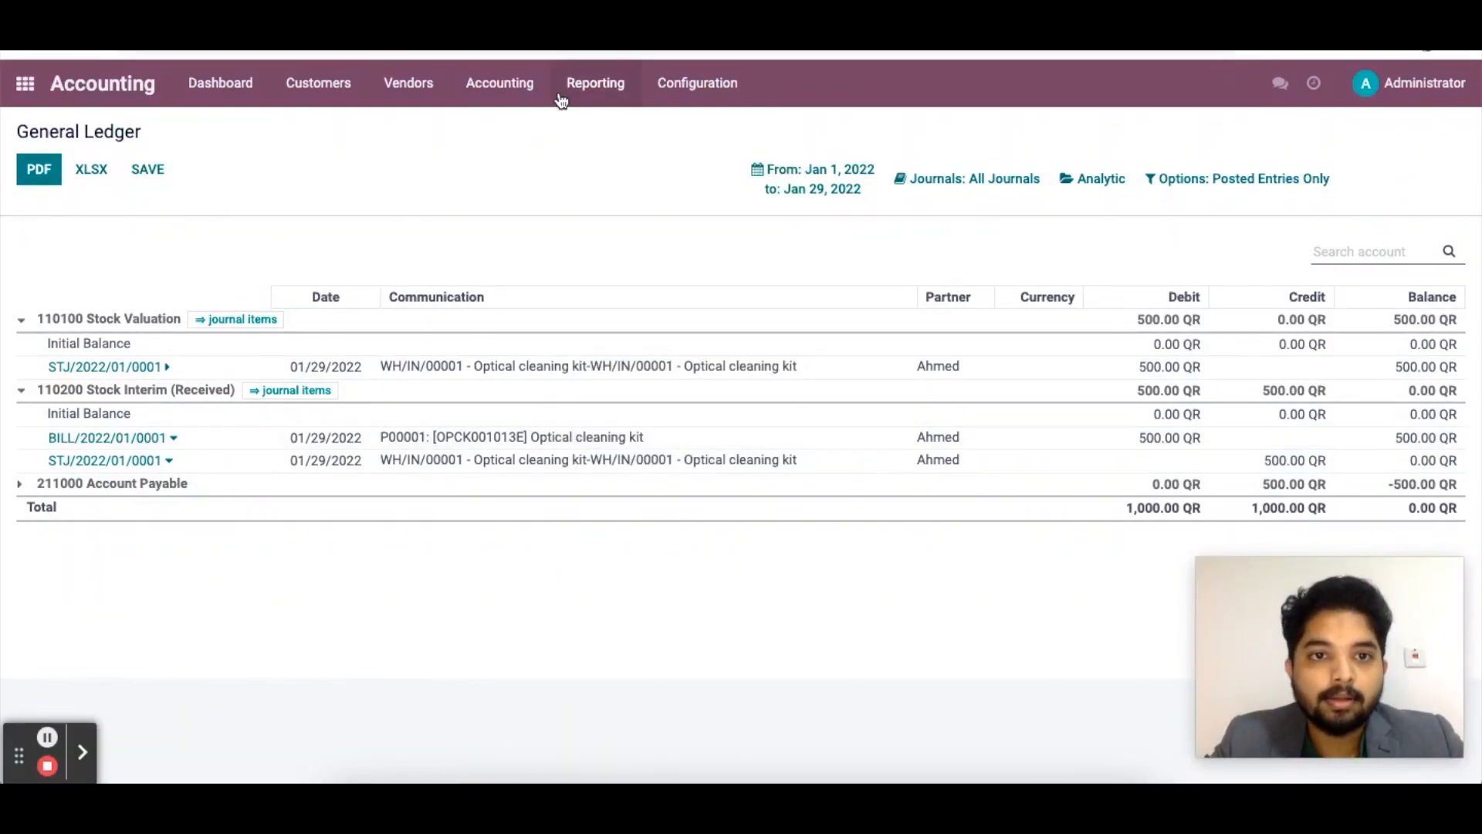
mouse_move(630, 95)
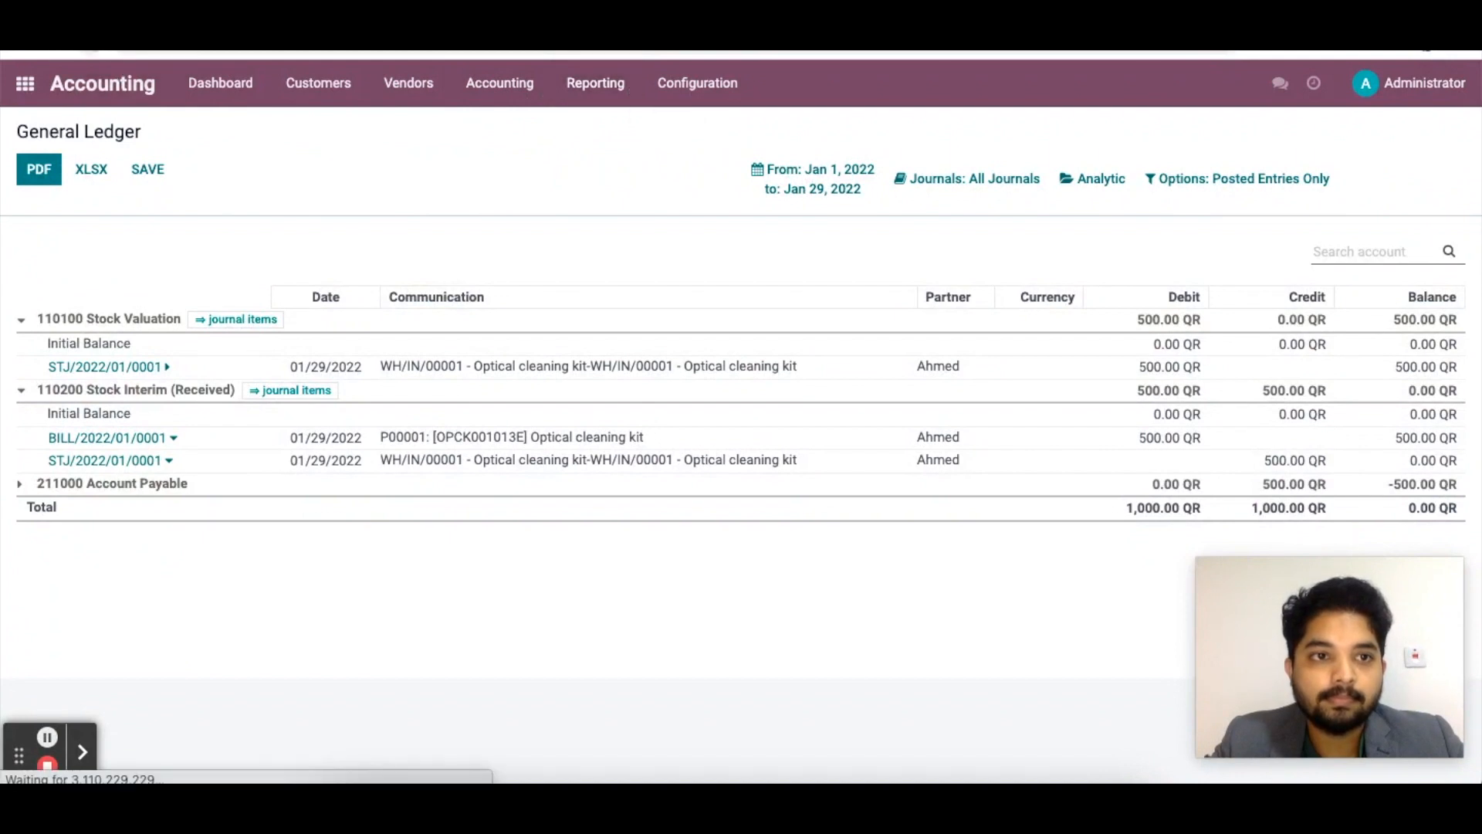
mouse_move(753, 247)
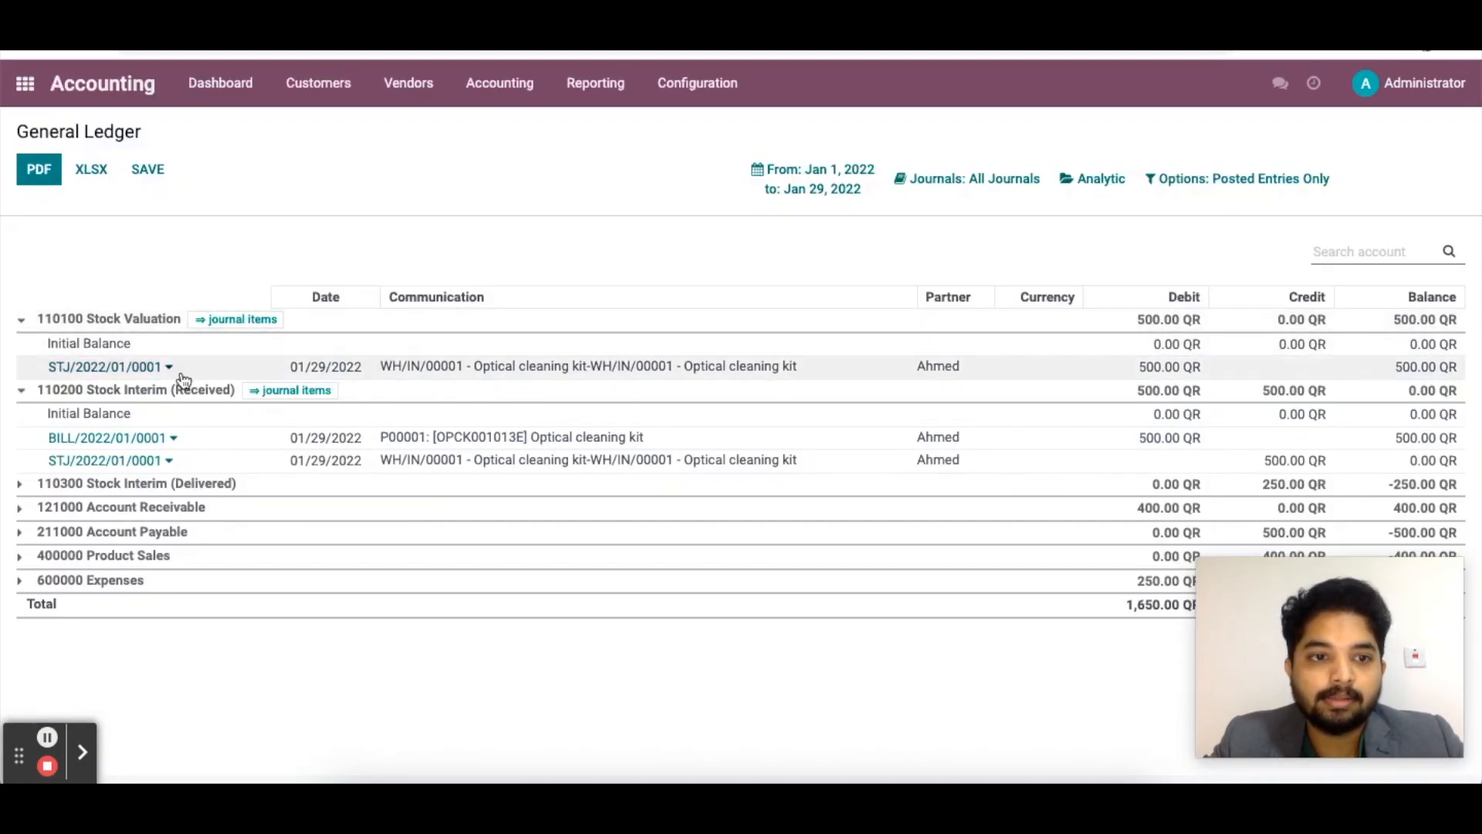
click(21, 389)
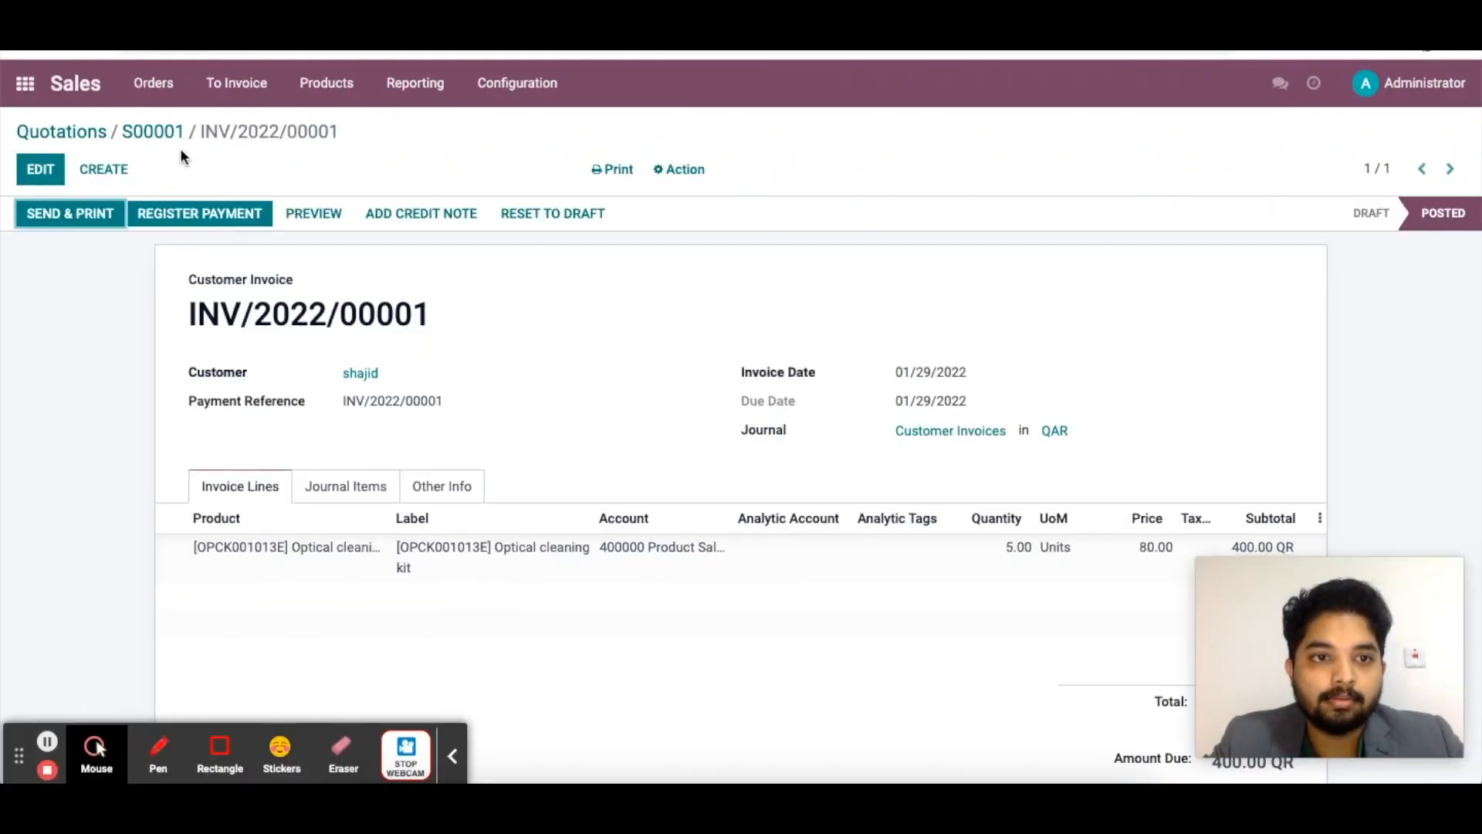
From S00001, validate delivery WH/OUT/00001, applying the immediate transfer of five kits.
click(153, 131)
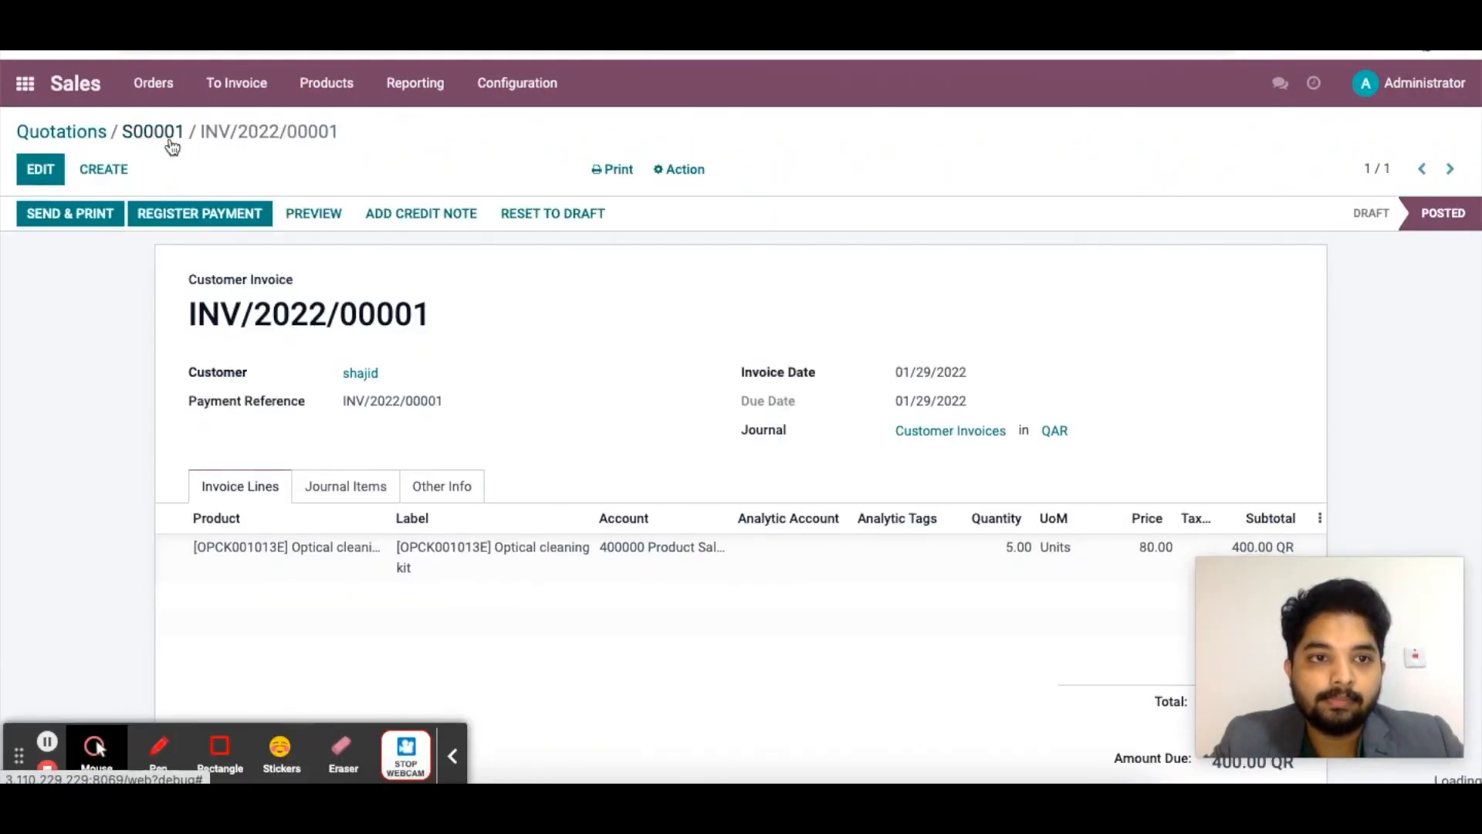
click(153, 131)
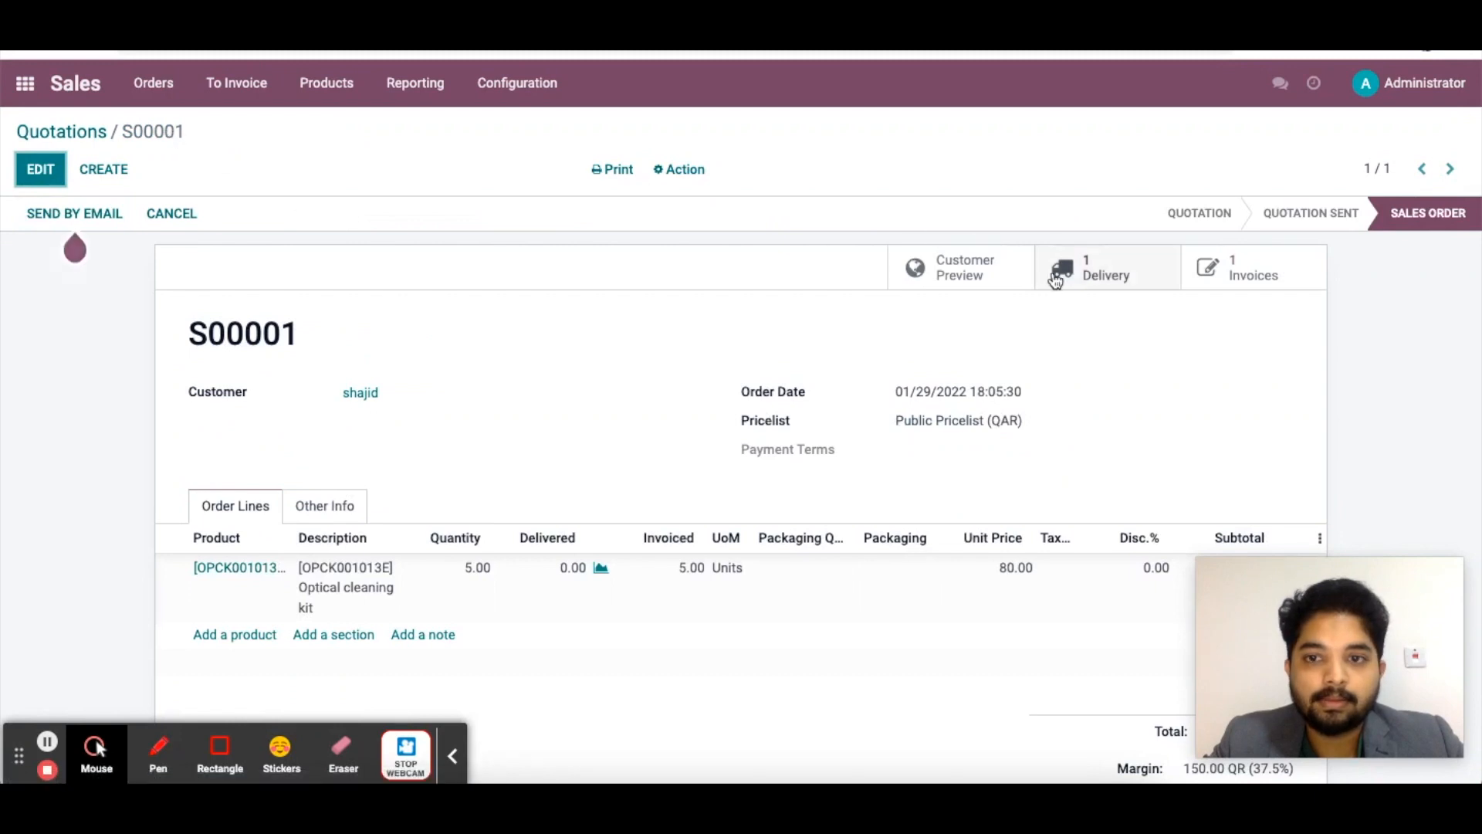
click(1104, 268)
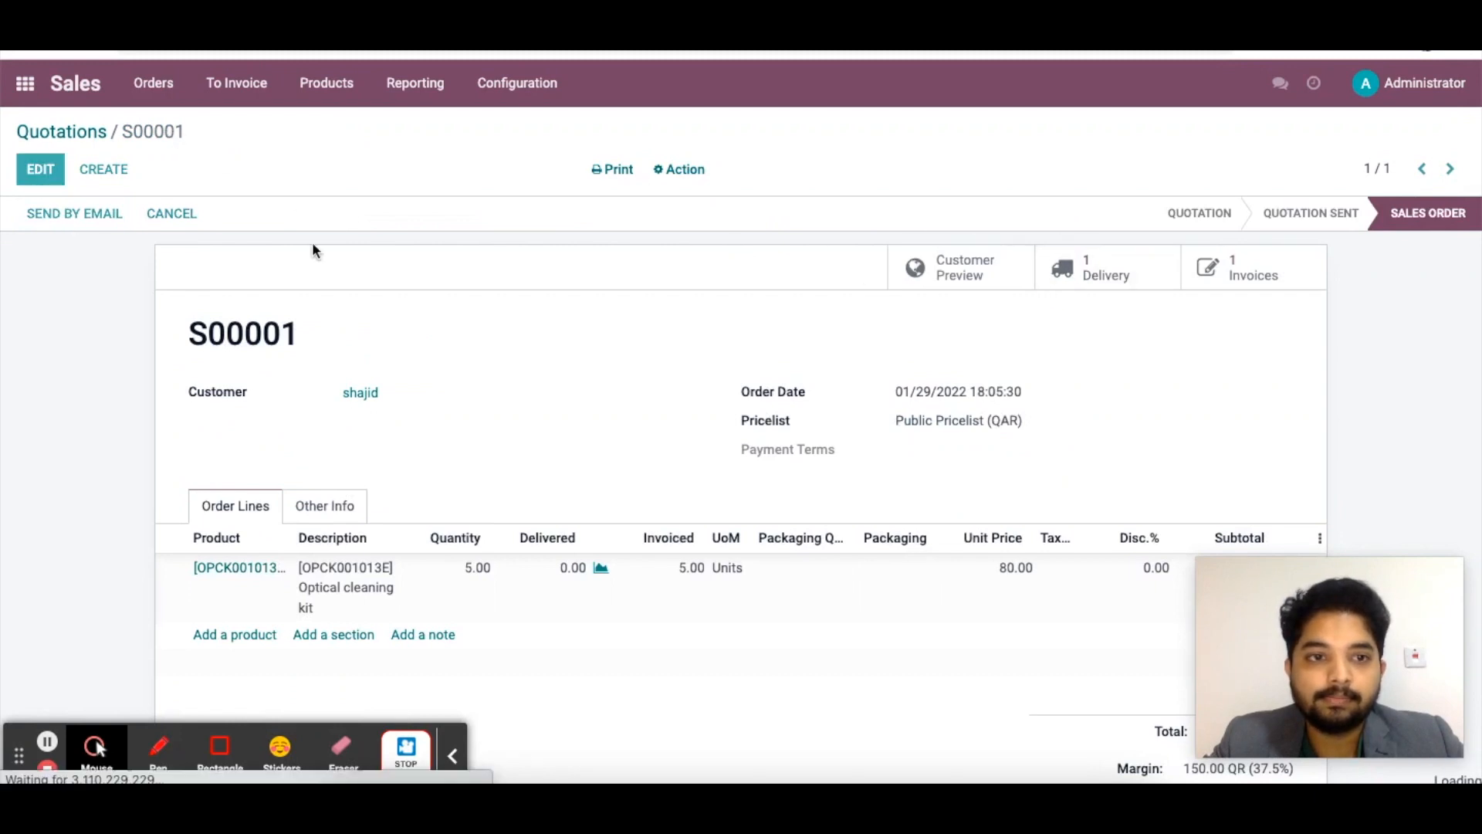
click(1106, 268)
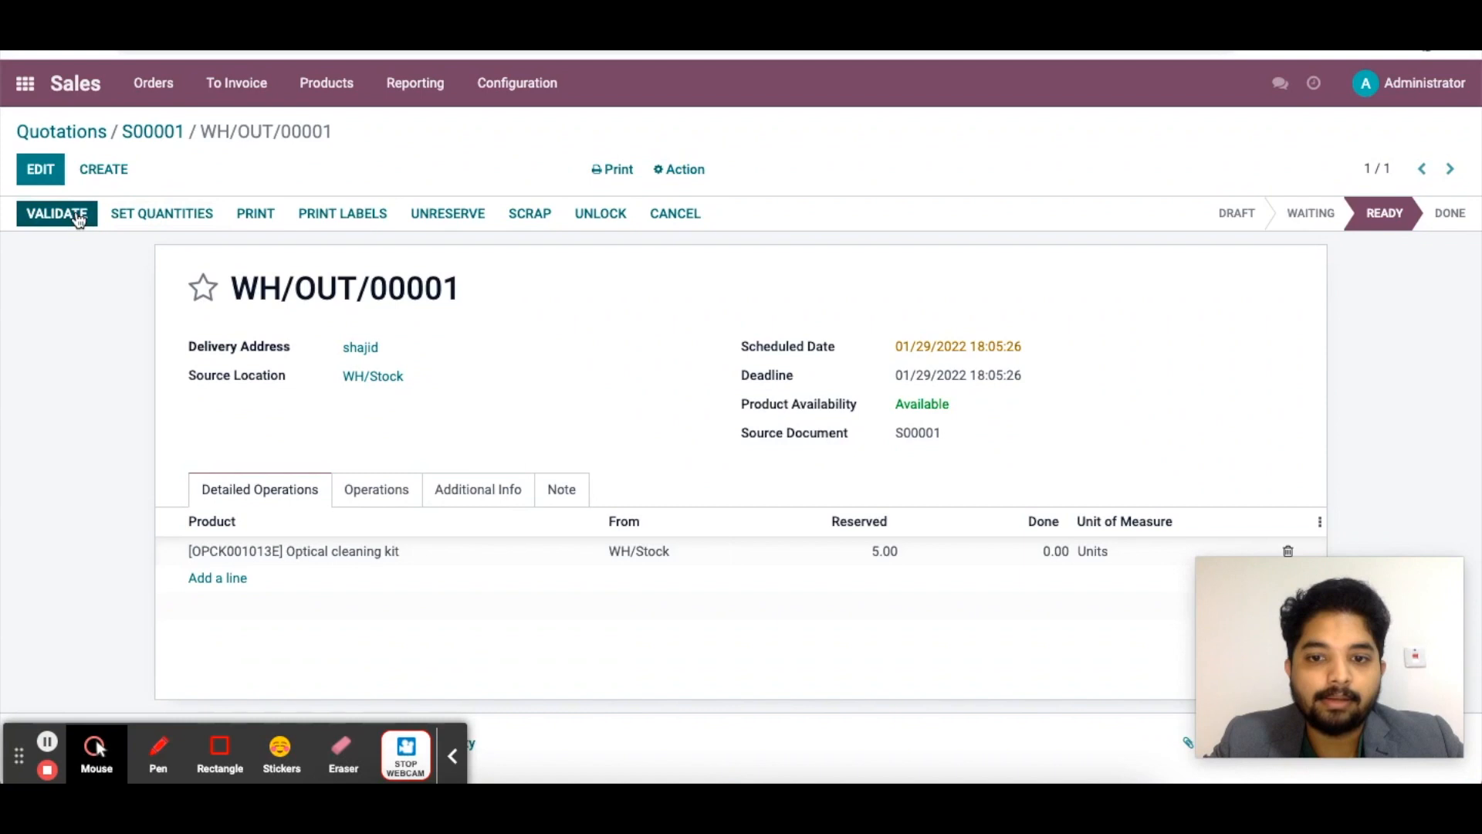
click(56, 213)
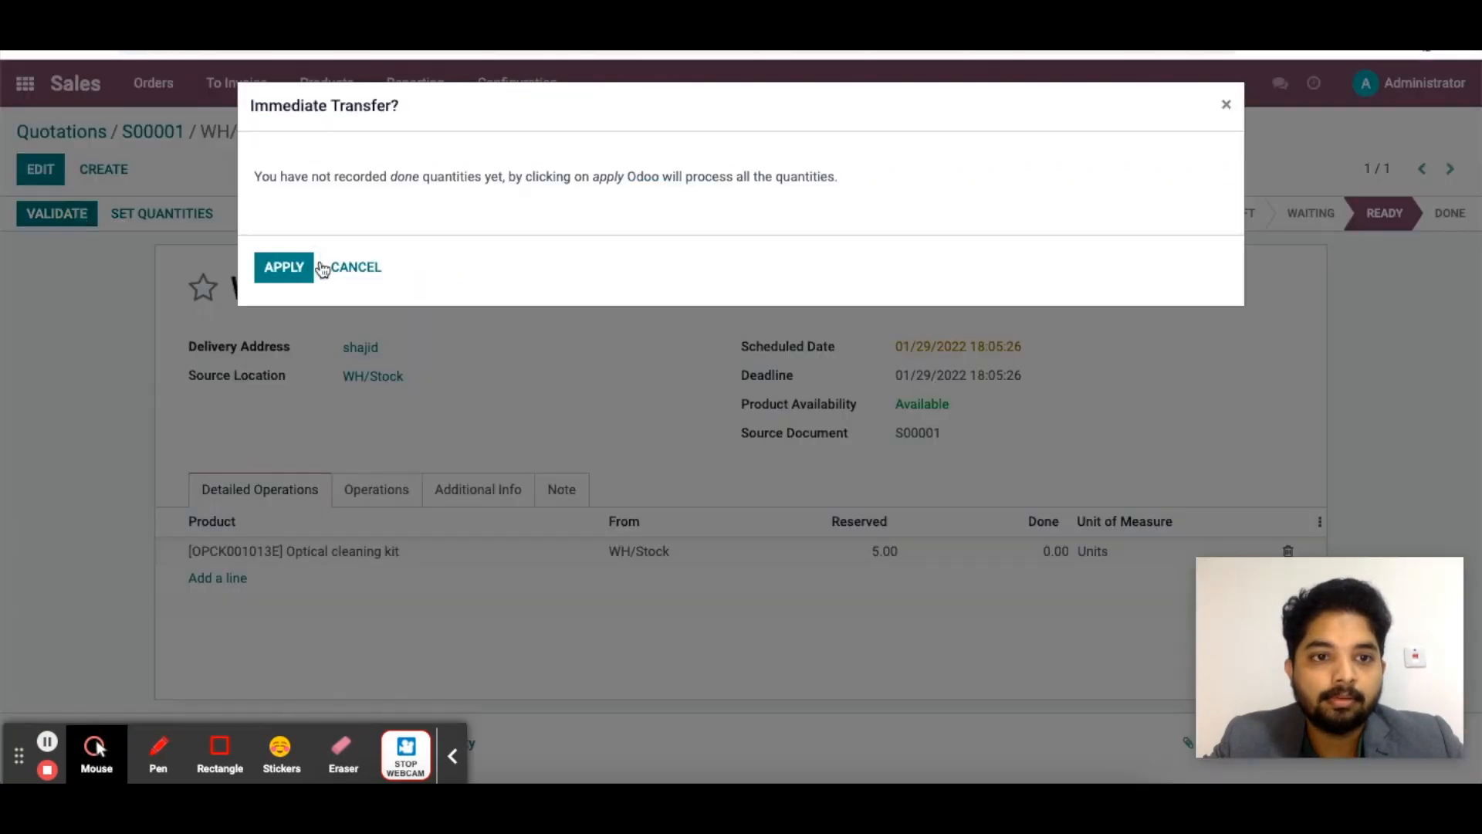
click(282, 267)
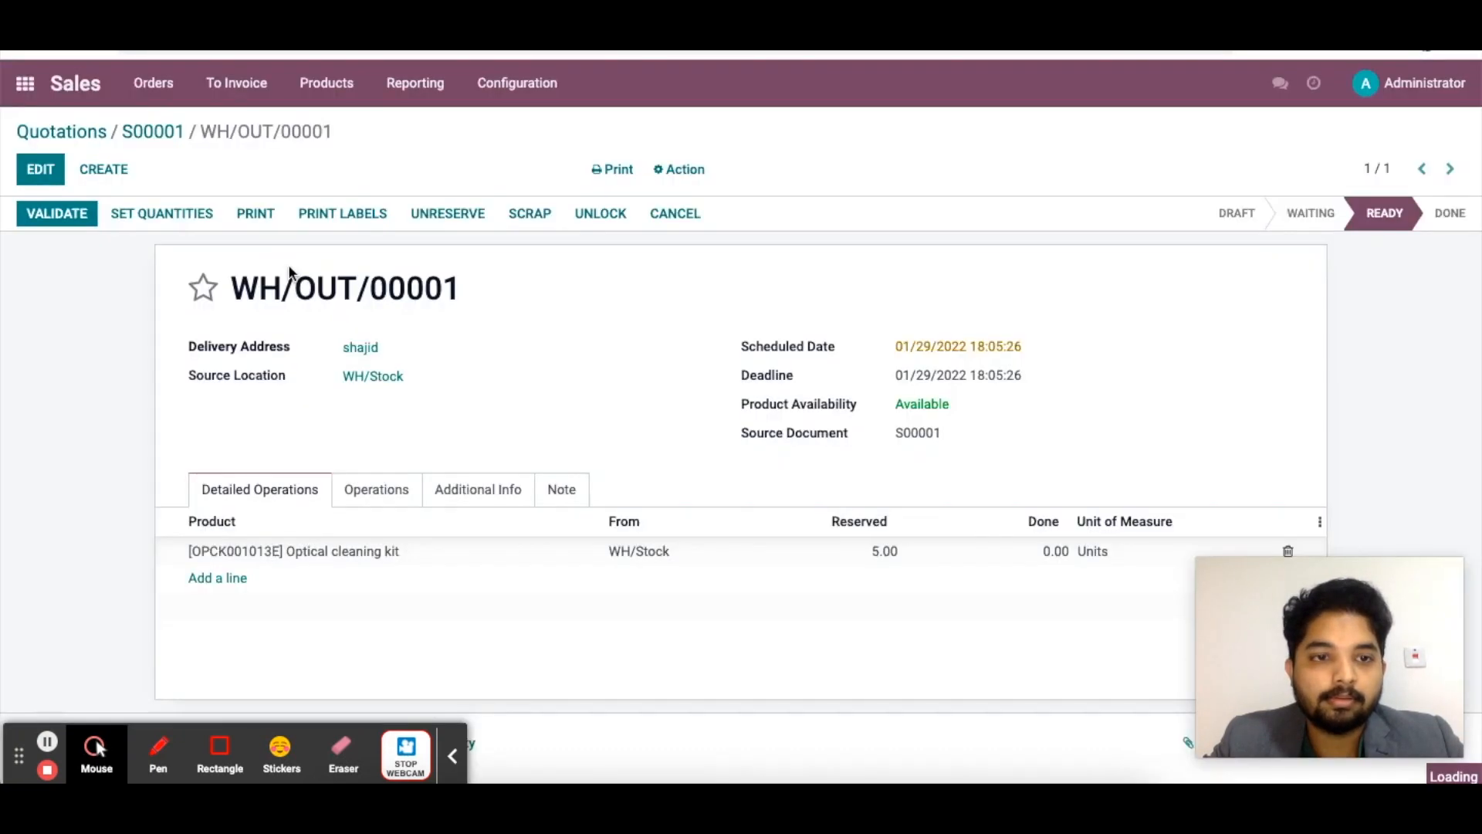
click(56, 213)
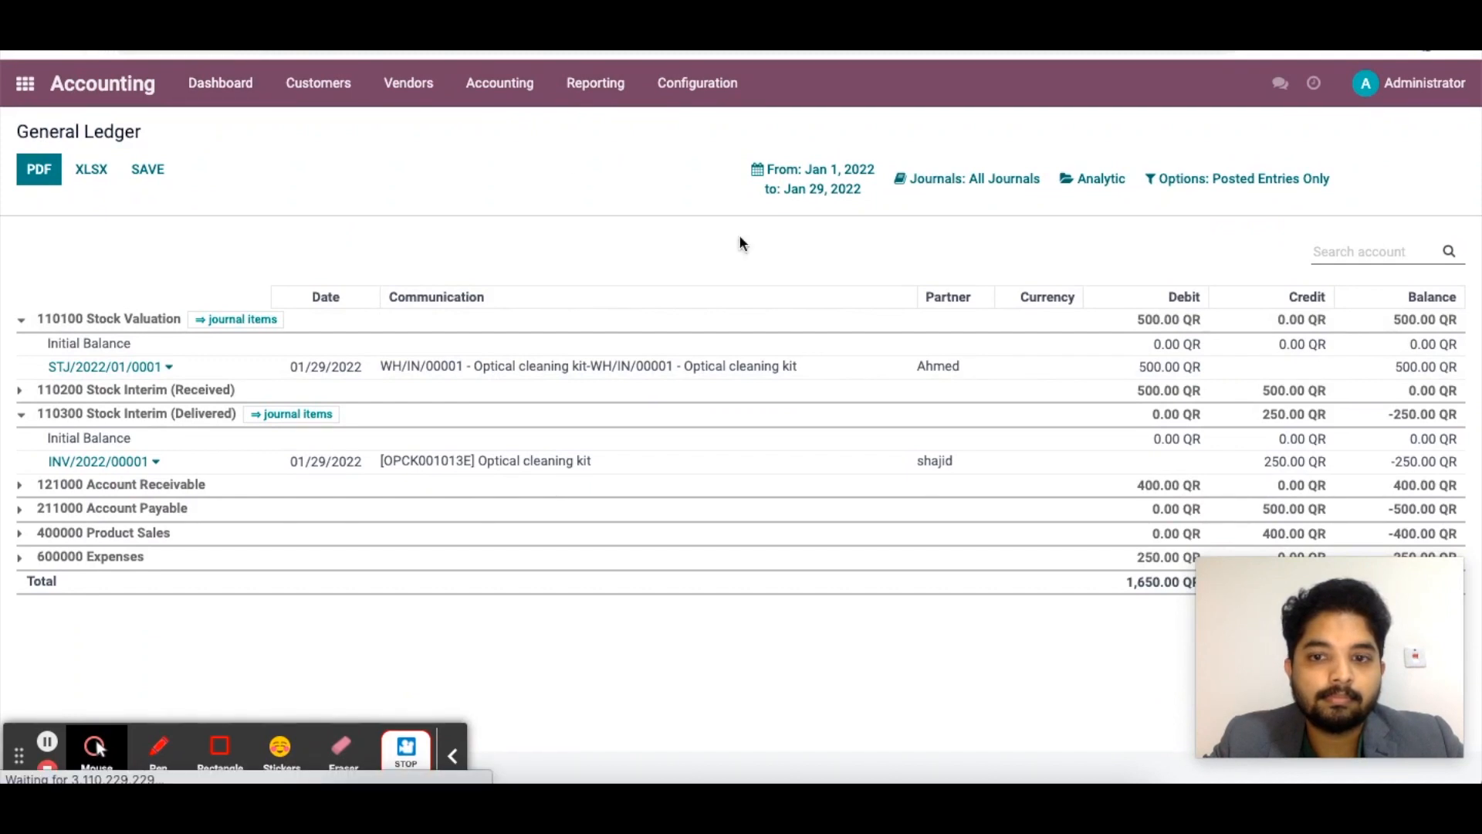
mouse_move(604, 433)
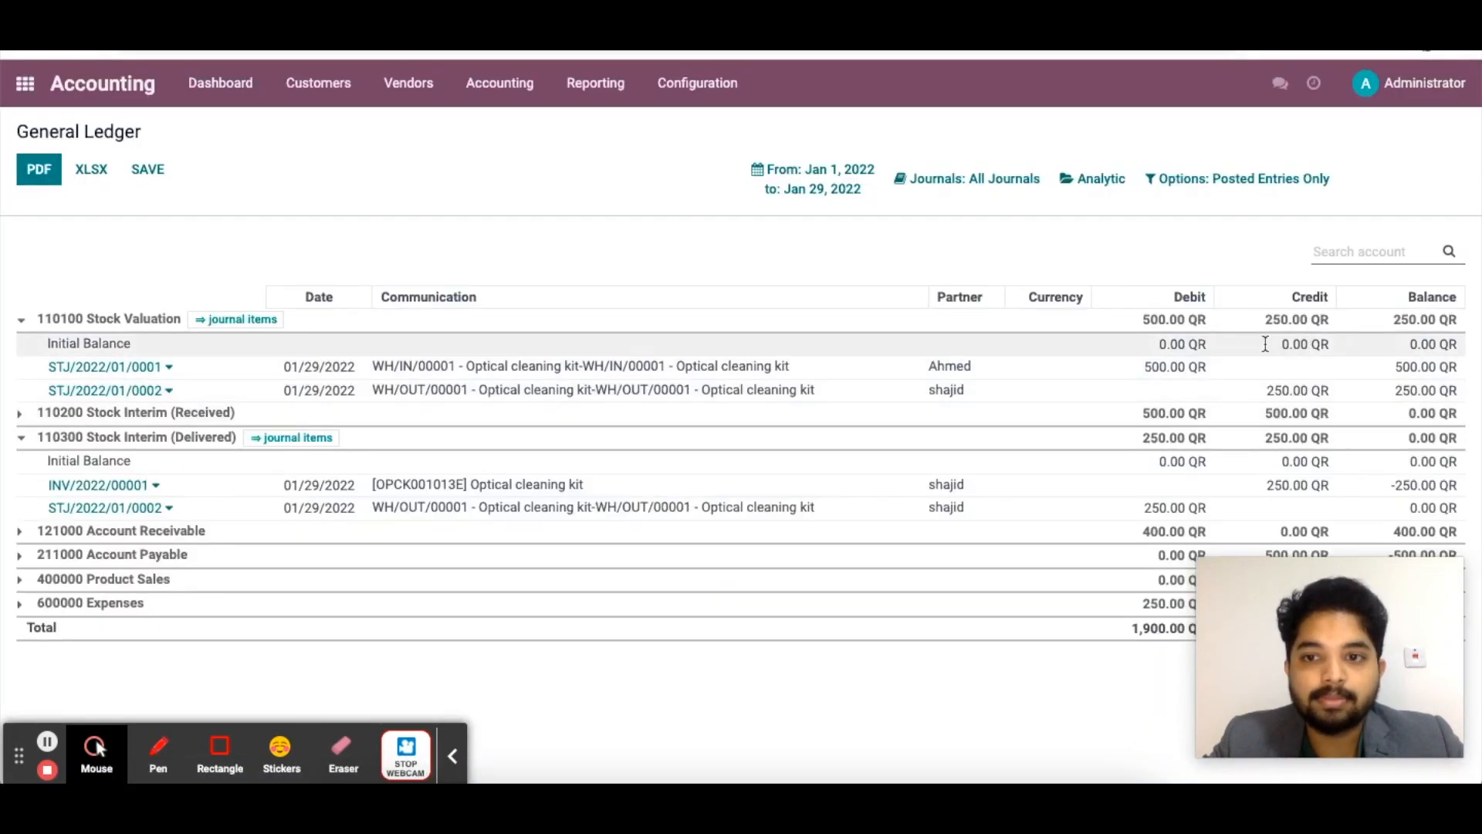
mouse_move(1144, 341)
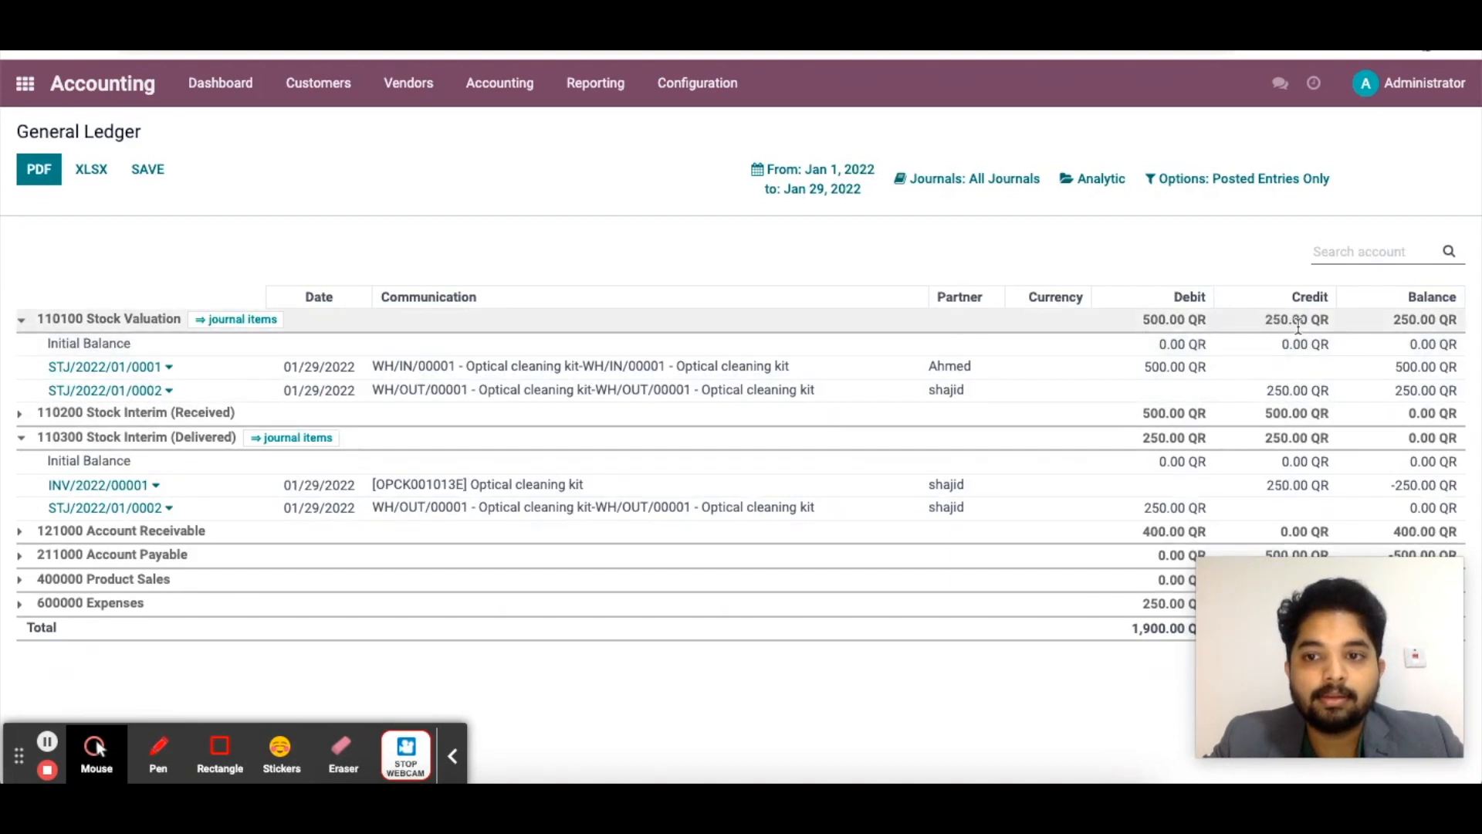
mouse_move(1330, 329)
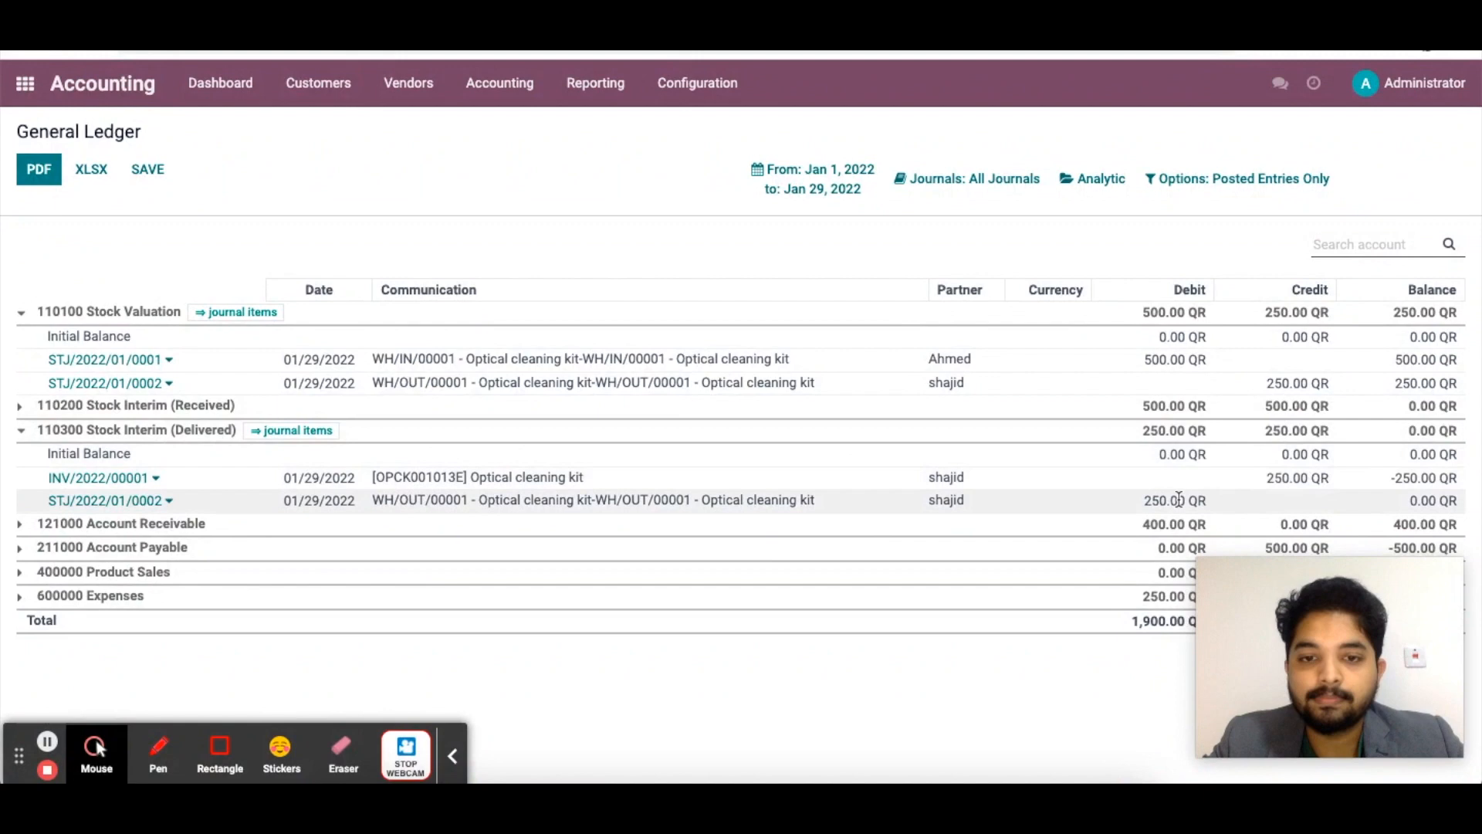
mouse_move(908, 498)
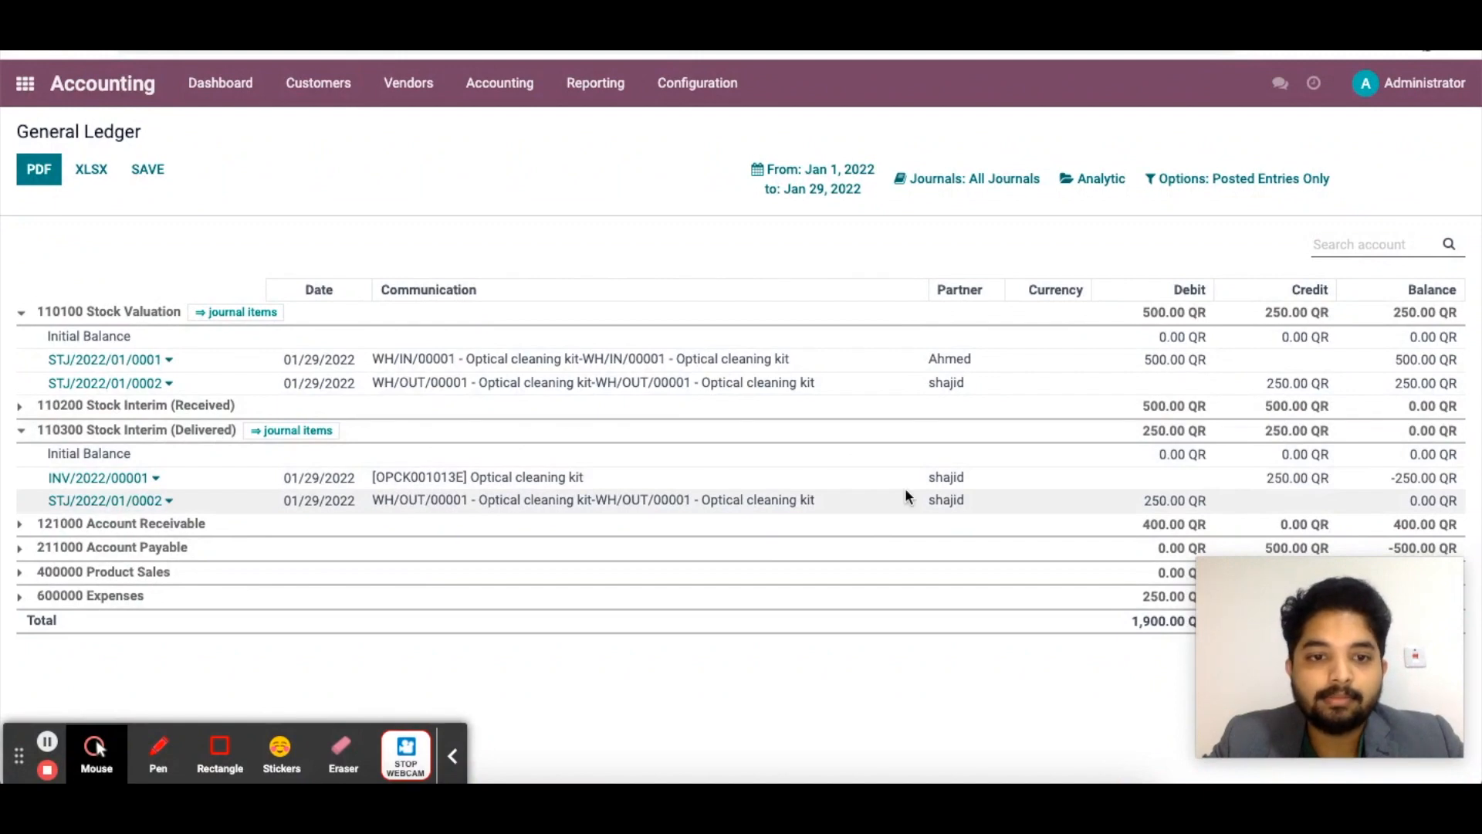